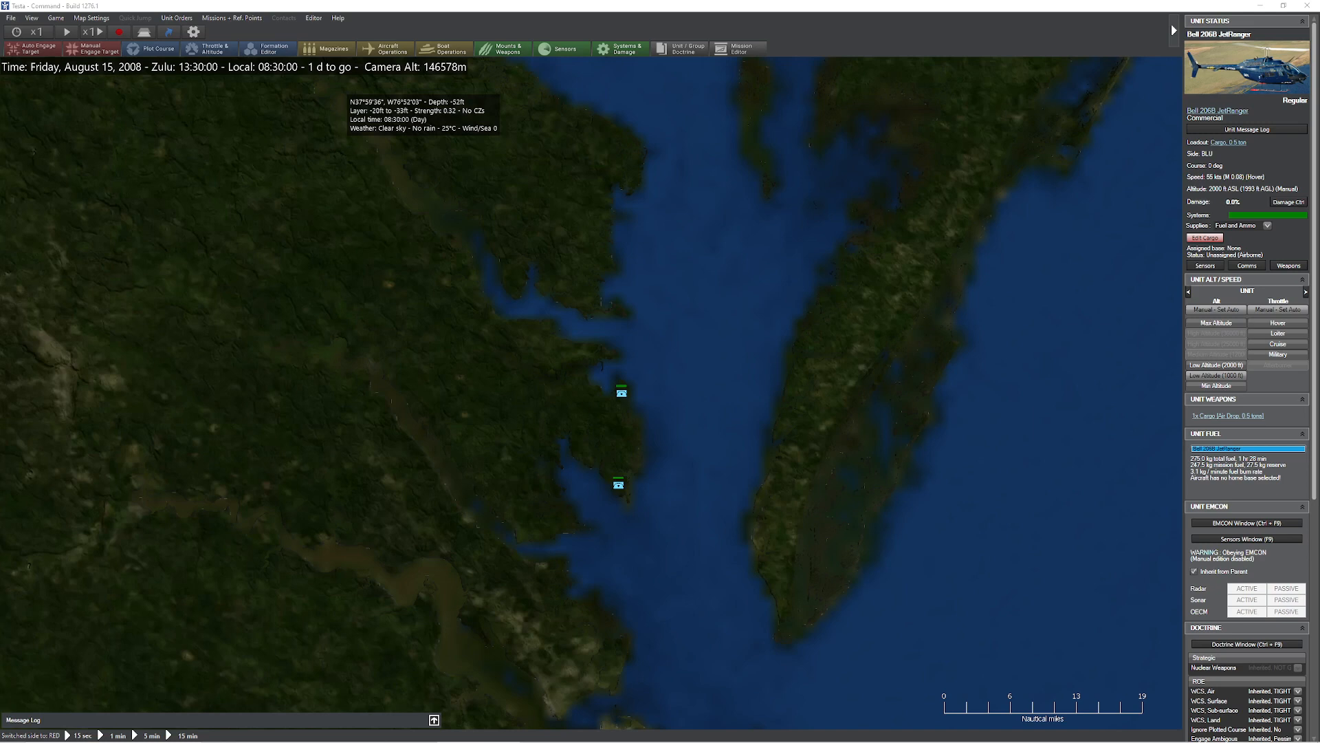
{"action": "mouse_move", "coordinate": [297, 101]}
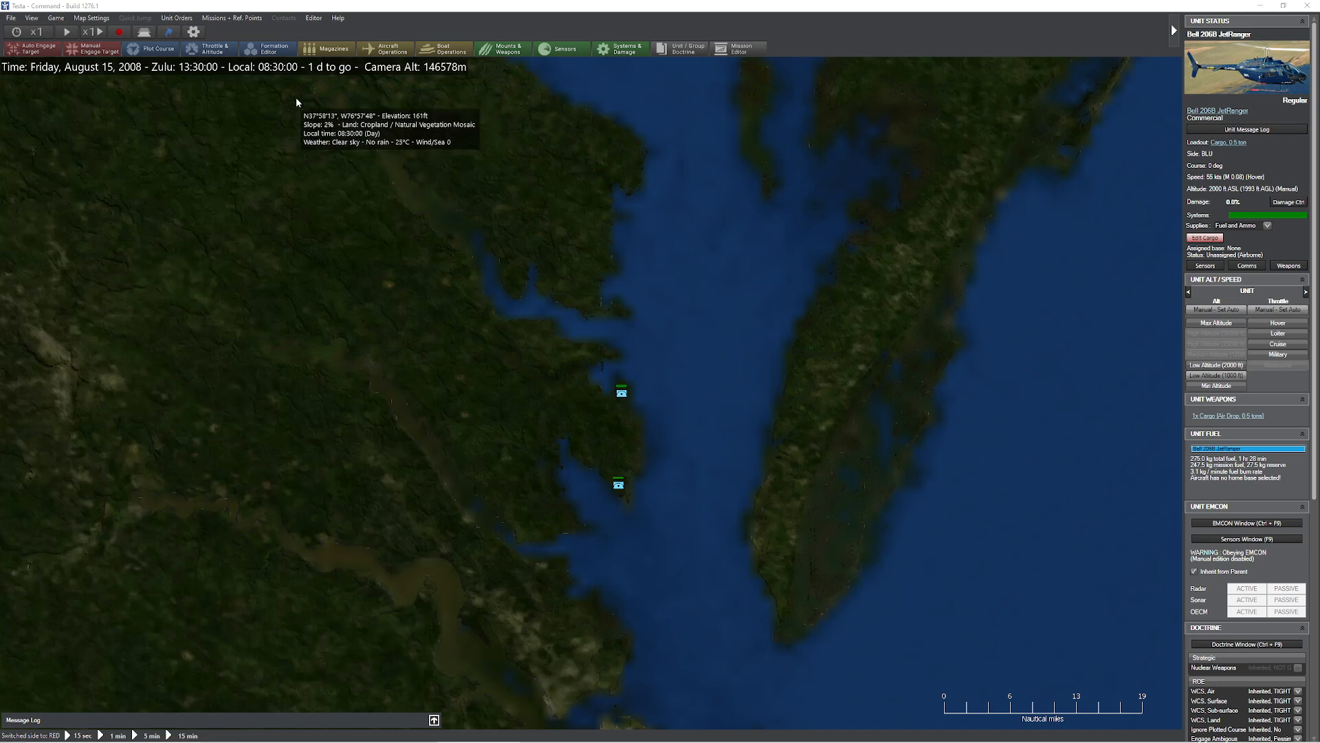
{"action": "mouse_move", "coordinate": [285, 128]}
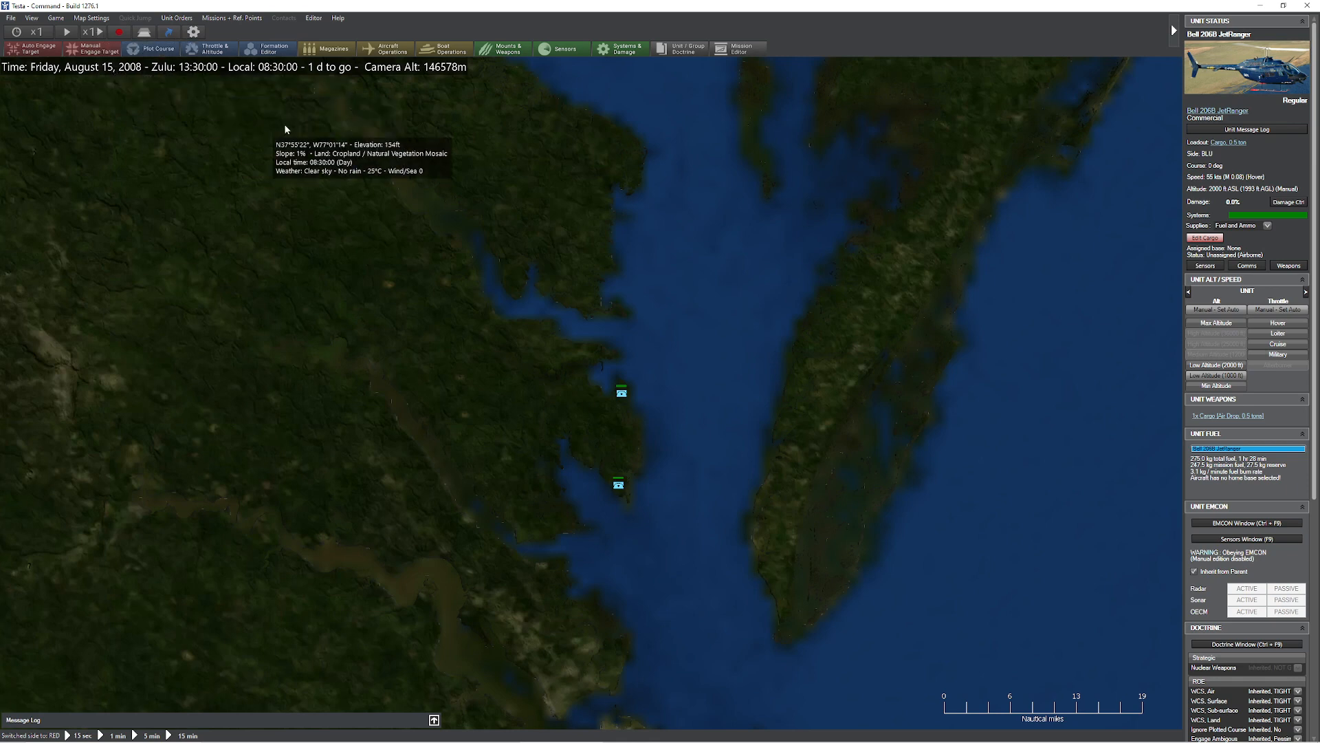
{"action": "mouse_move", "coordinate": [286, 128]}
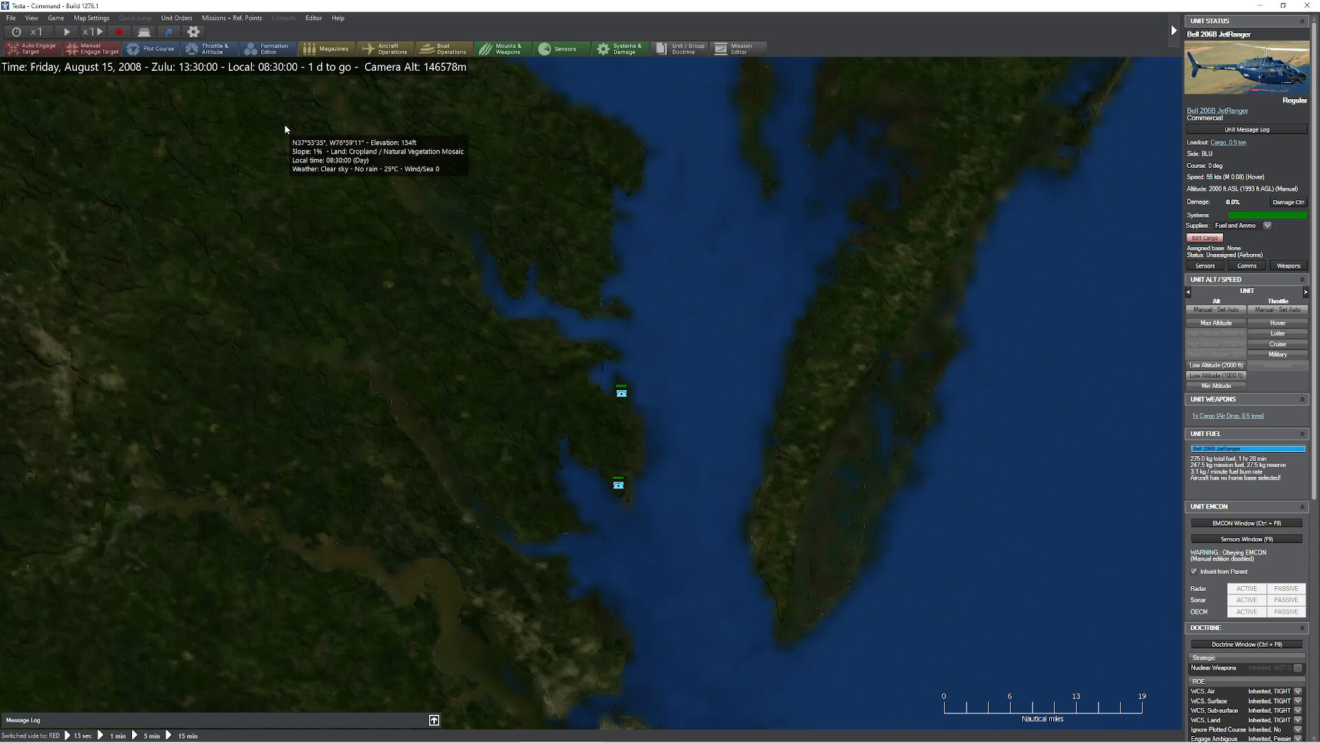
{"action": "mouse_move", "coordinate": [442, 209]}
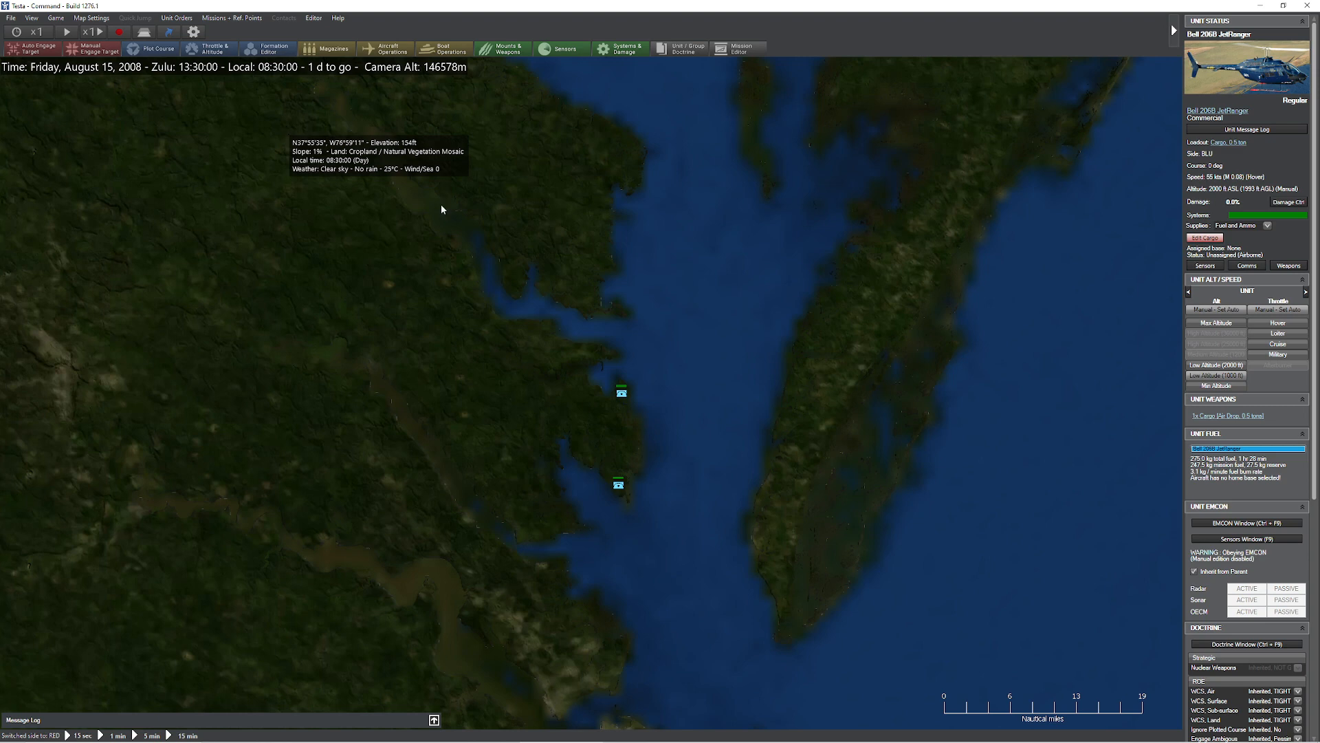
{"action": "mouse_move", "coordinate": [503, 197]}
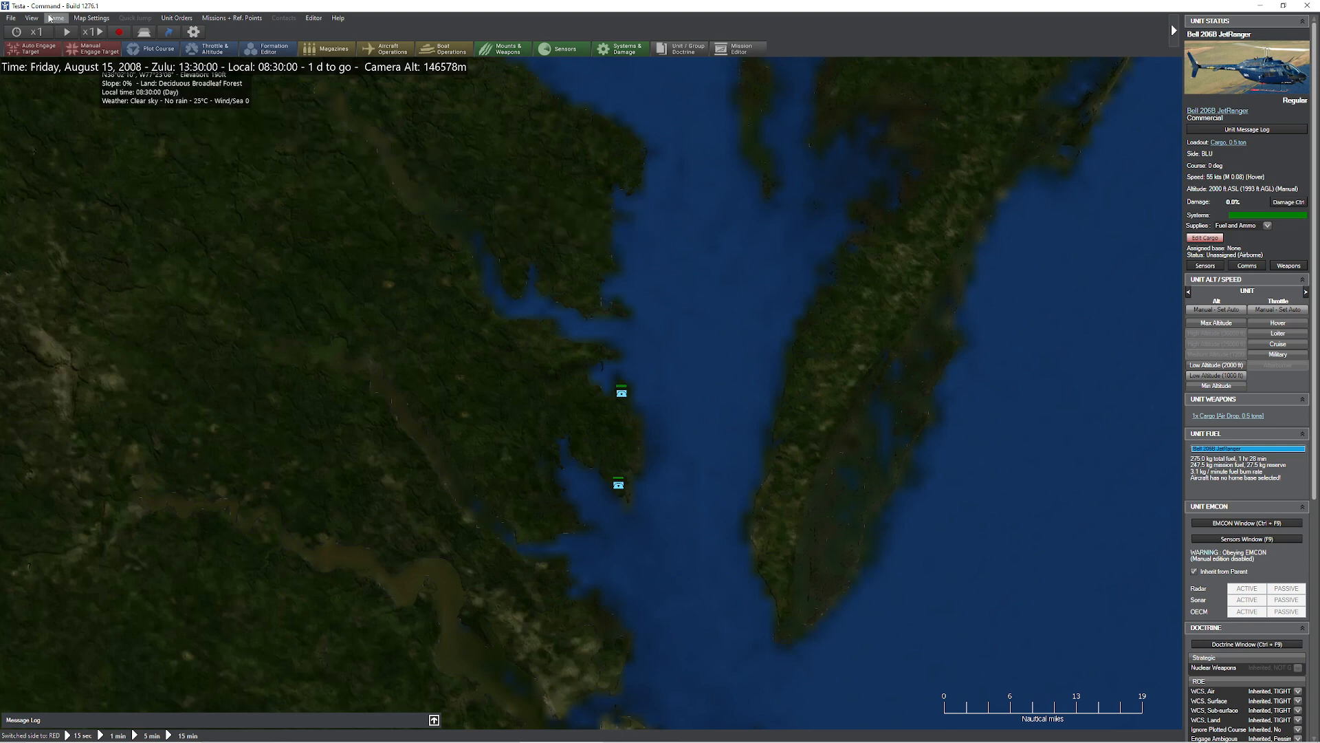
Browse the Database Viewer's Ship list to the Turkmenistan 01 Deniz Han corvette entry
{"action": "left_click", "coordinate": [55, 18]}
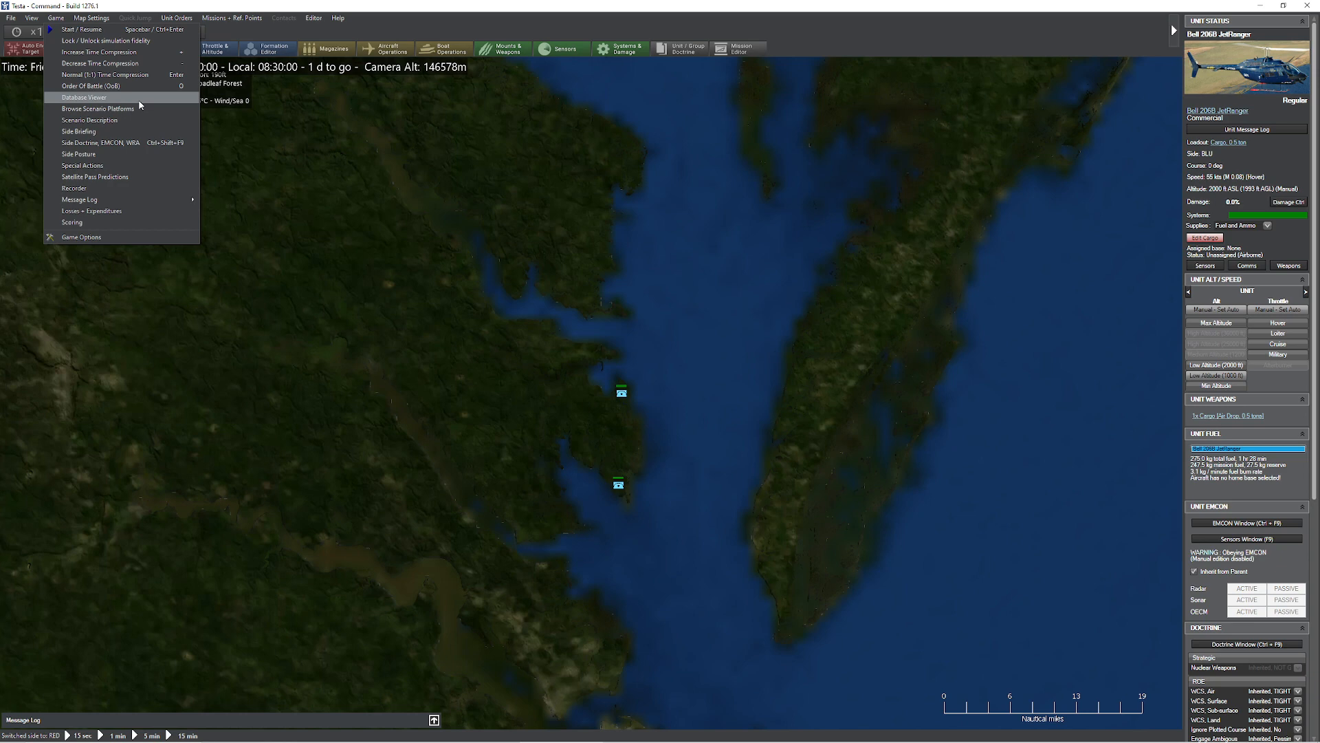
{"action": "left_click", "coordinate": [84, 97]}
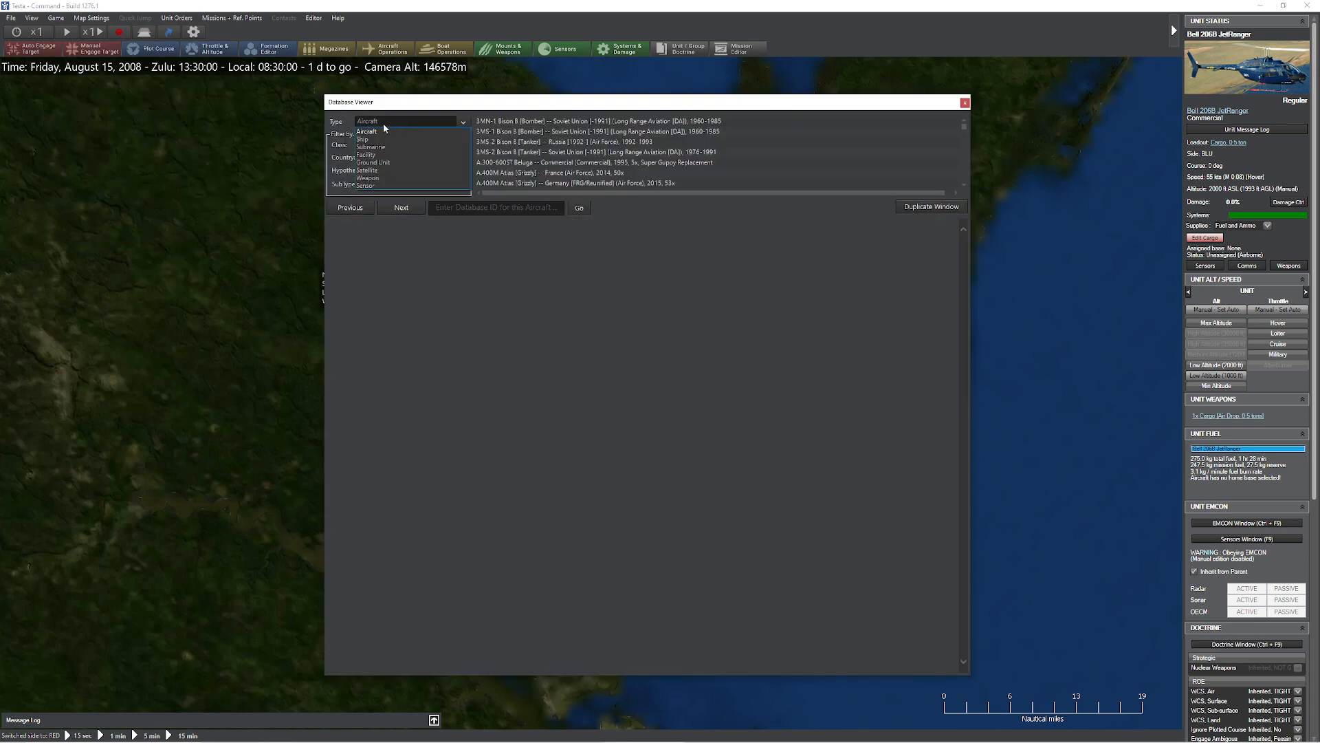
{"action": "left_click", "coordinate": [365, 154]}
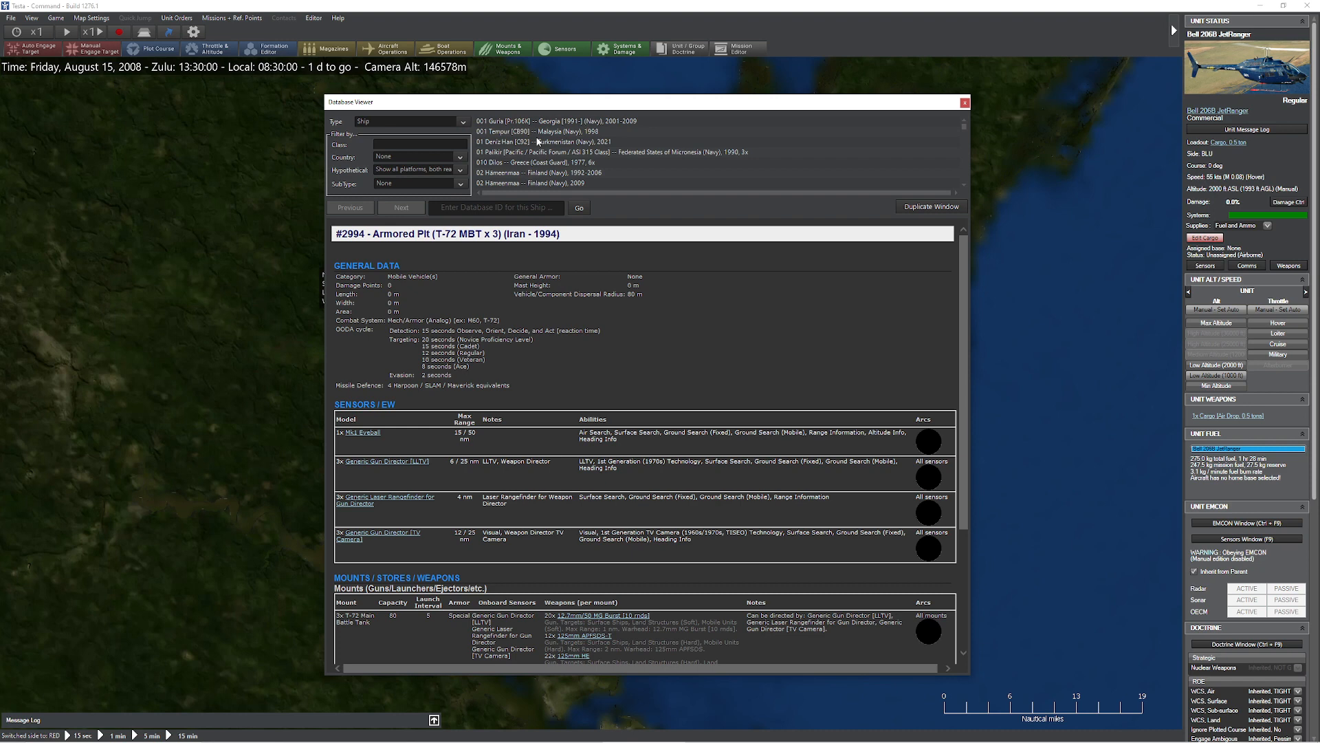
{"action": "left_click", "coordinate": [547, 141]}
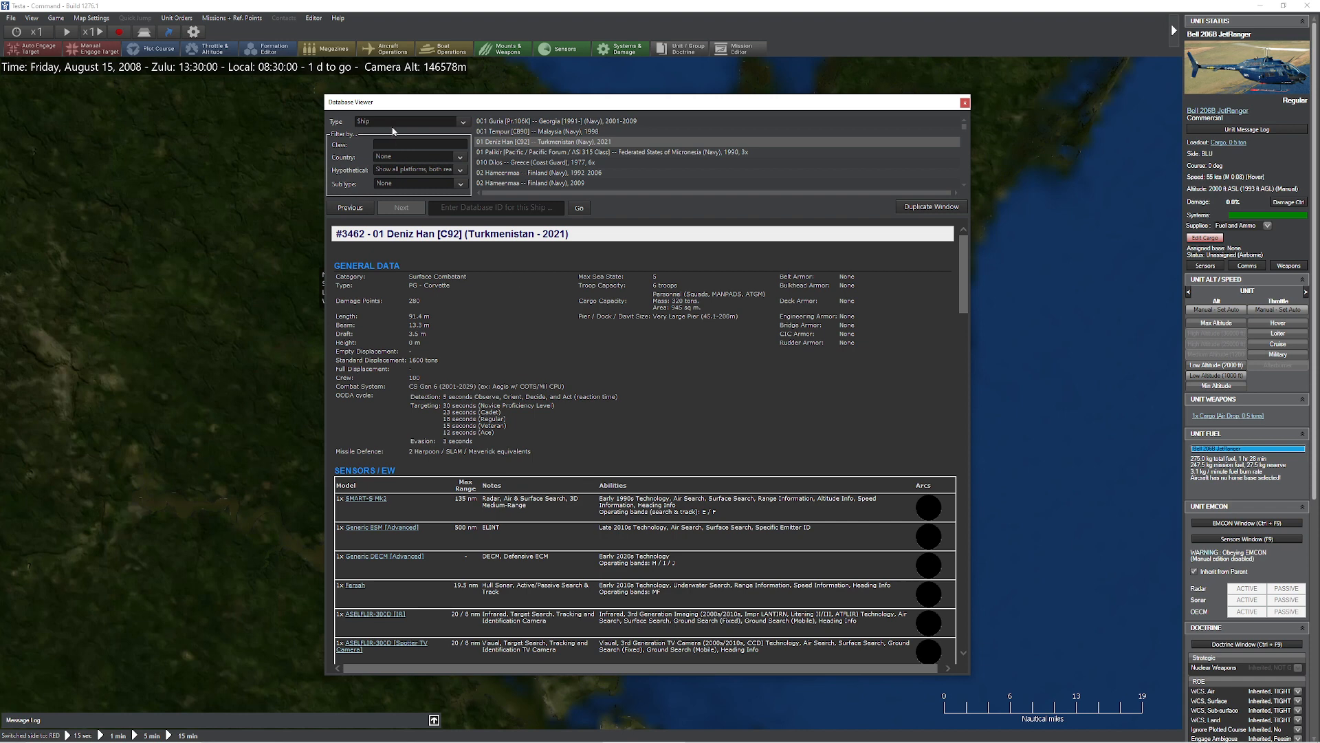
{"action": "left_click", "coordinate": [462, 121]}
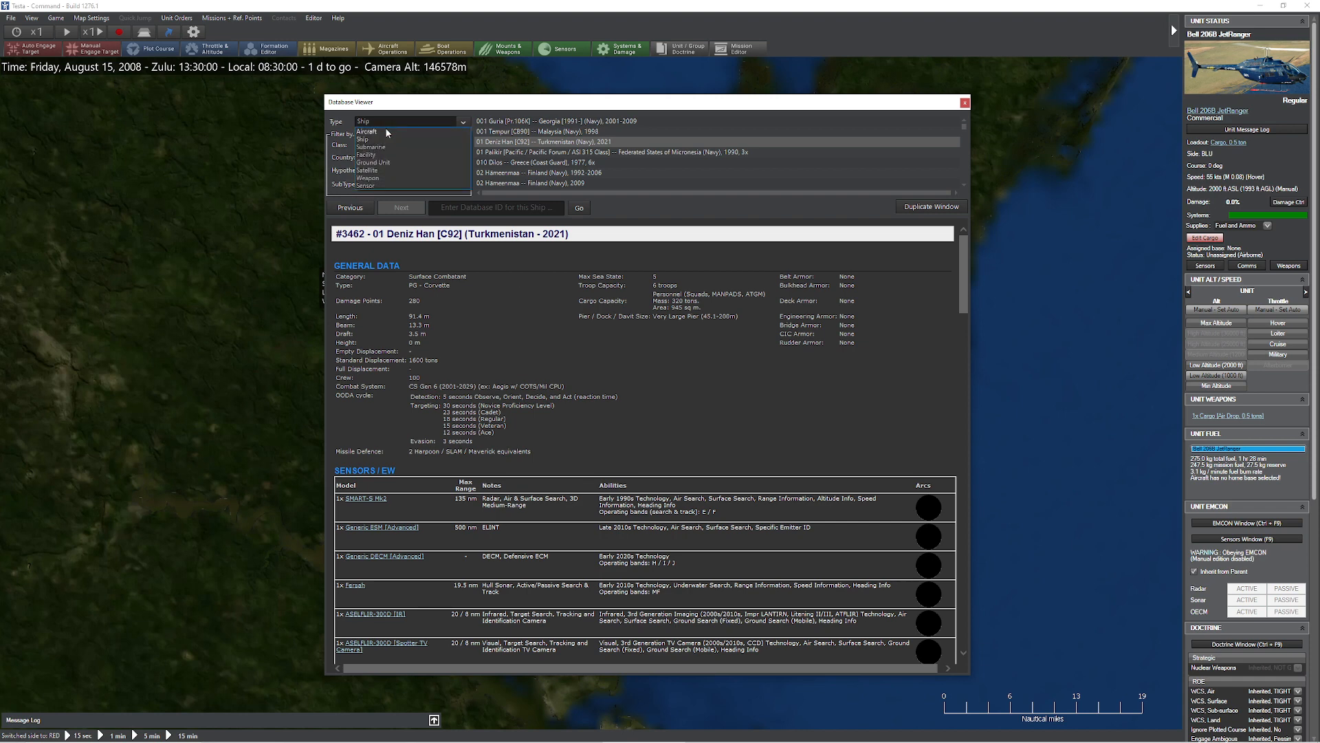
Filter aircraft by 'f' and view the 2019 F-22A Raptor after the Iraqi F-7B Fishcan
{"action": "left_click", "coordinate": [367, 131]}
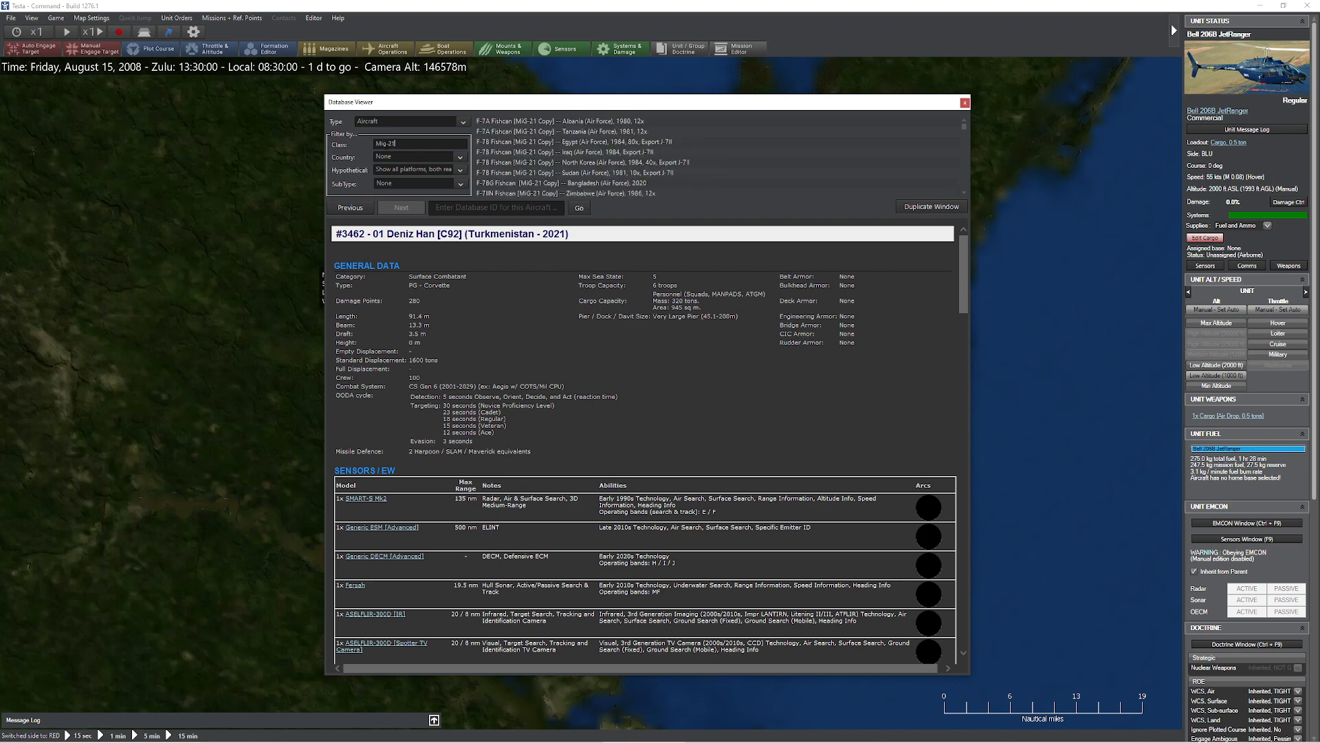
{"action": "left_click", "coordinate": [589, 153]}
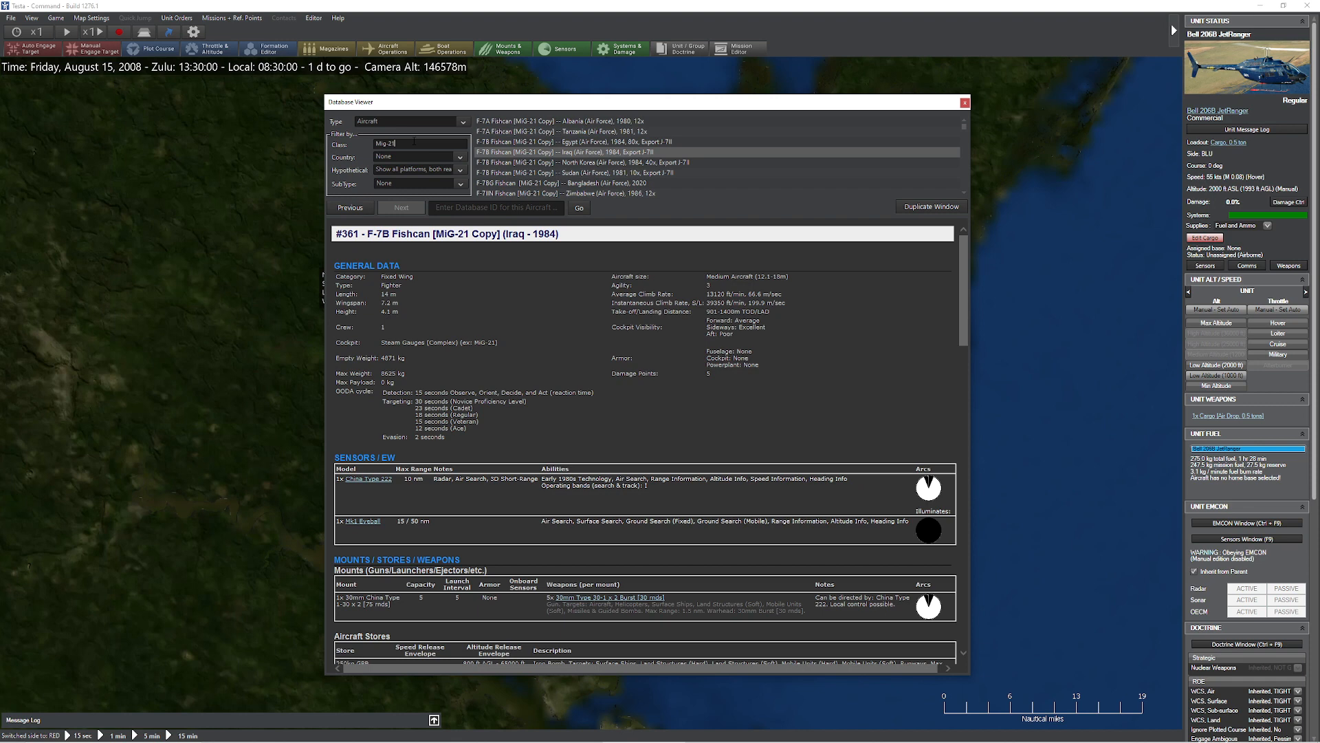
{"action": "type", "text": "f-22"}
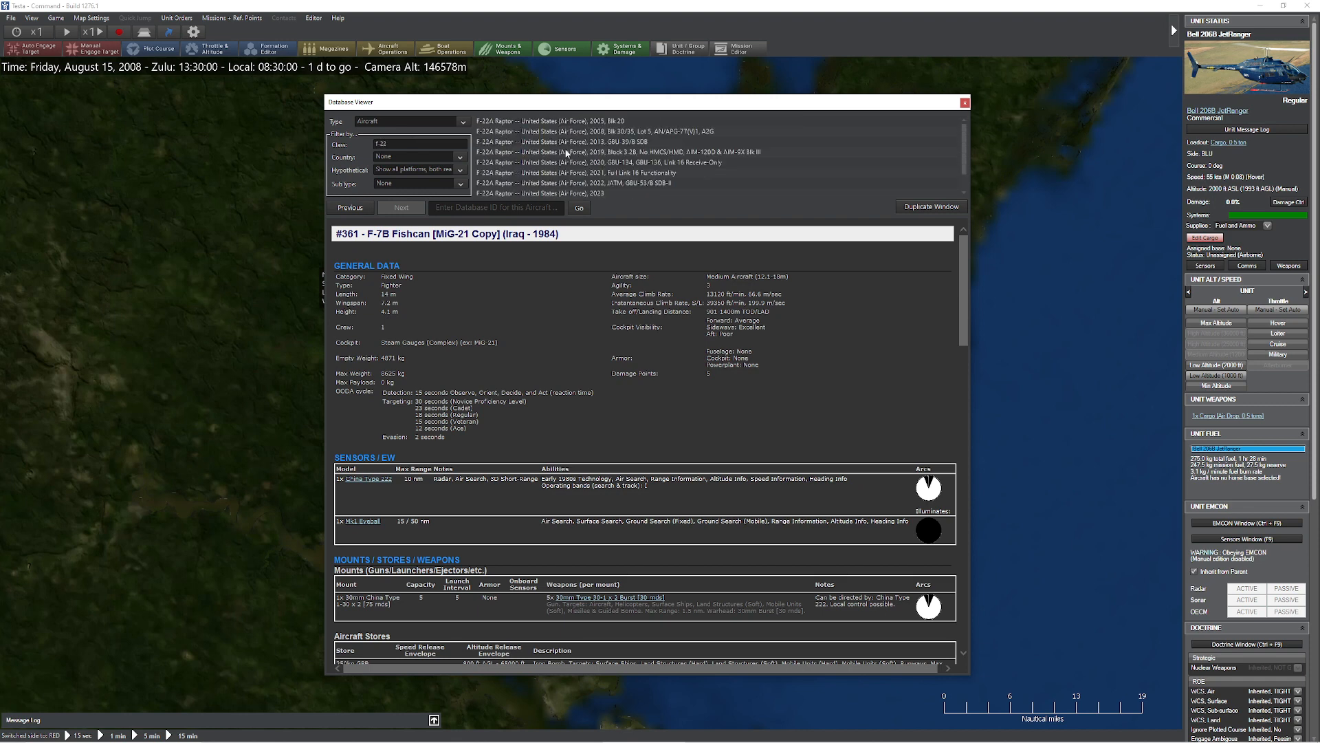
{"action": "left_click", "coordinate": [589, 151]}
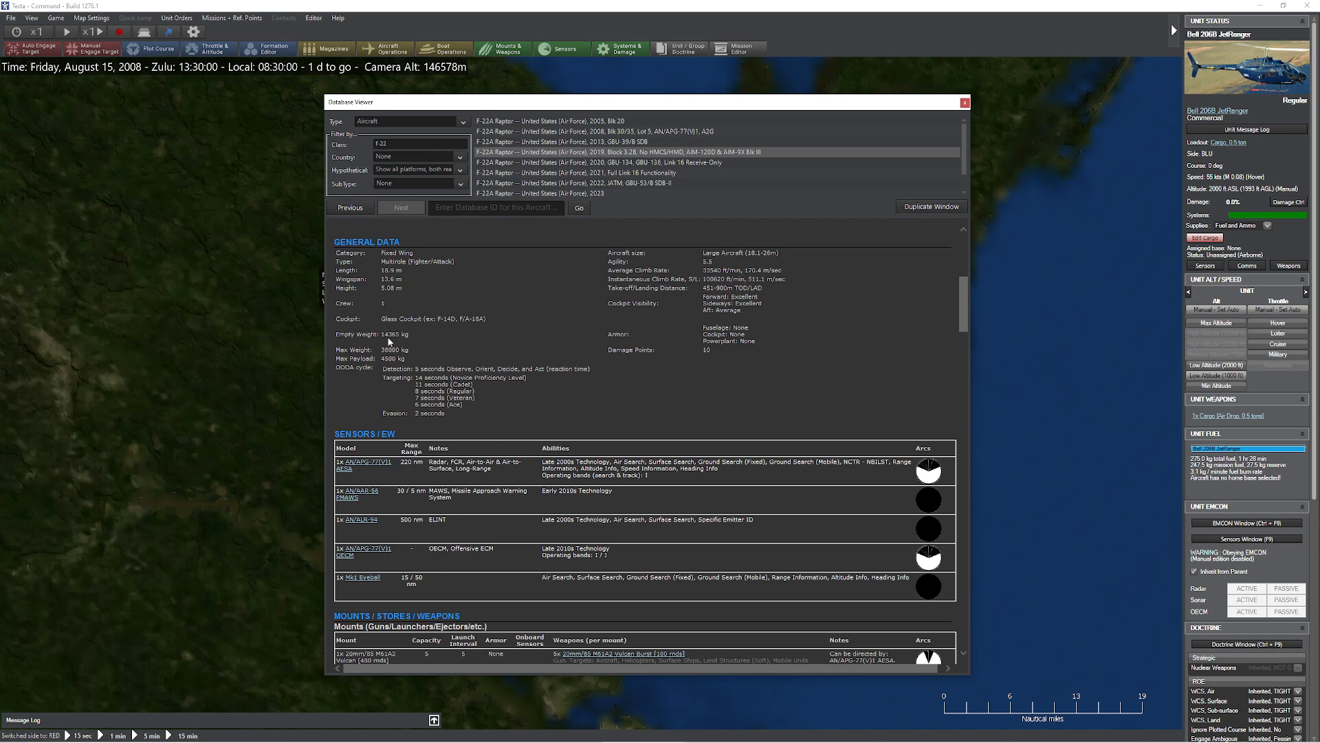
{"action": "mouse_move", "coordinate": [430, 339]}
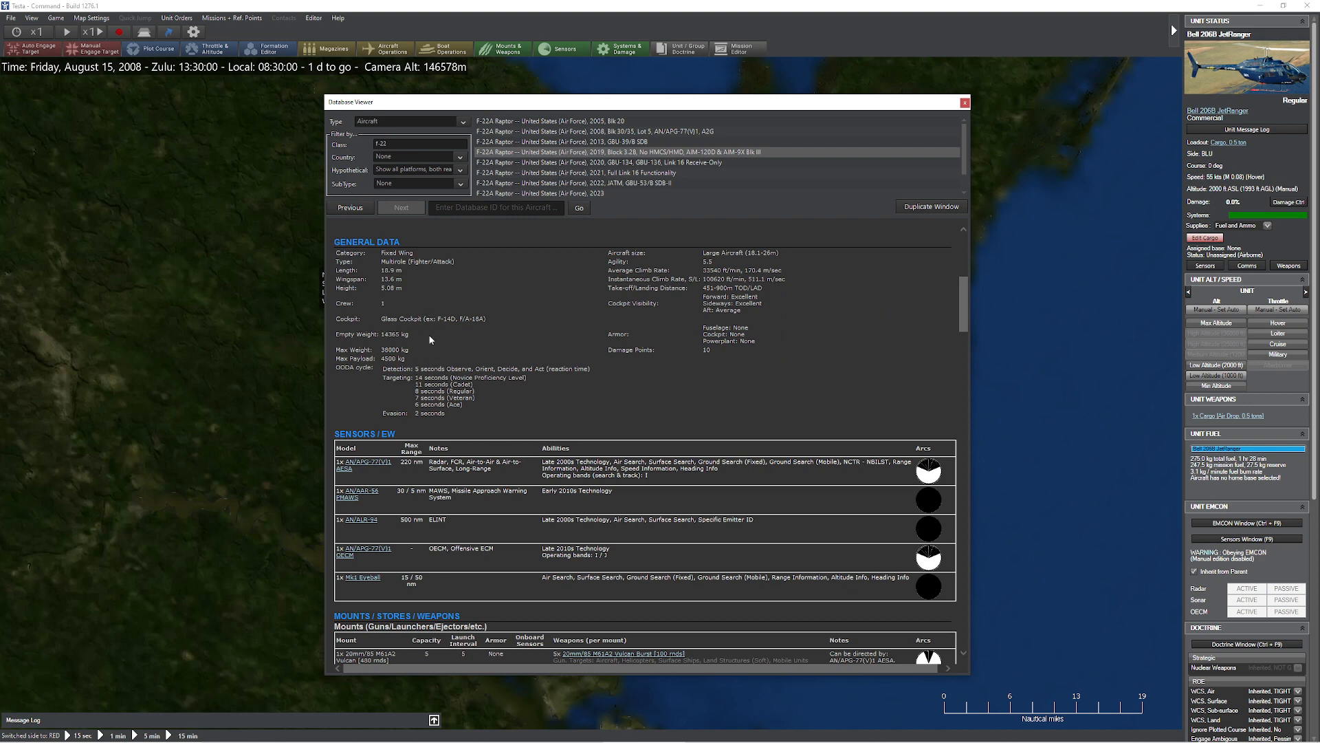
{"action": "mouse_move", "coordinate": [442, 203]}
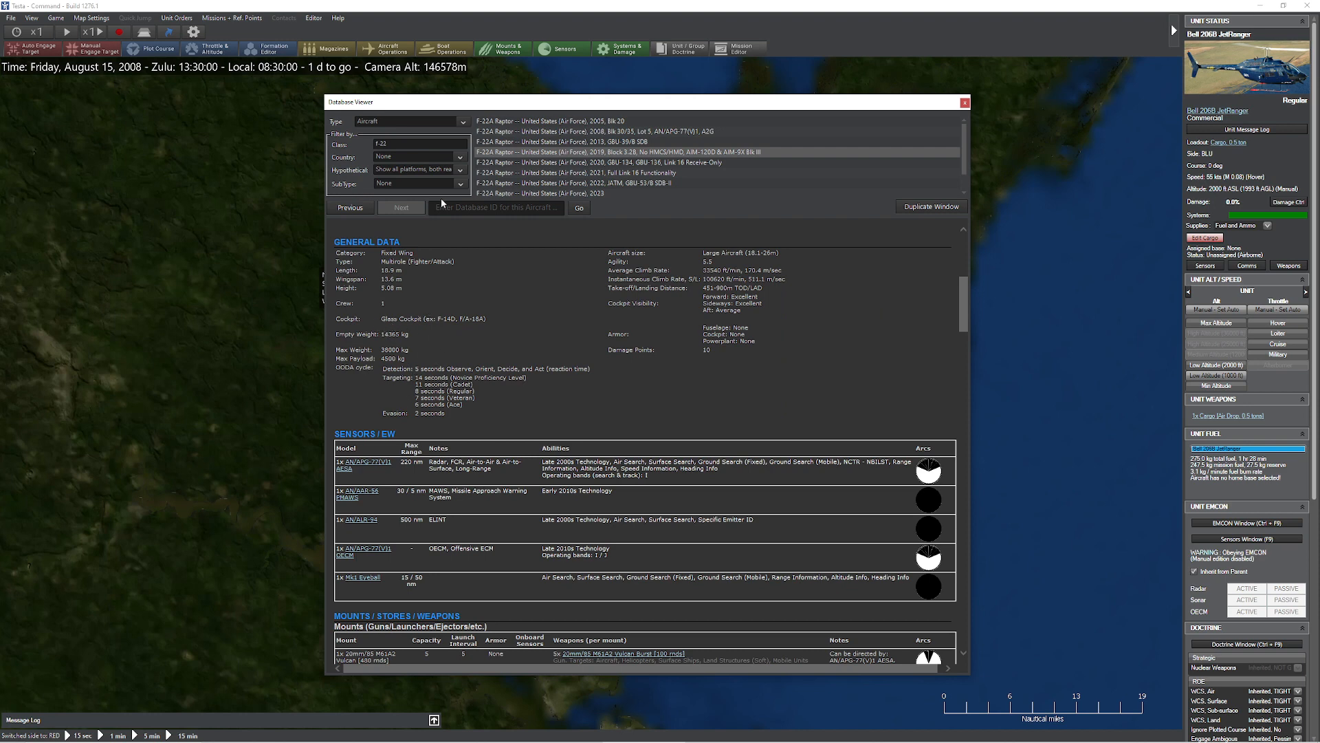
{"action": "left_click", "coordinate": [589, 151]}
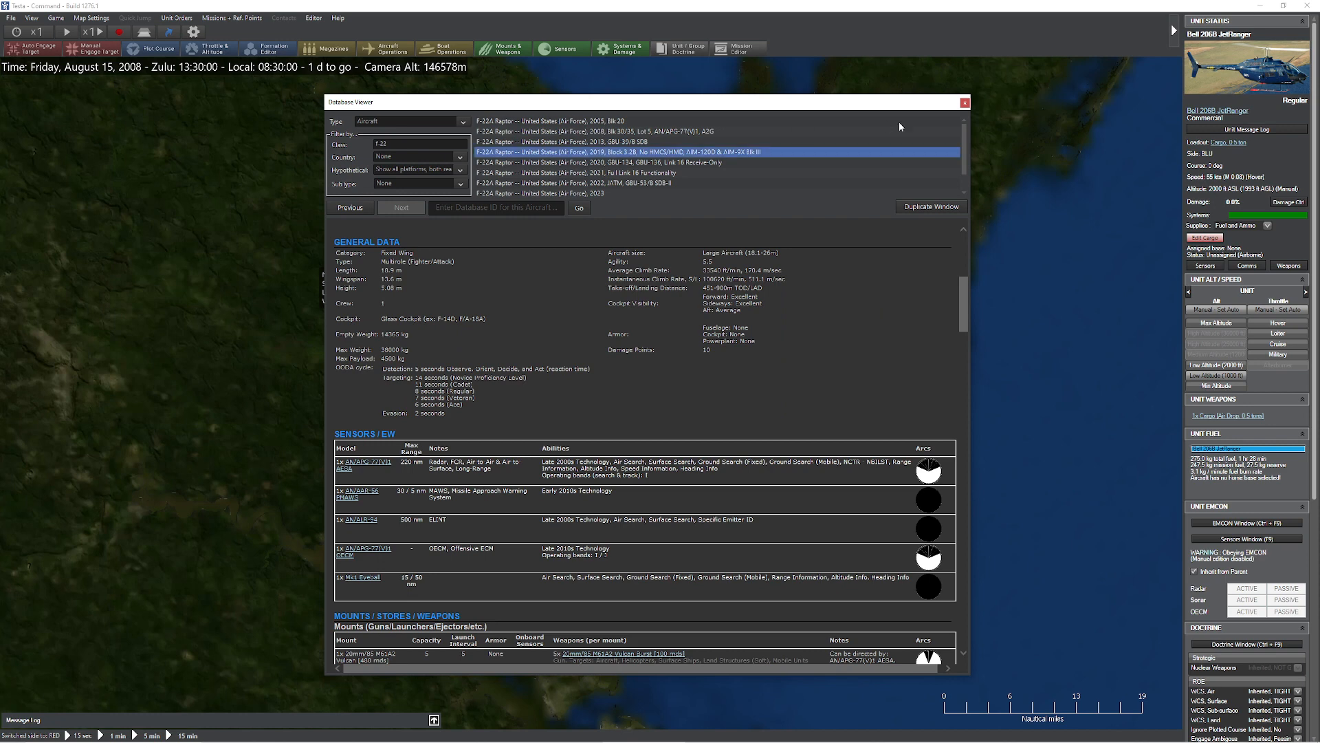
Leave the database and select the western-shore AAA pit, then the ZSU-57-2 battery
{"action": "left_click", "coordinate": [964, 102]}
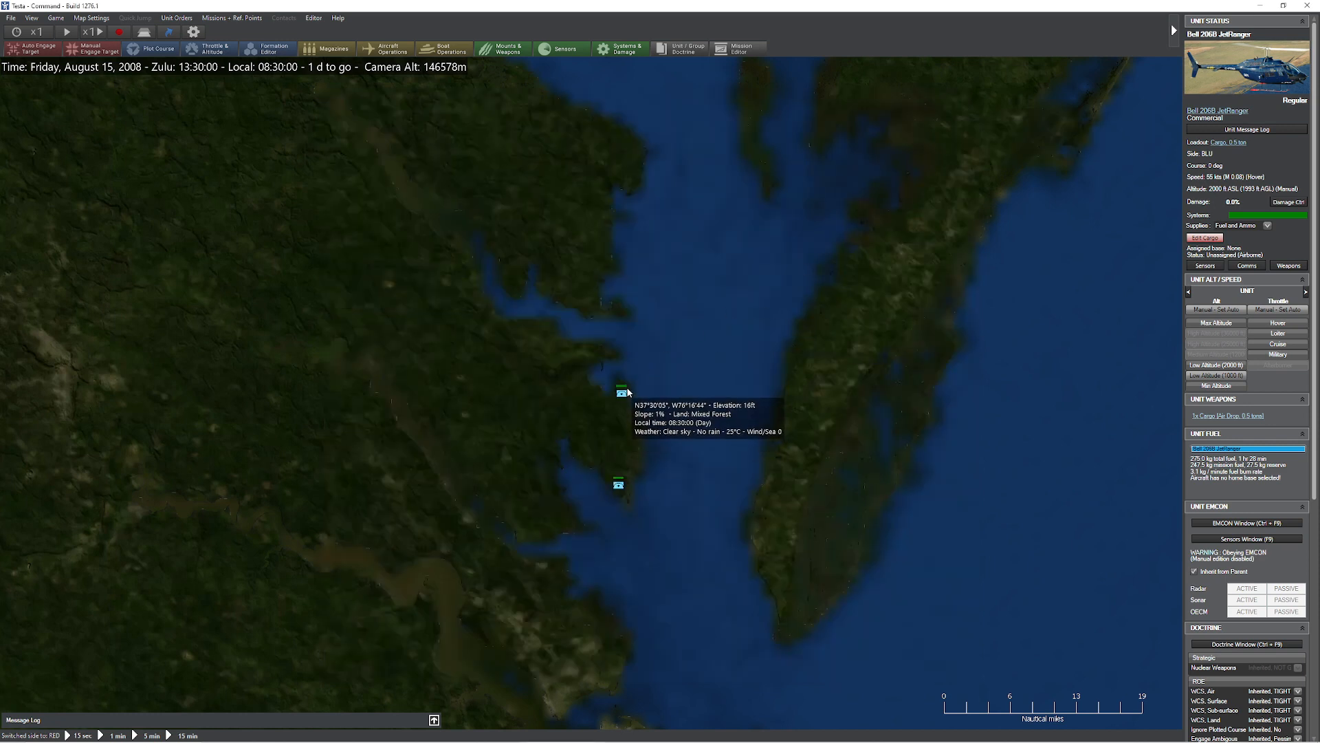
{"action": "left_click", "coordinate": [621, 391]}
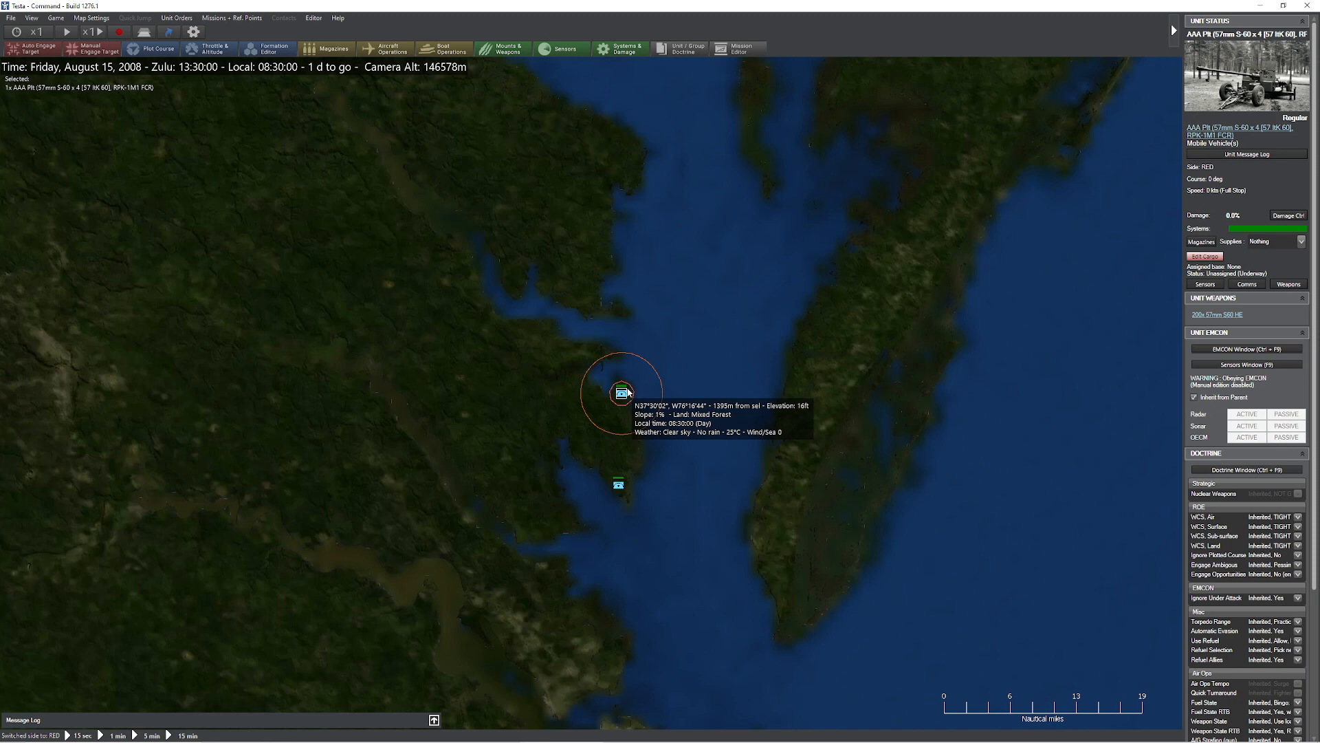
{"action": "left_click", "coordinate": [619, 484]}
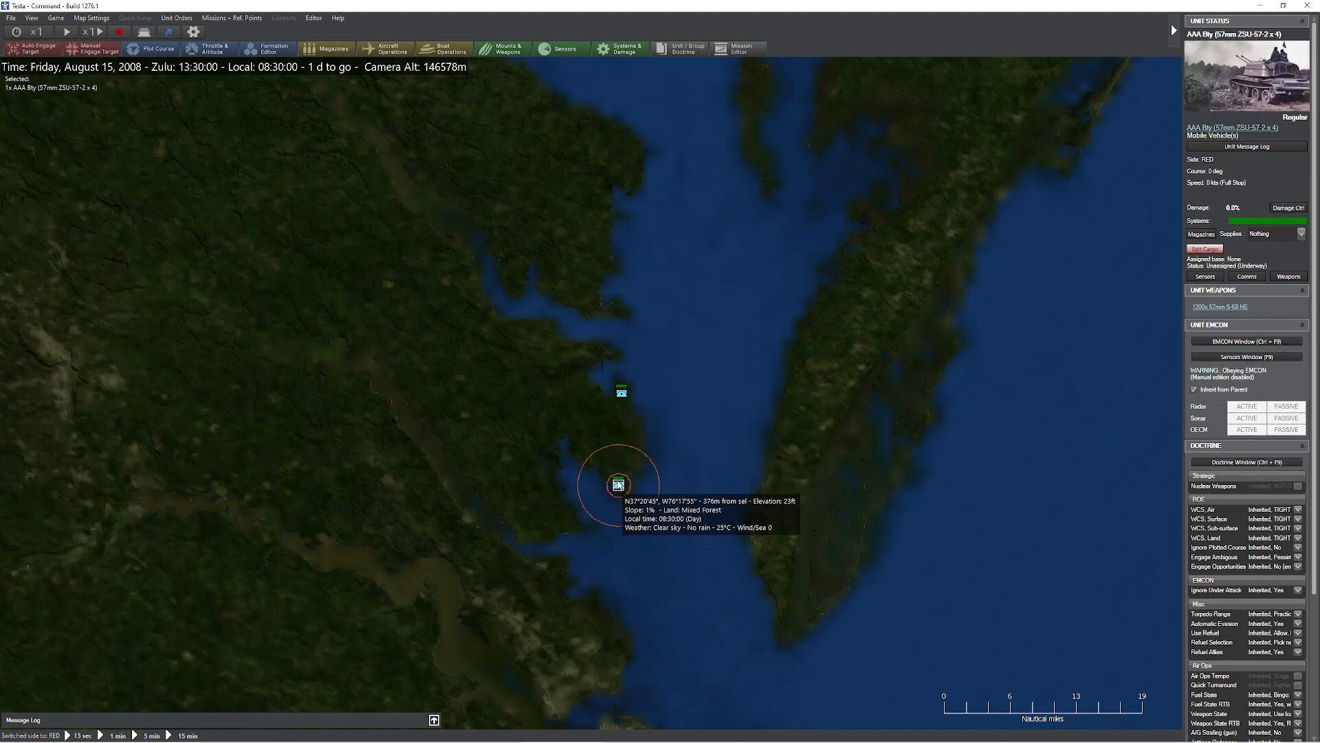
{"action": "mouse_move", "coordinate": [555, 460]}
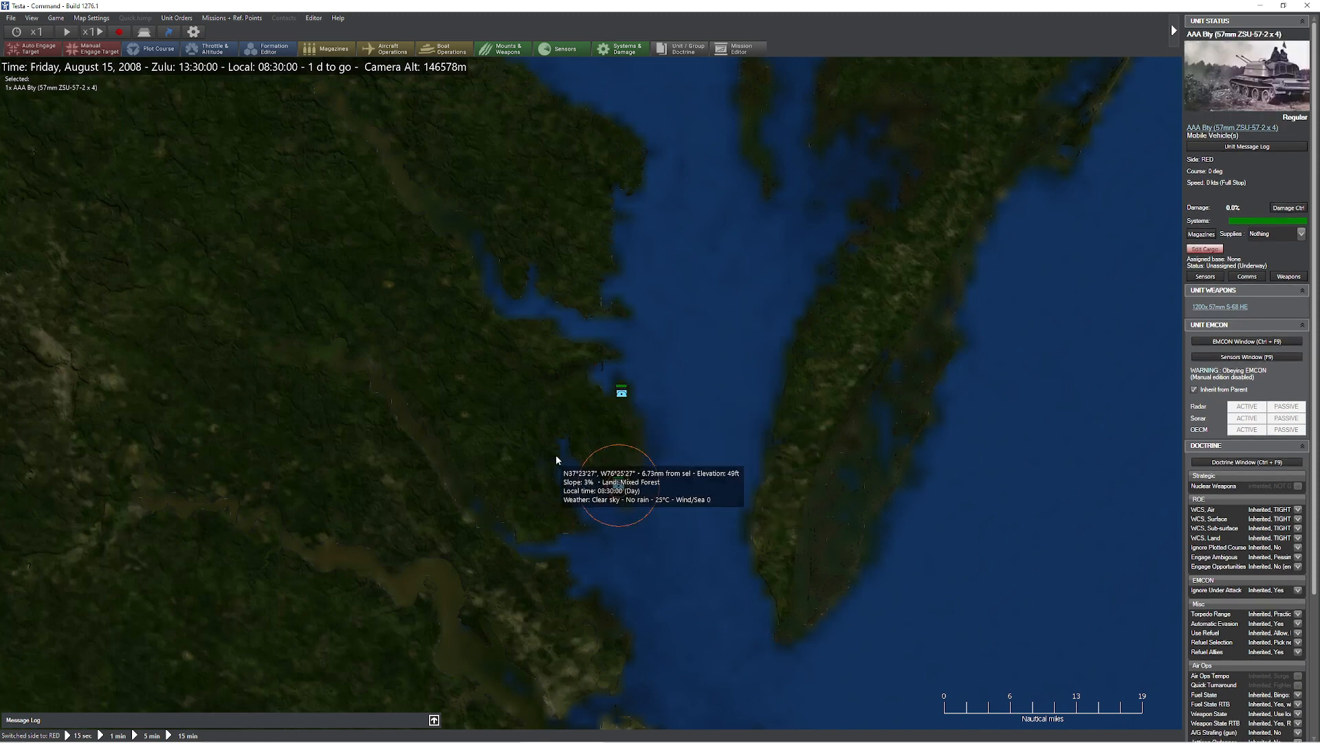
{"action": "mouse_move", "coordinate": [539, 467]}
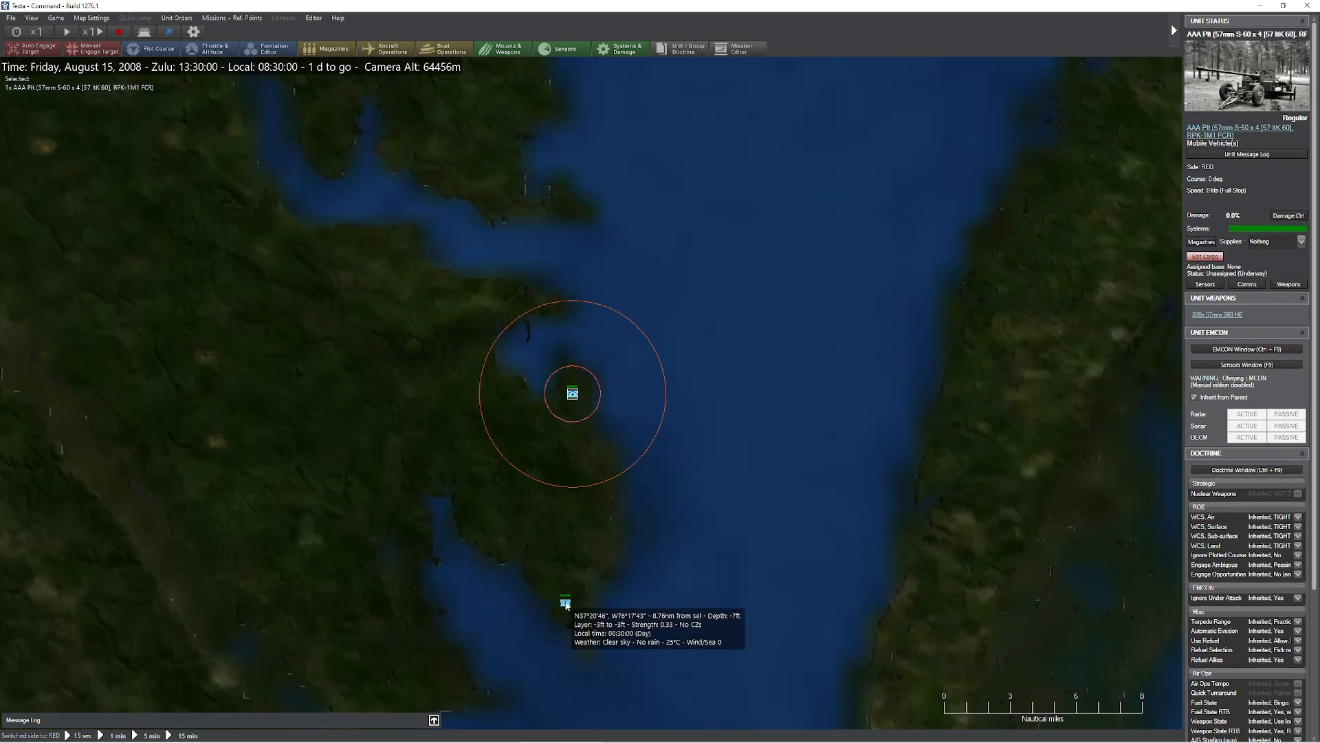
{"action": "mouse_move", "coordinate": [577, 392]}
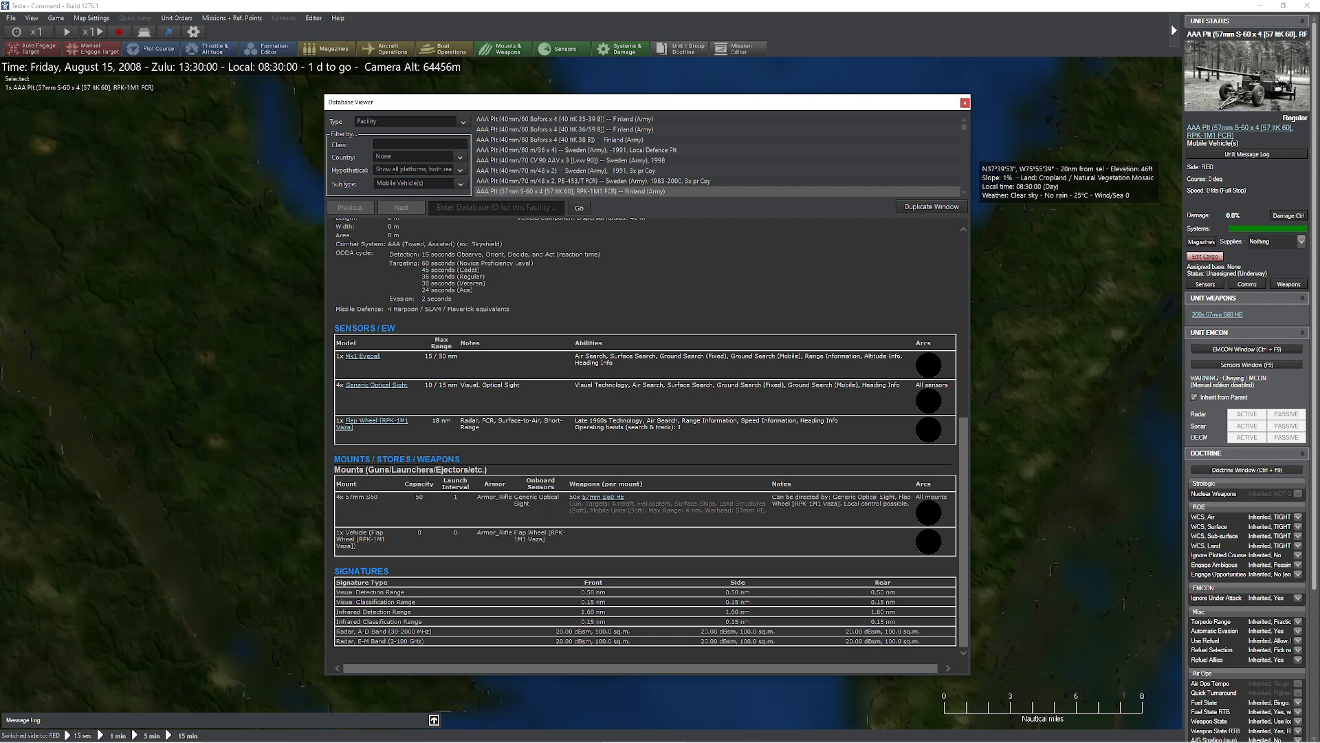
Review the ZSU-57-2 battery's database entry and return to the bay map
{"action": "left_click", "coordinate": [963, 101]}
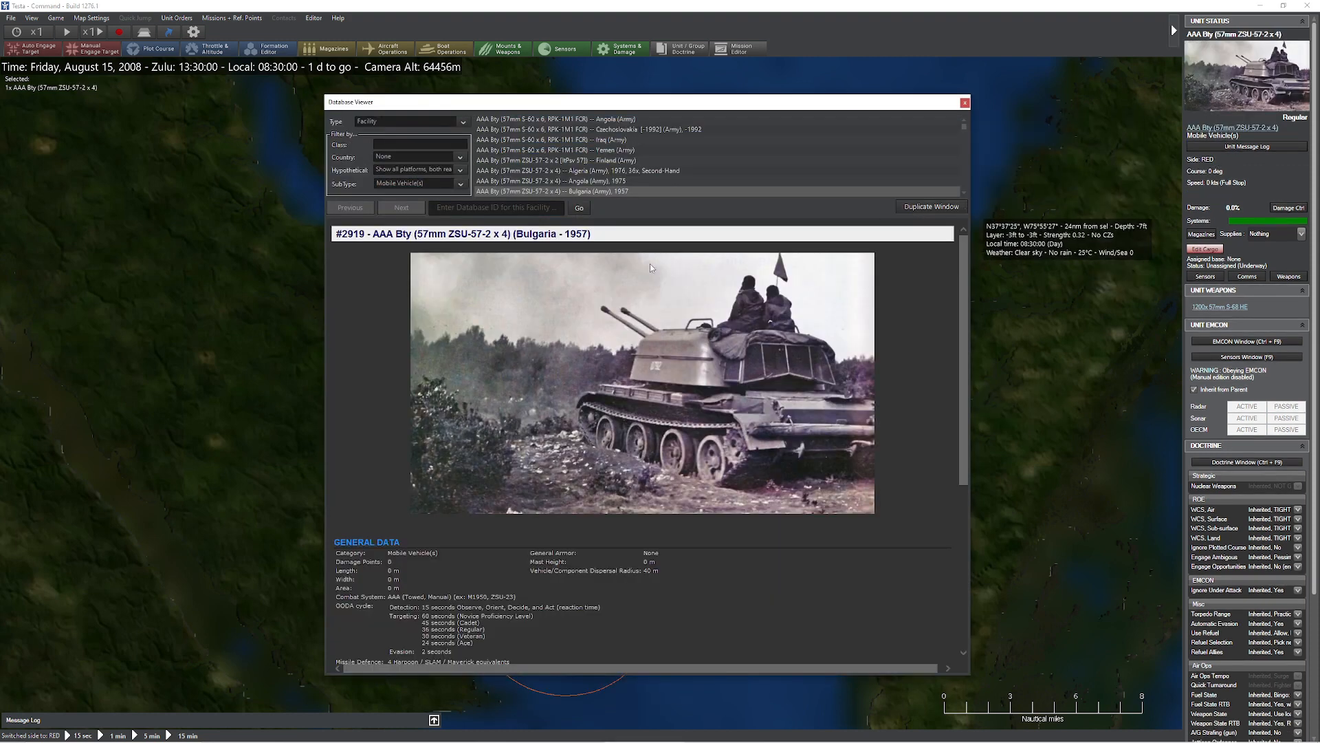
{"action": "scroll", "scroll_direction": "down", "scroll_amount": 3}
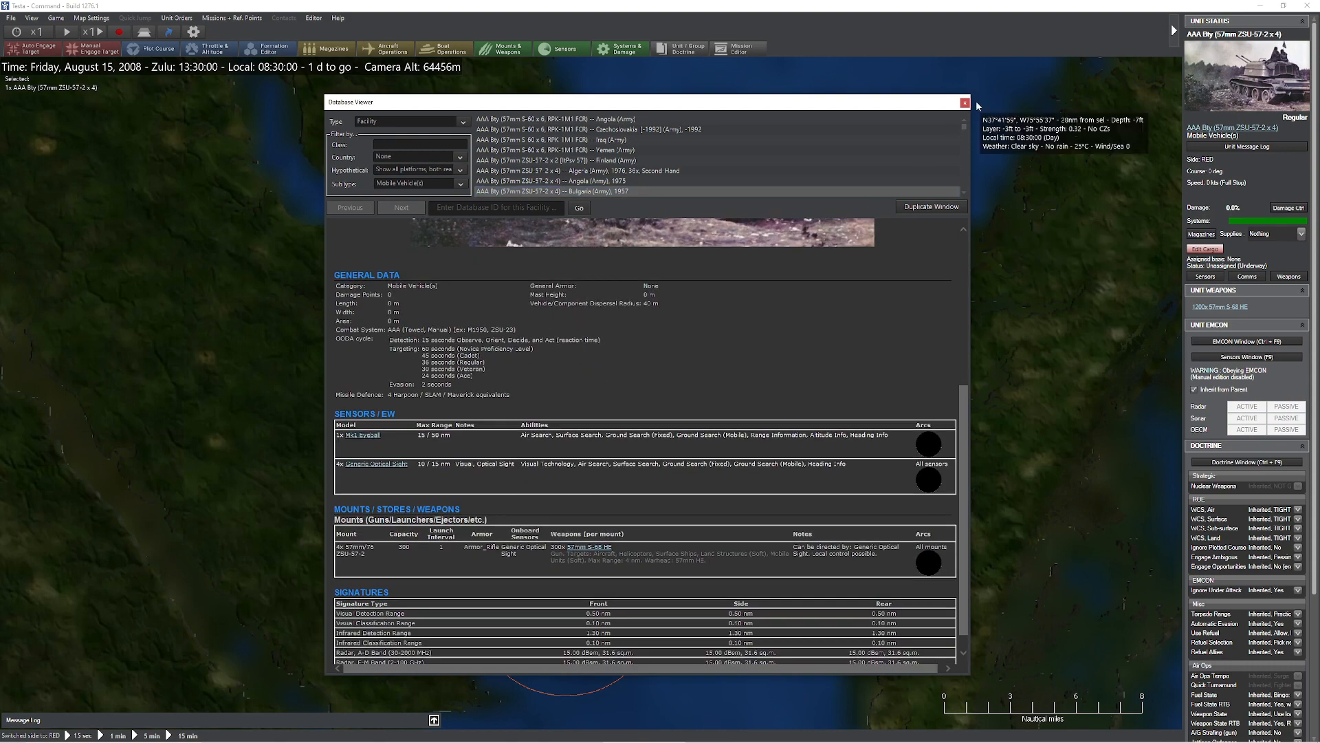
{"action": "left_click", "coordinate": [966, 101]}
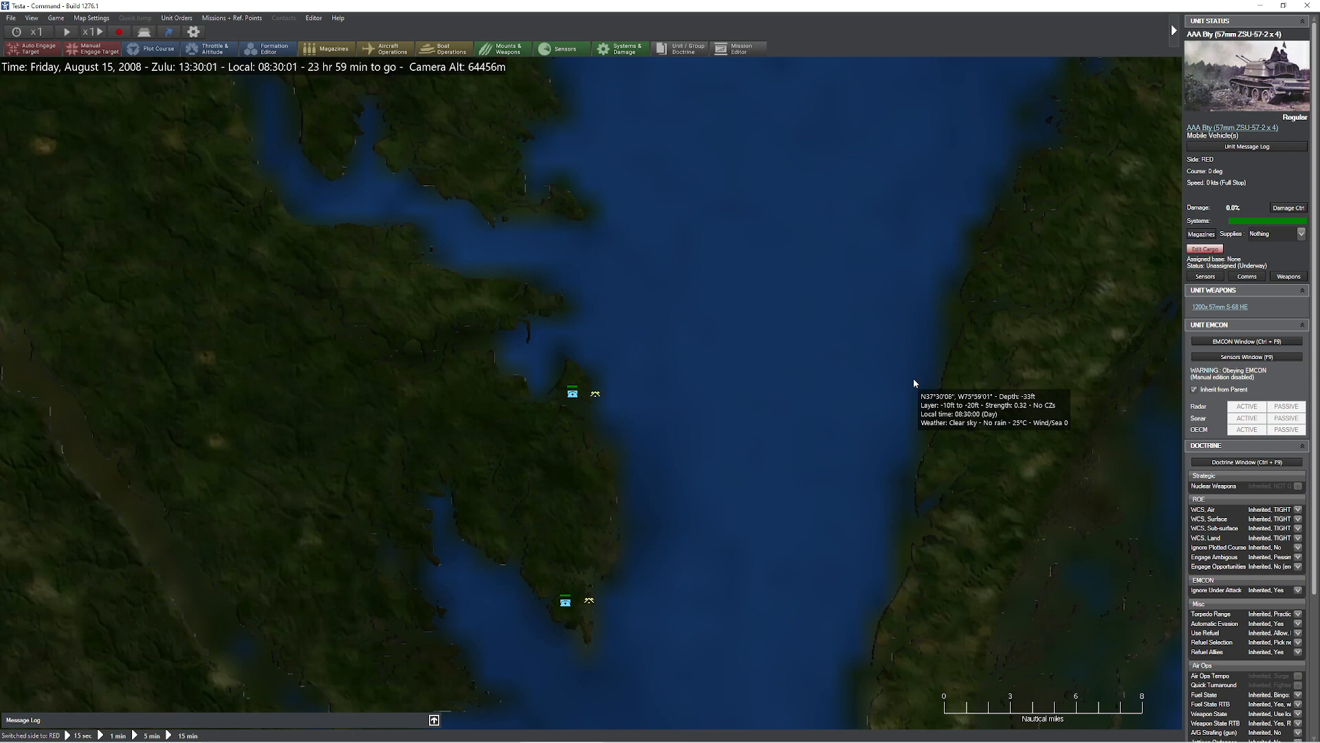
{"action": "mouse_move", "coordinate": [635, 402]}
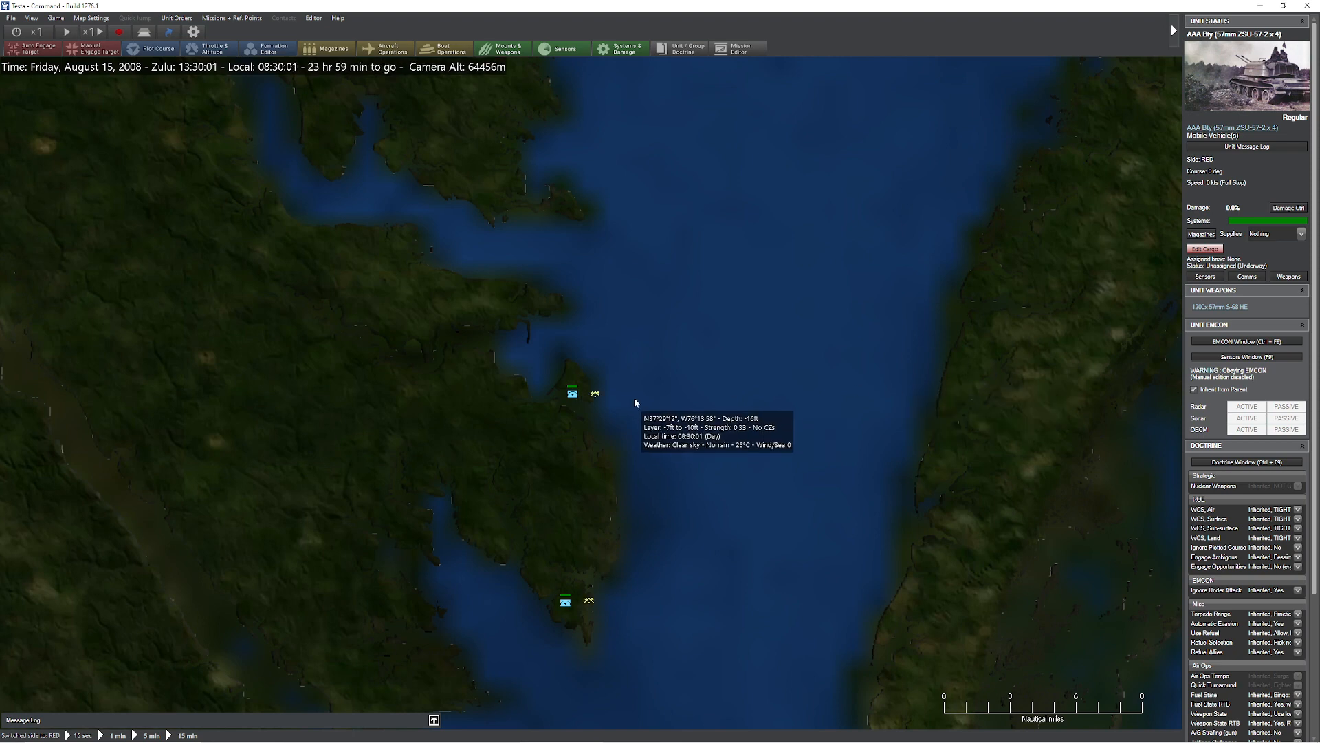
{"action": "mouse_move", "coordinate": [566, 403]}
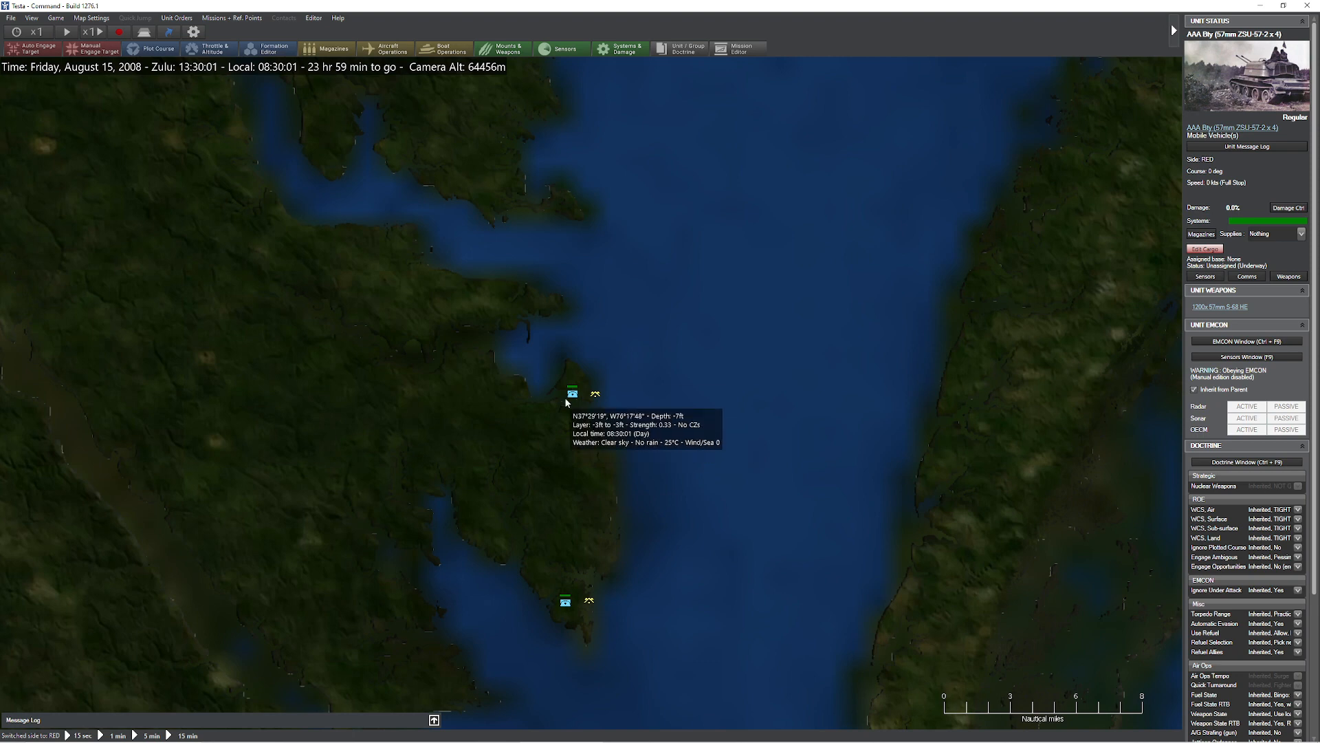
Select the S-60 AAA pit on the northern headland
{"action": "left_click", "coordinate": [572, 393]}
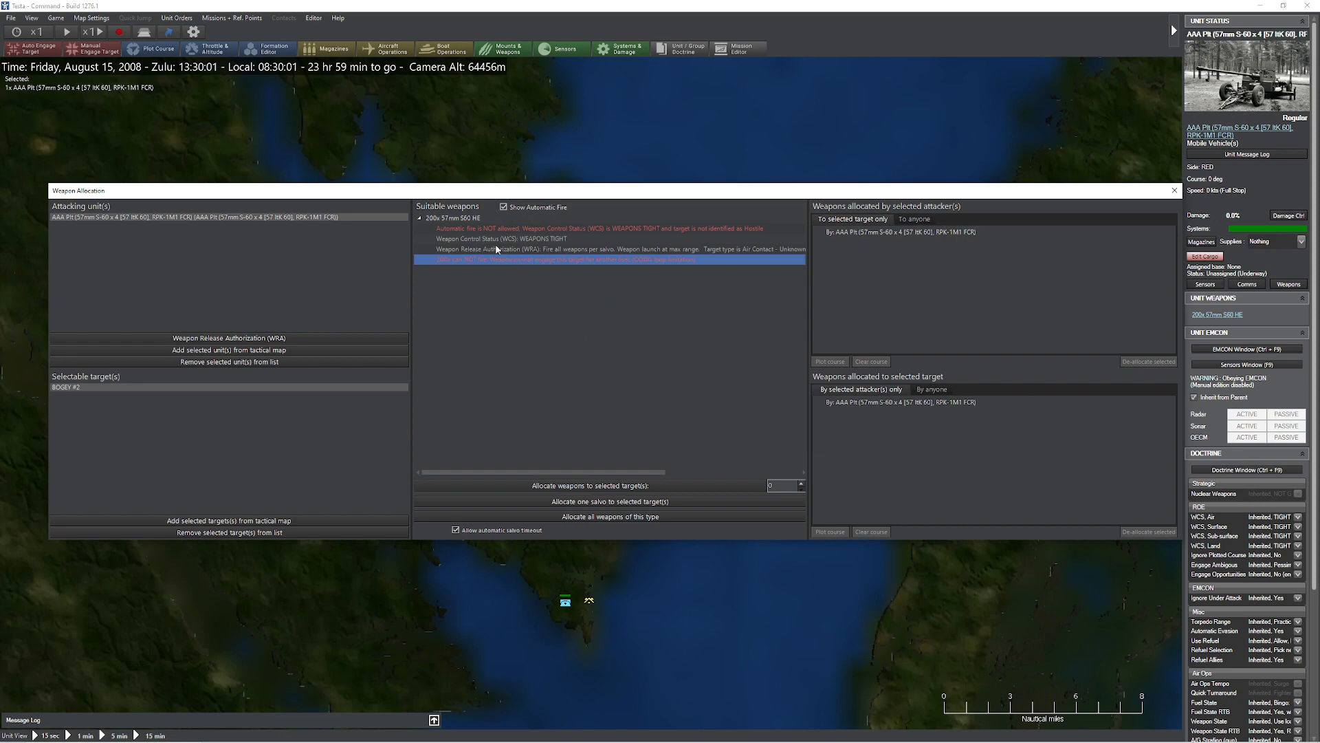
{"action": "mouse_move", "coordinate": [610, 469]}
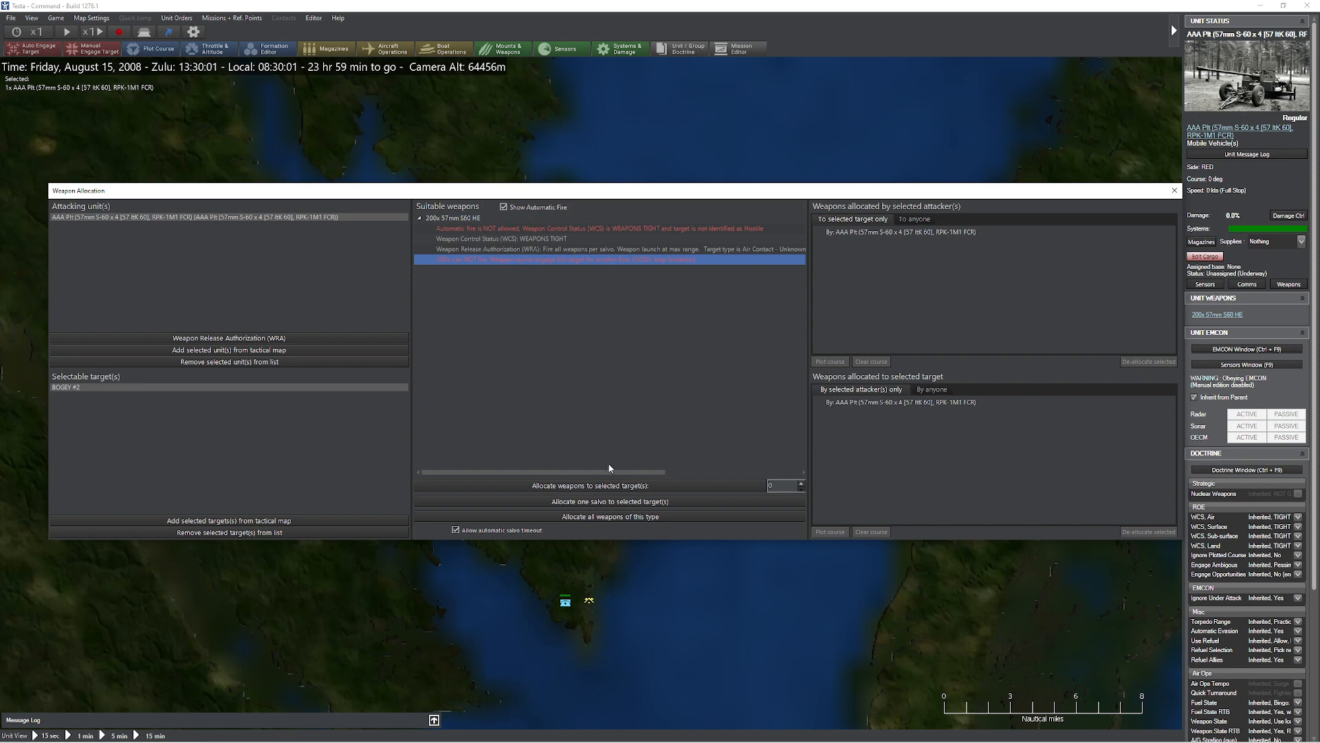
{"action": "mouse_move", "coordinate": [617, 244]}
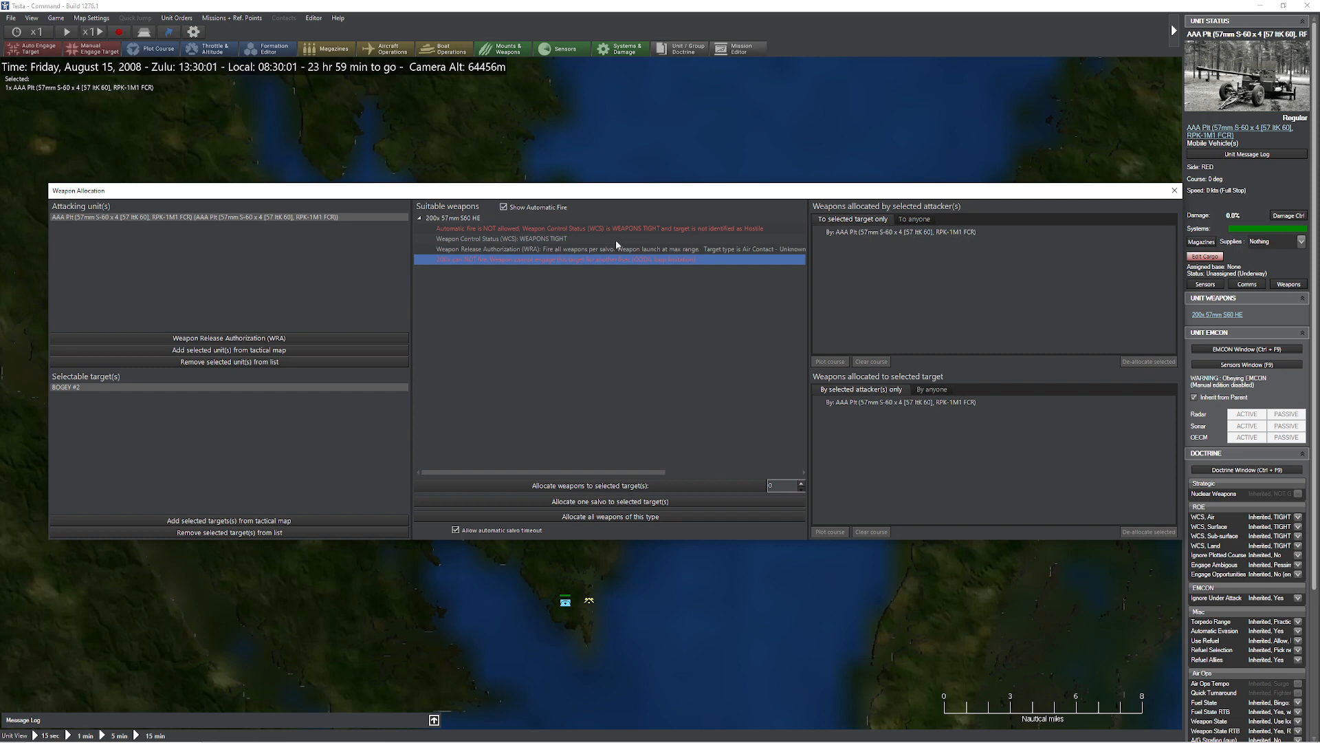
Dismiss both AAA units' weapon allocation windows and select the BOGEY #2 air contact
{"action": "left_click", "coordinate": [1174, 190]}
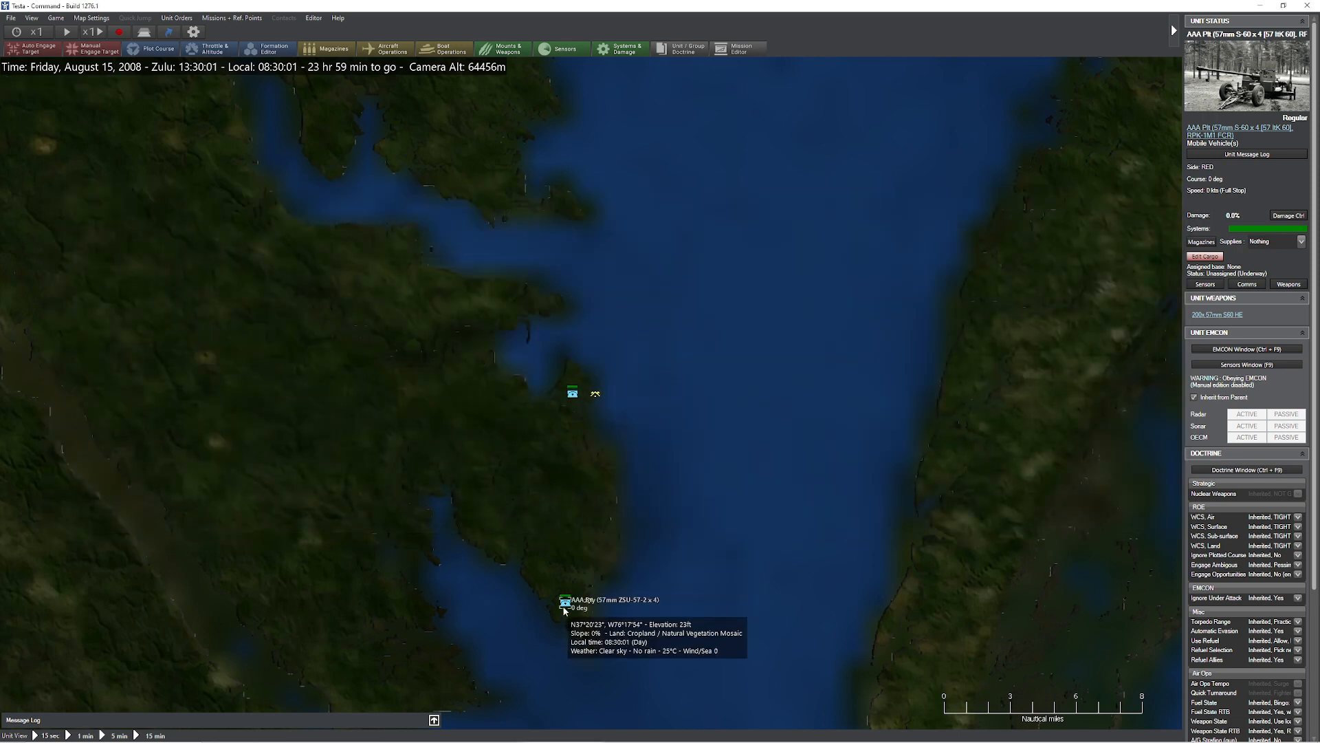
{"action": "left_click", "coordinate": [564, 602]}
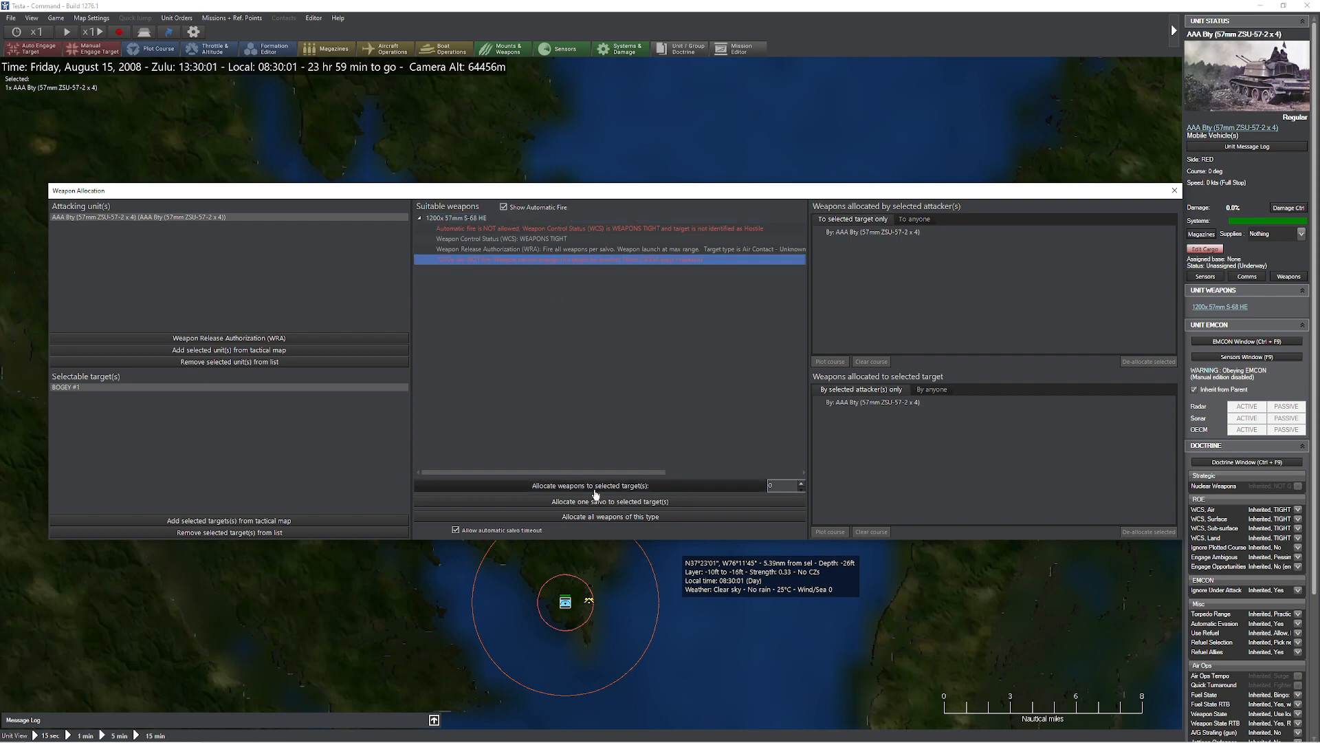
{"action": "mouse_move", "coordinate": [653, 282]}
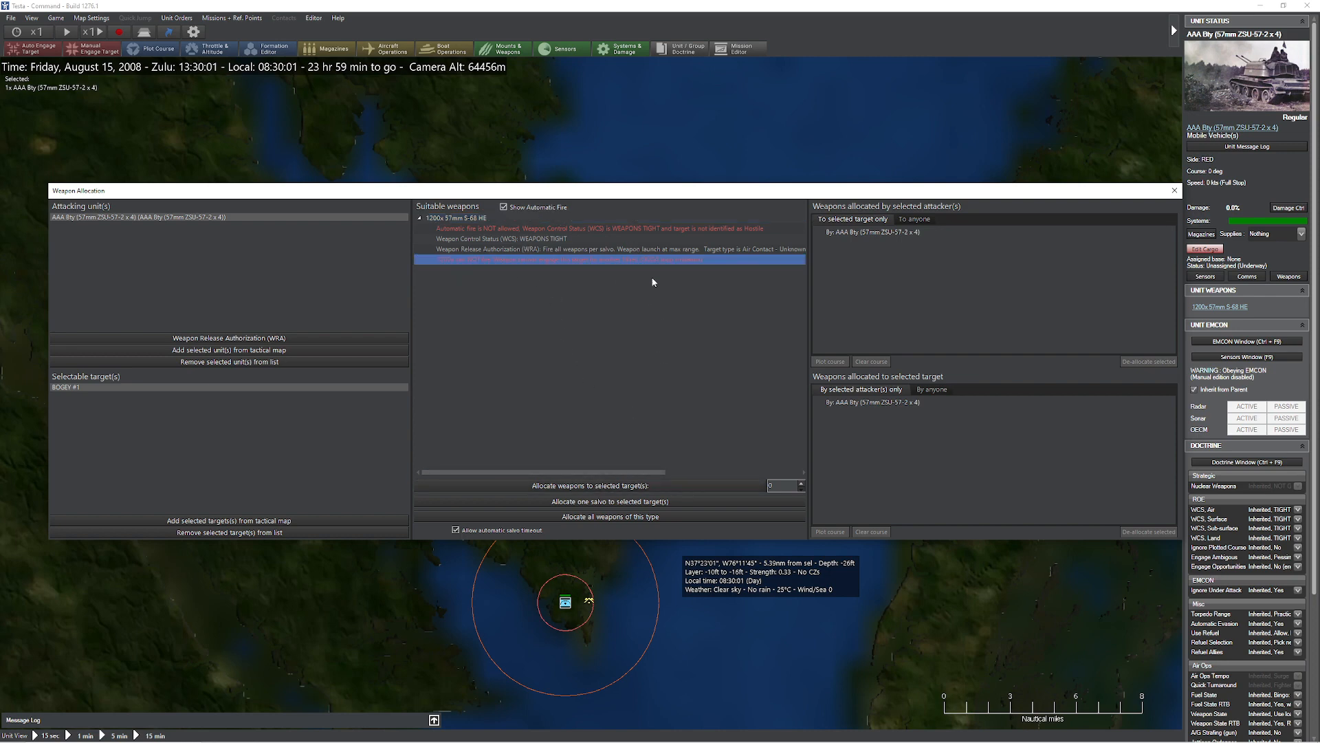
{"action": "left_click", "coordinate": [1175, 189]}
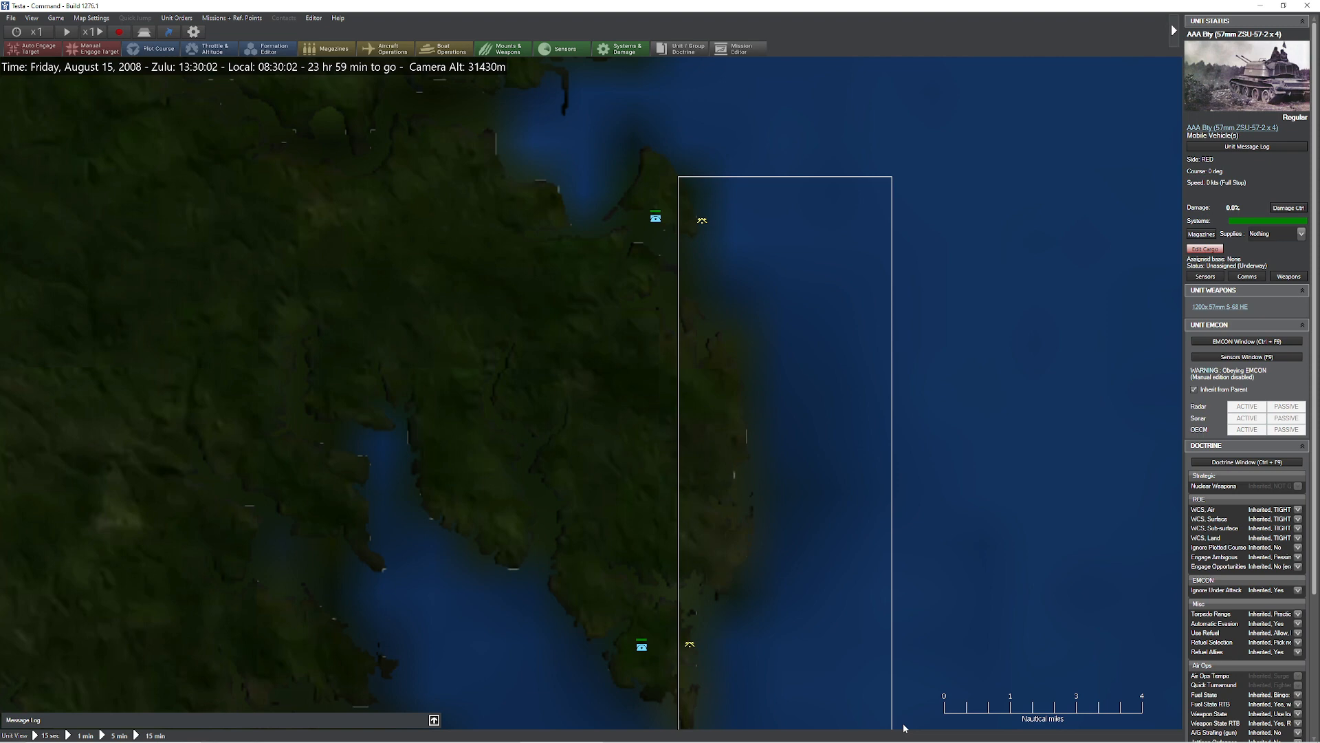
{"action": "left_click", "coordinate": [702, 219]}
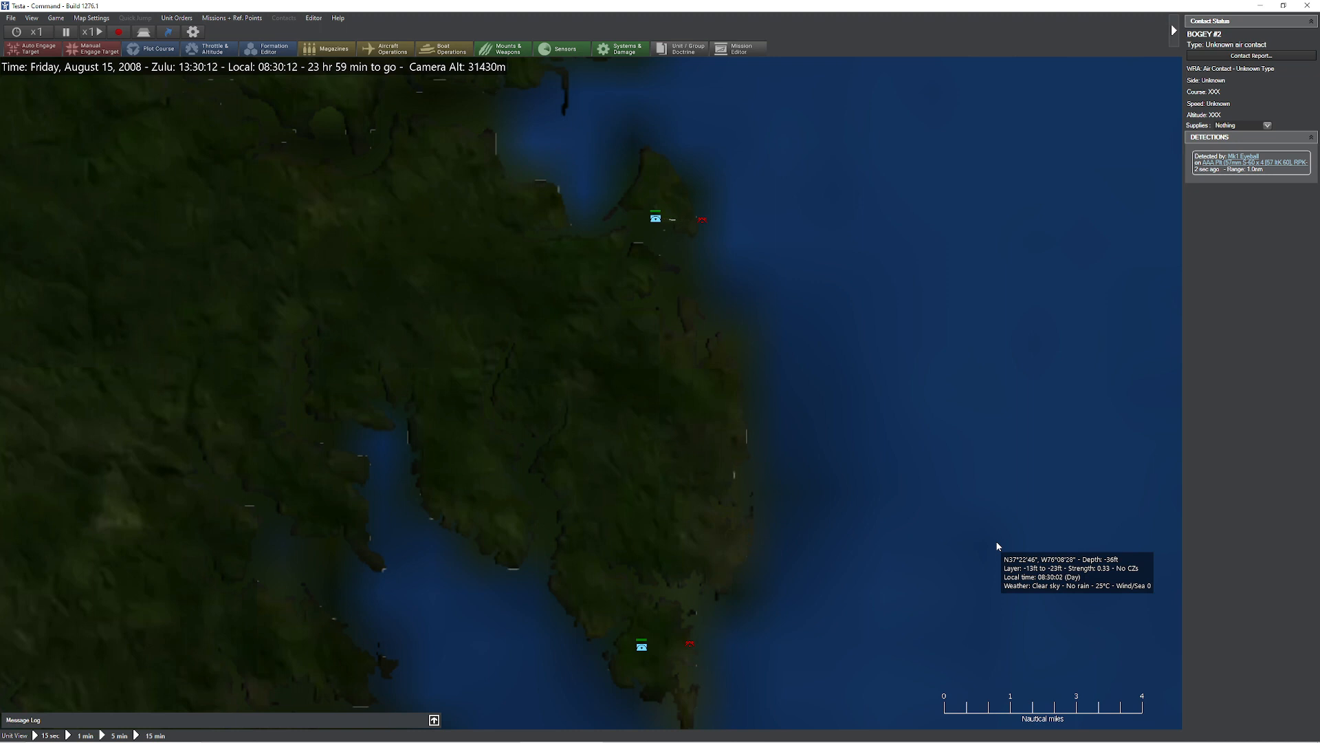
{"action": "mouse_move", "coordinate": [698, 230]}
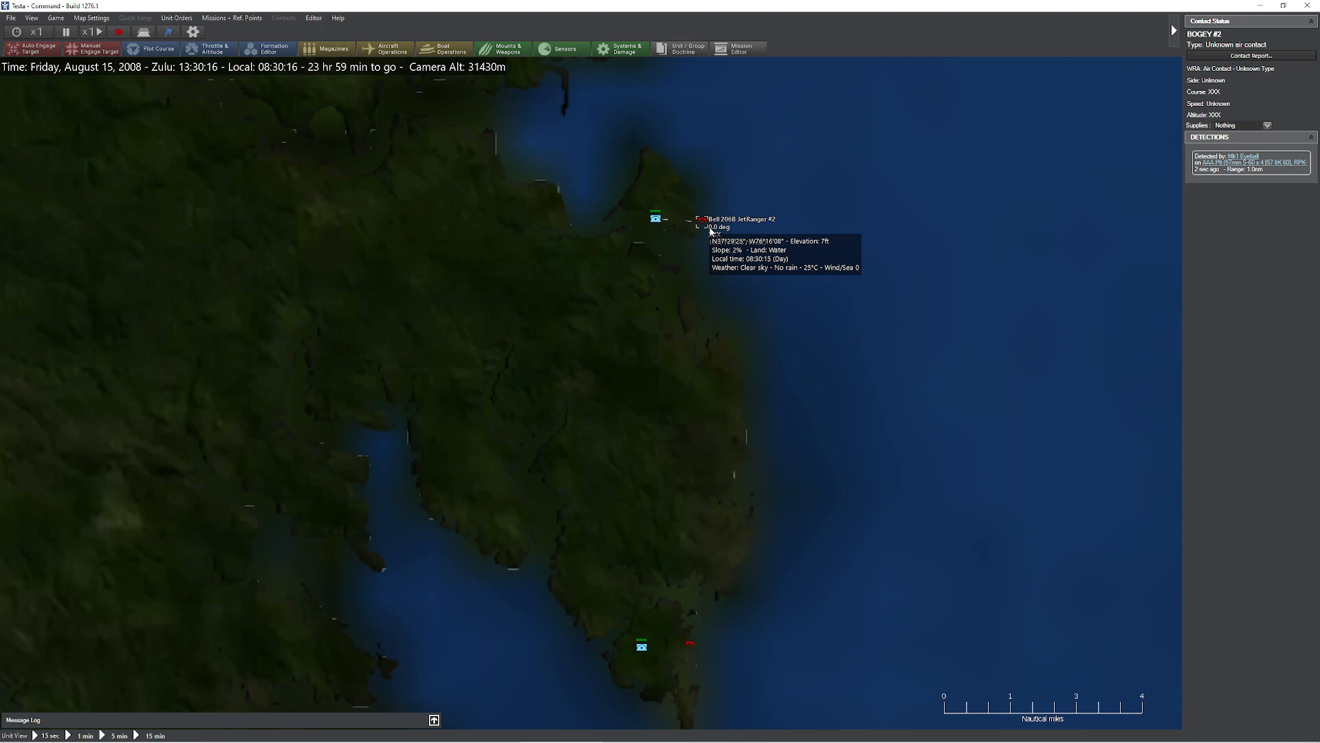
{"action": "mouse_move", "coordinate": [698, 238]}
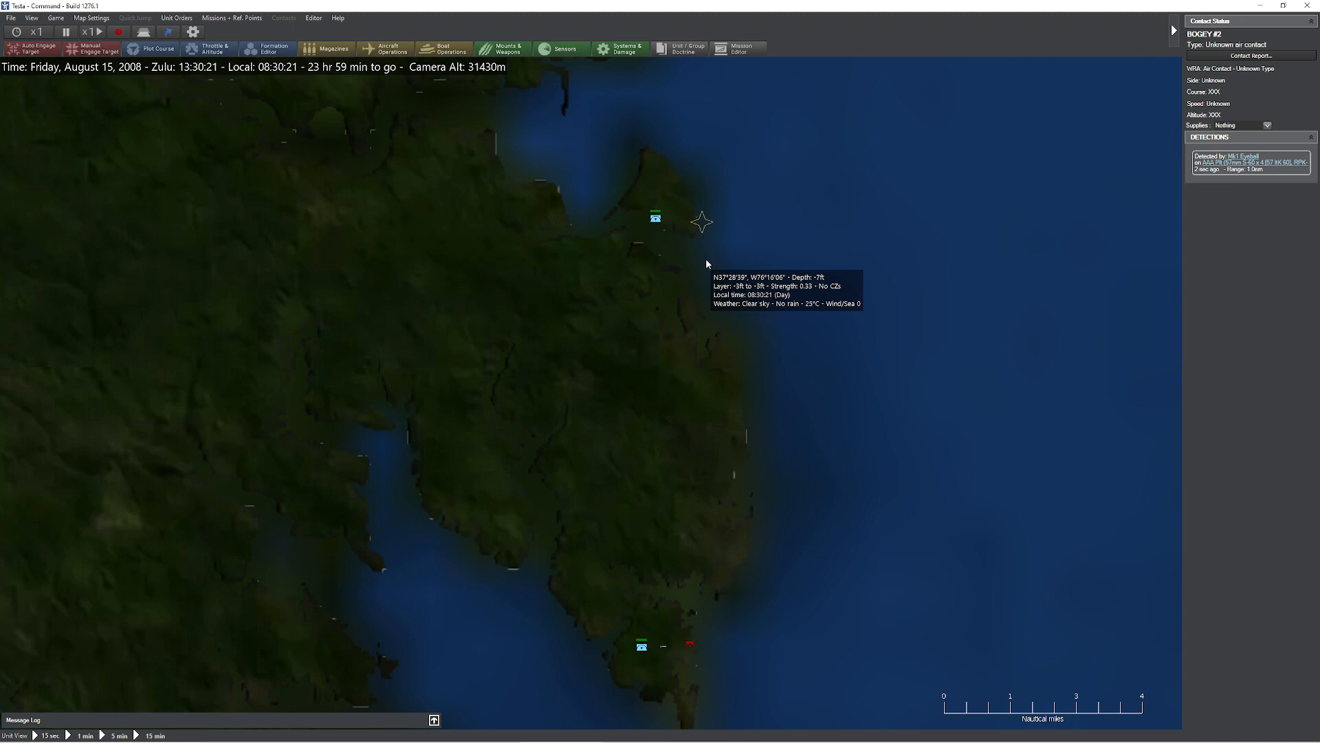
{"action": "scroll", "scroll_direction": "down", "scroll_amount": 3}
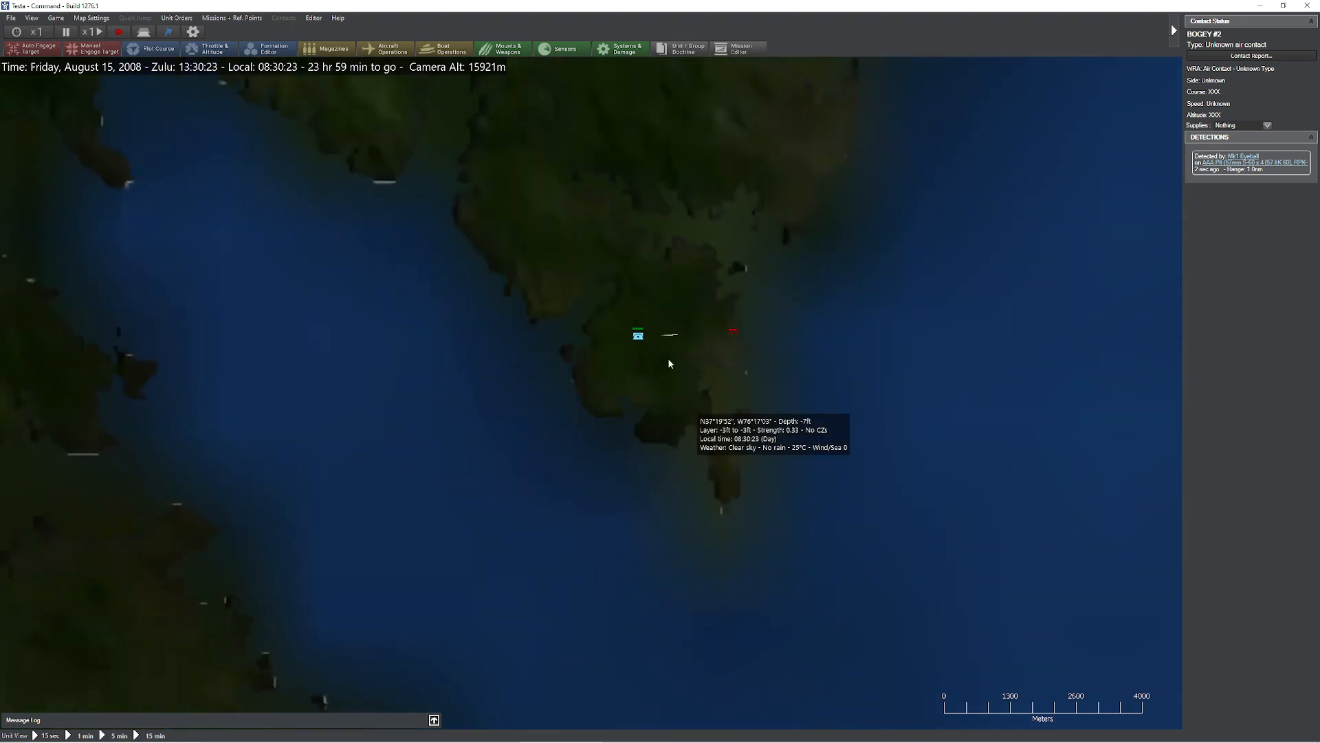
{"action": "mouse_move", "coordinate": [672, 349]}
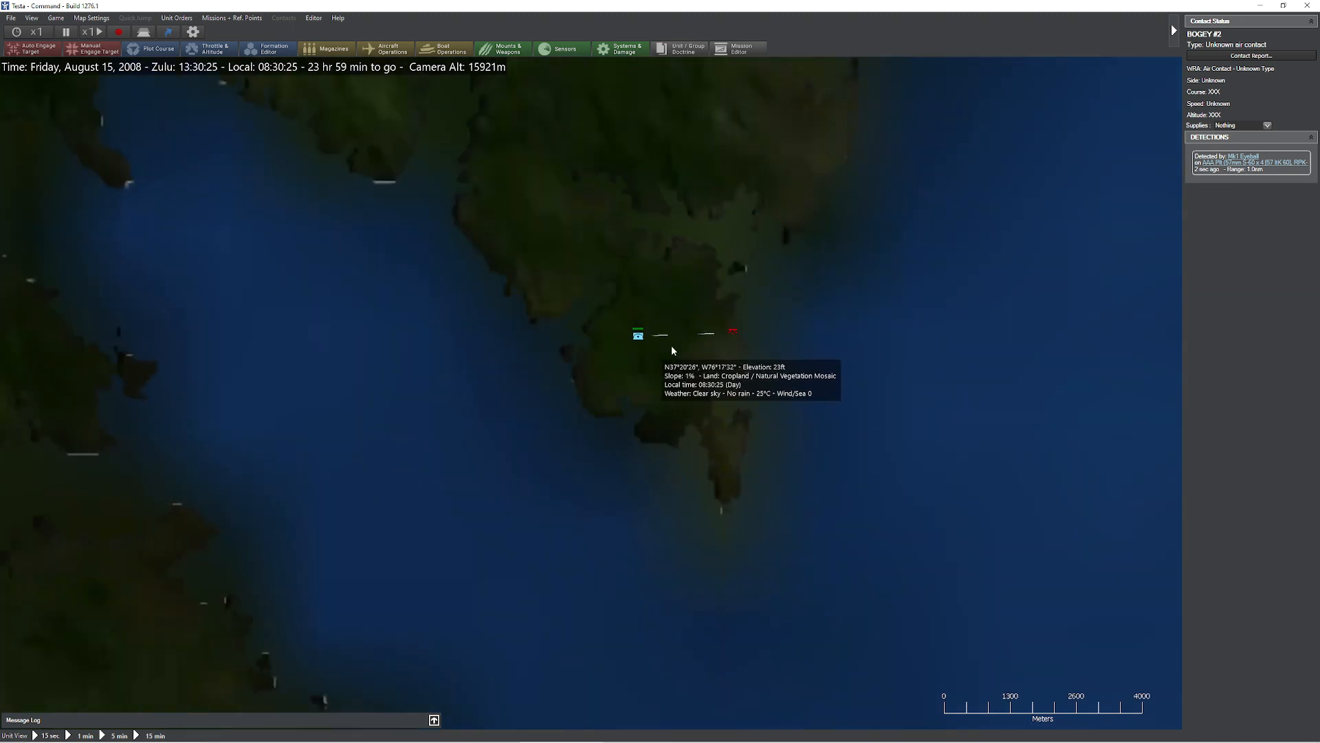
{"action": "mouse_move", "coordinate": [722, 320]}
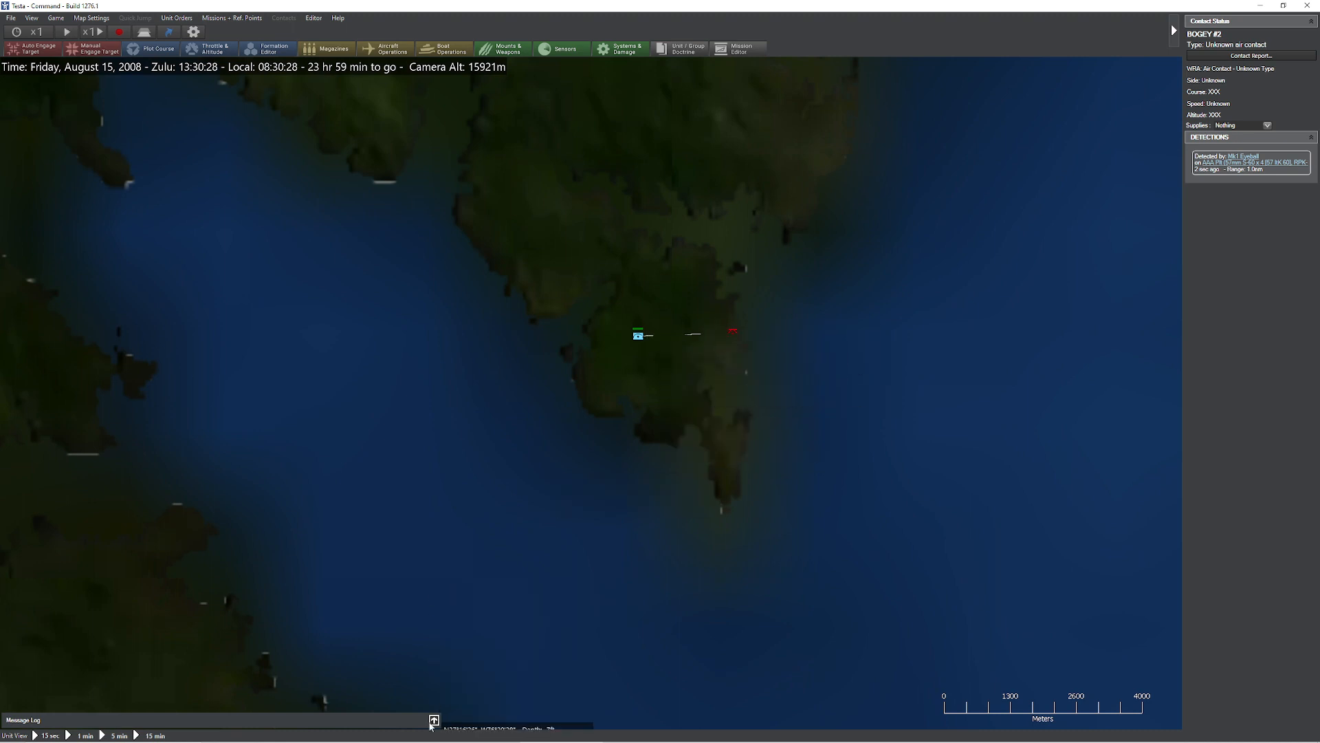
Expand the message log to follow the 57mm shots, then select the northern S-60 pit
{"action": "left_click", "coordinate": [434, 718]}
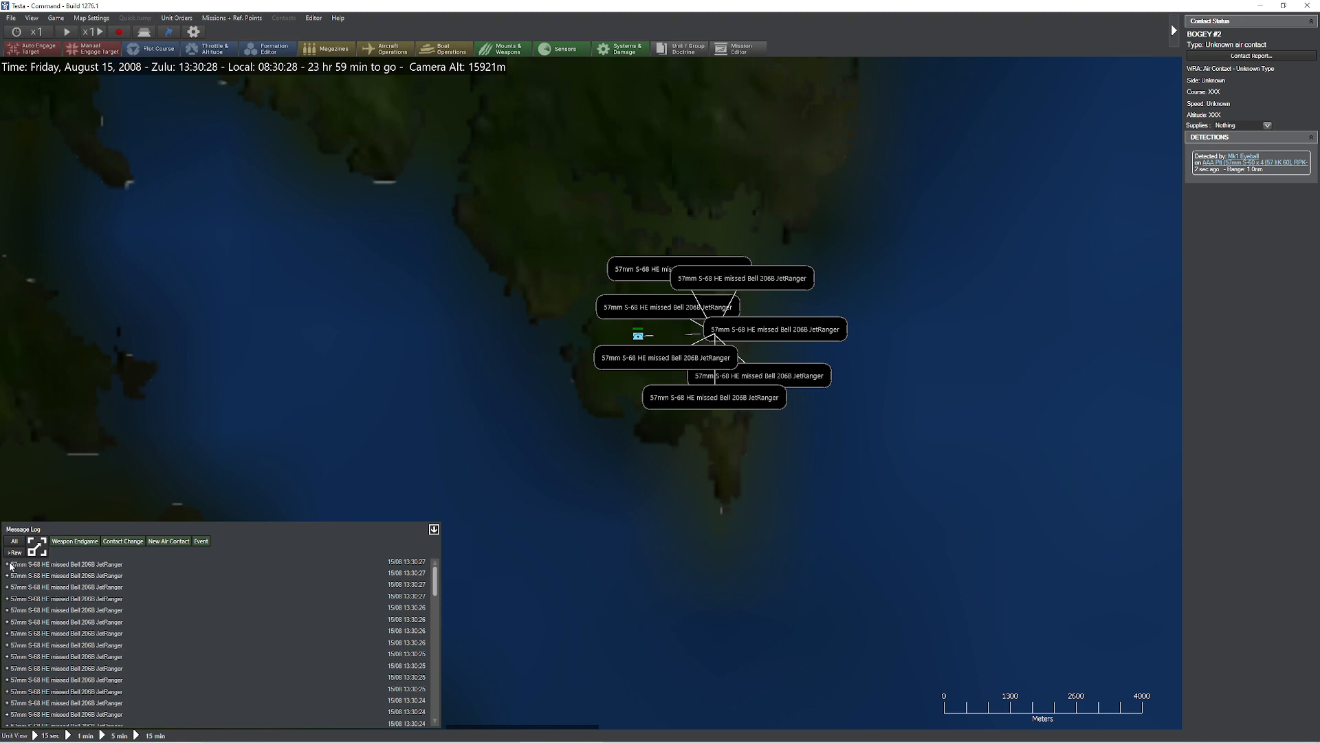
{"action": "left_click", "coordinate": [7, 564]}
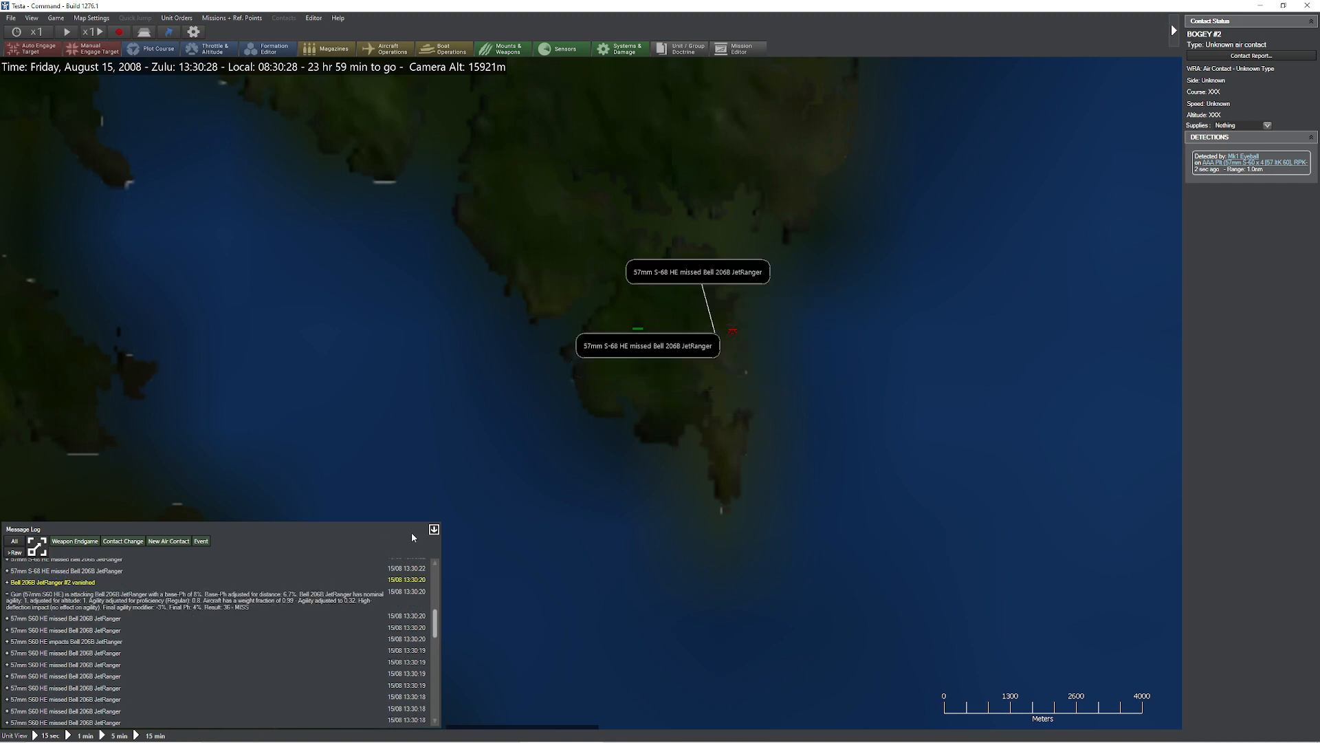
{"action": "scroll", "scroll_direction": "down", "scroll_amount": 3}
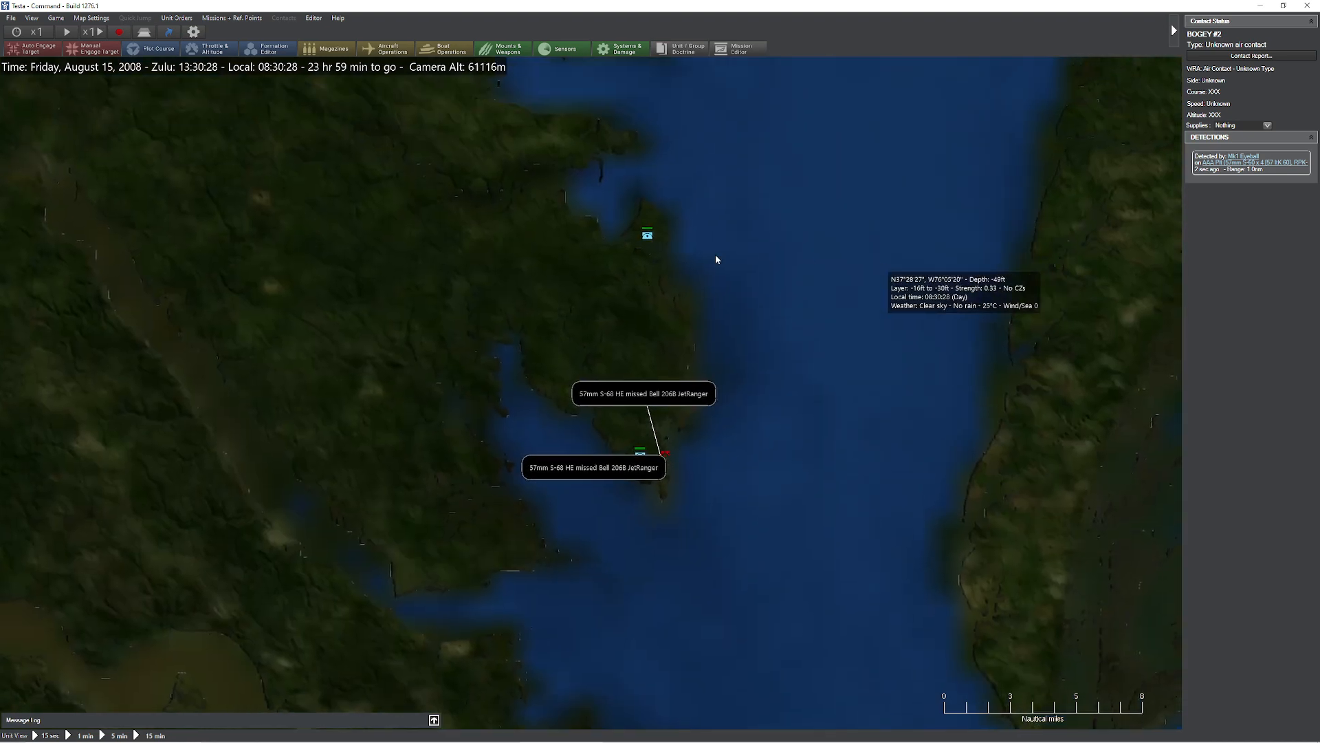
{"action": "left_click", "coordinate": [647, 234]}
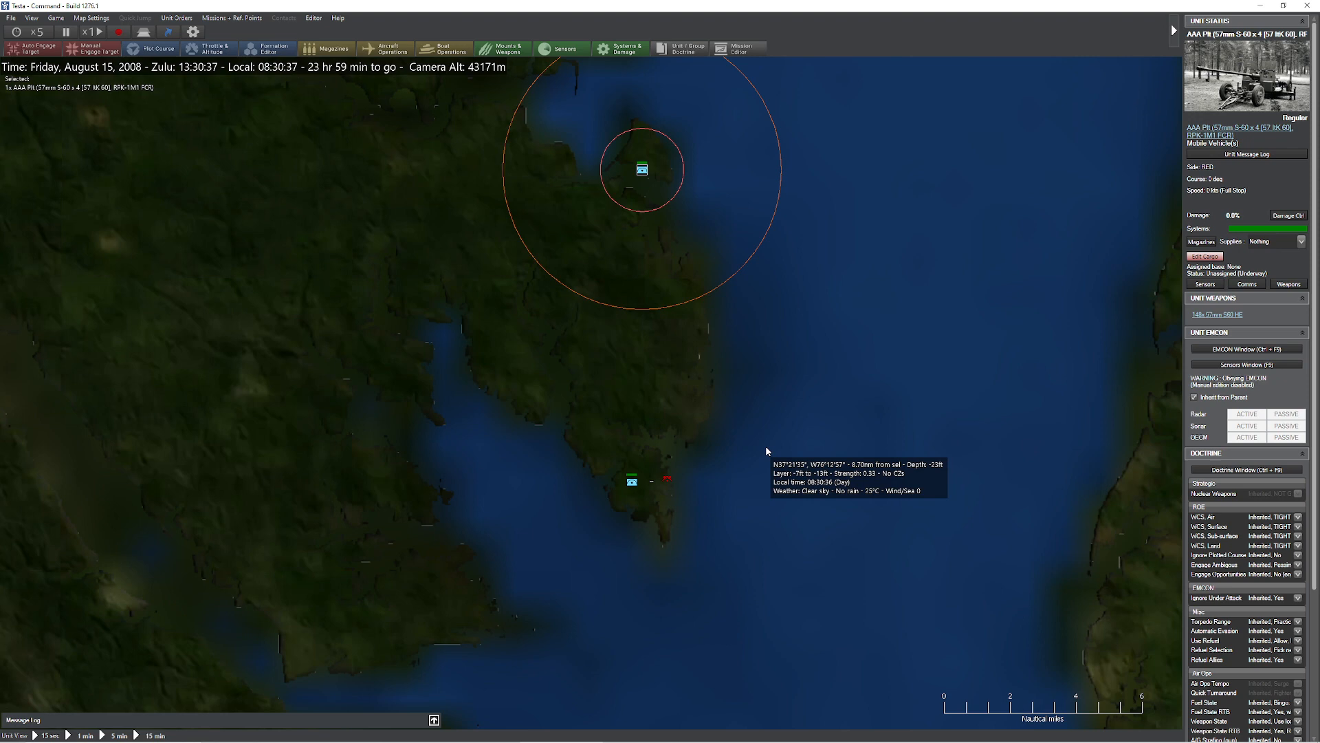
{"action": "mouse_move", "coordinate": [640, 469]}
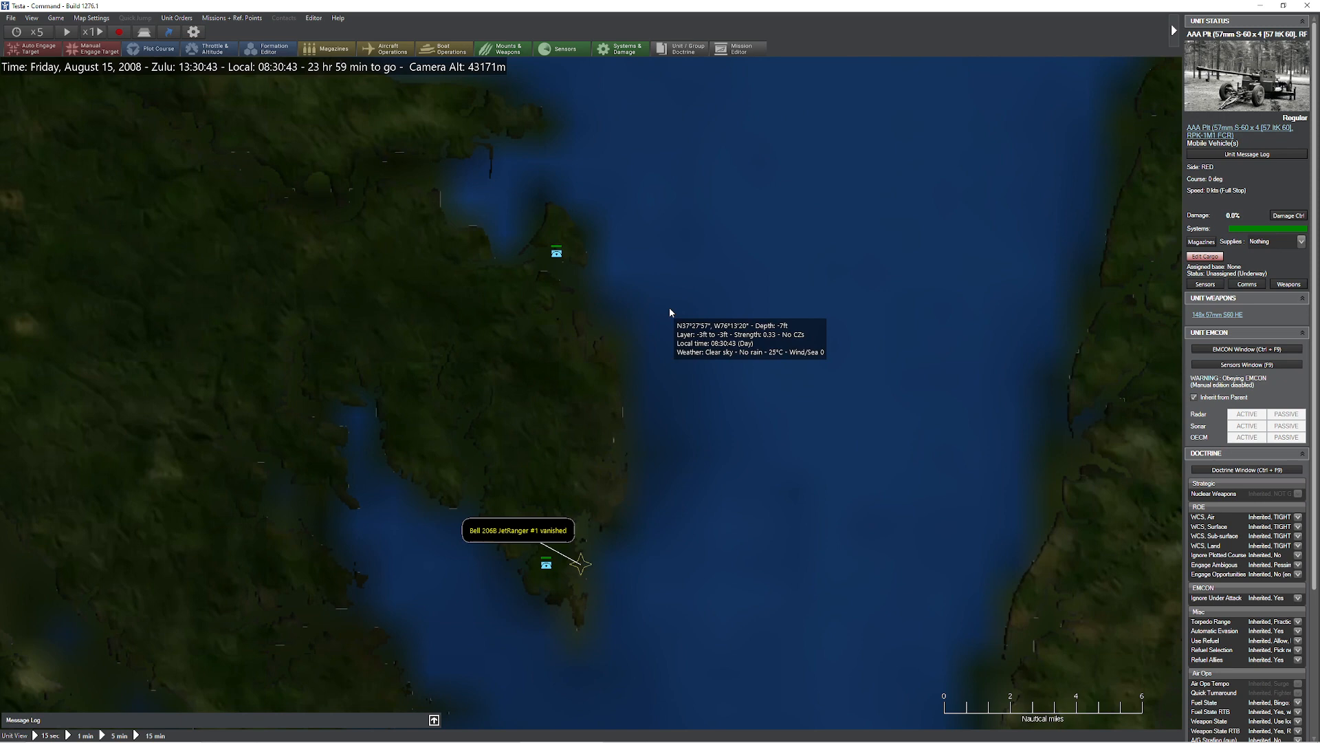
{"action": "mouse_move", "coordinate": [190, 84]}
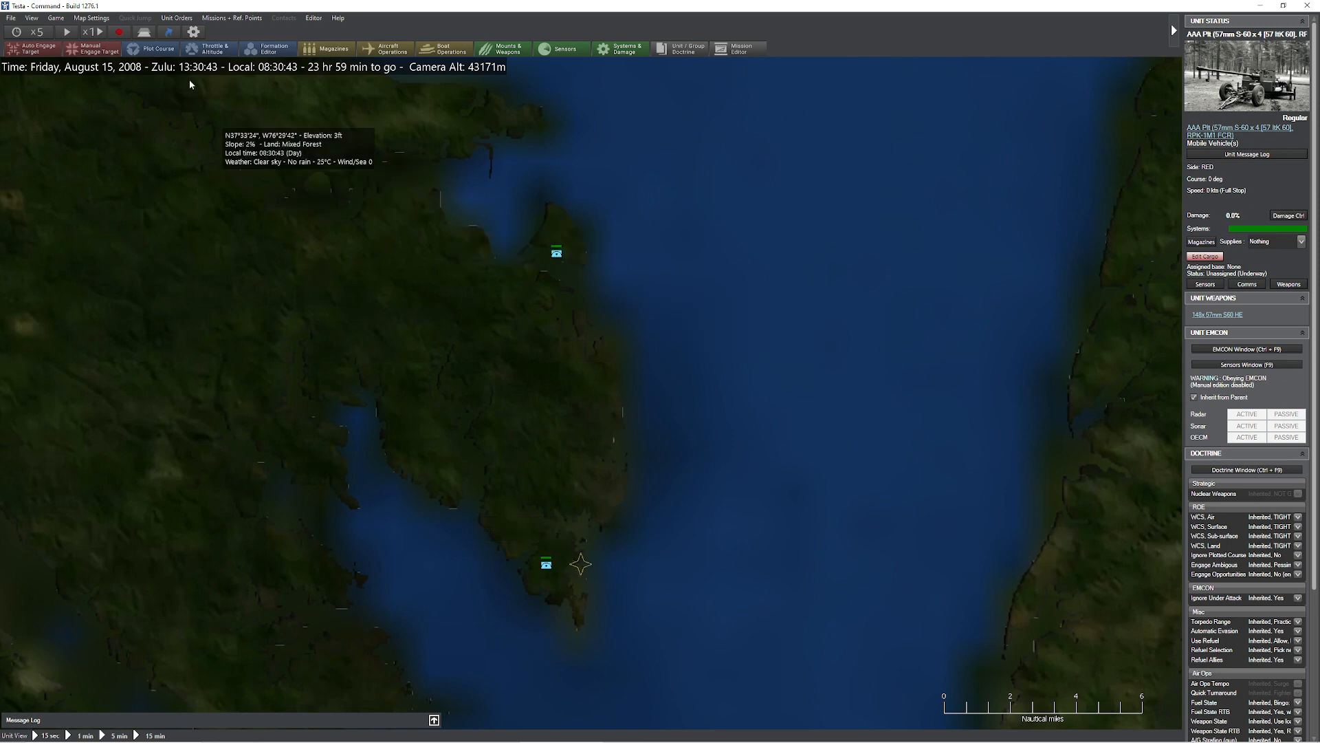
{"action": "mouse_move", "coordinate": [368, 205]}
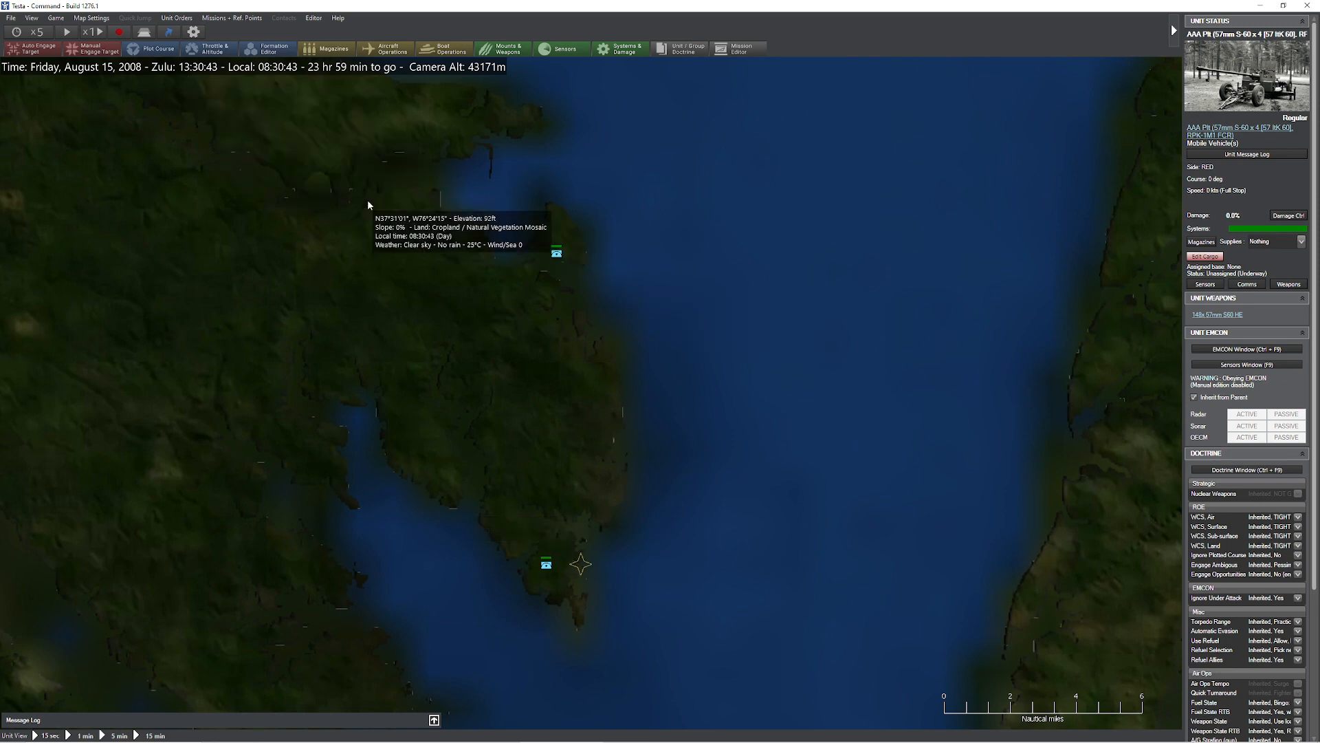
Reload the Tests scenario from the recent files list and enter it as Blue
{"action": "left_click", "coordinate": [11, 18]}
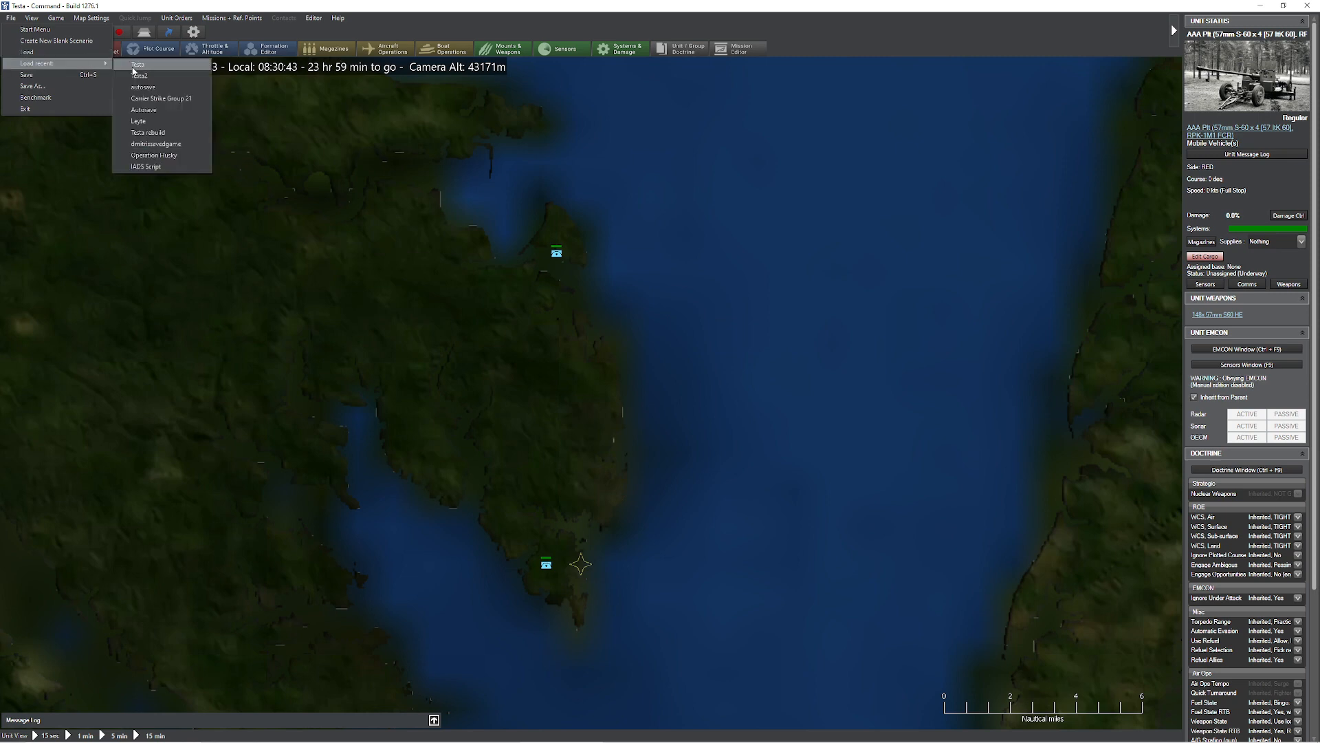
{"action": "left_click", "coordinate": [138, 63]}
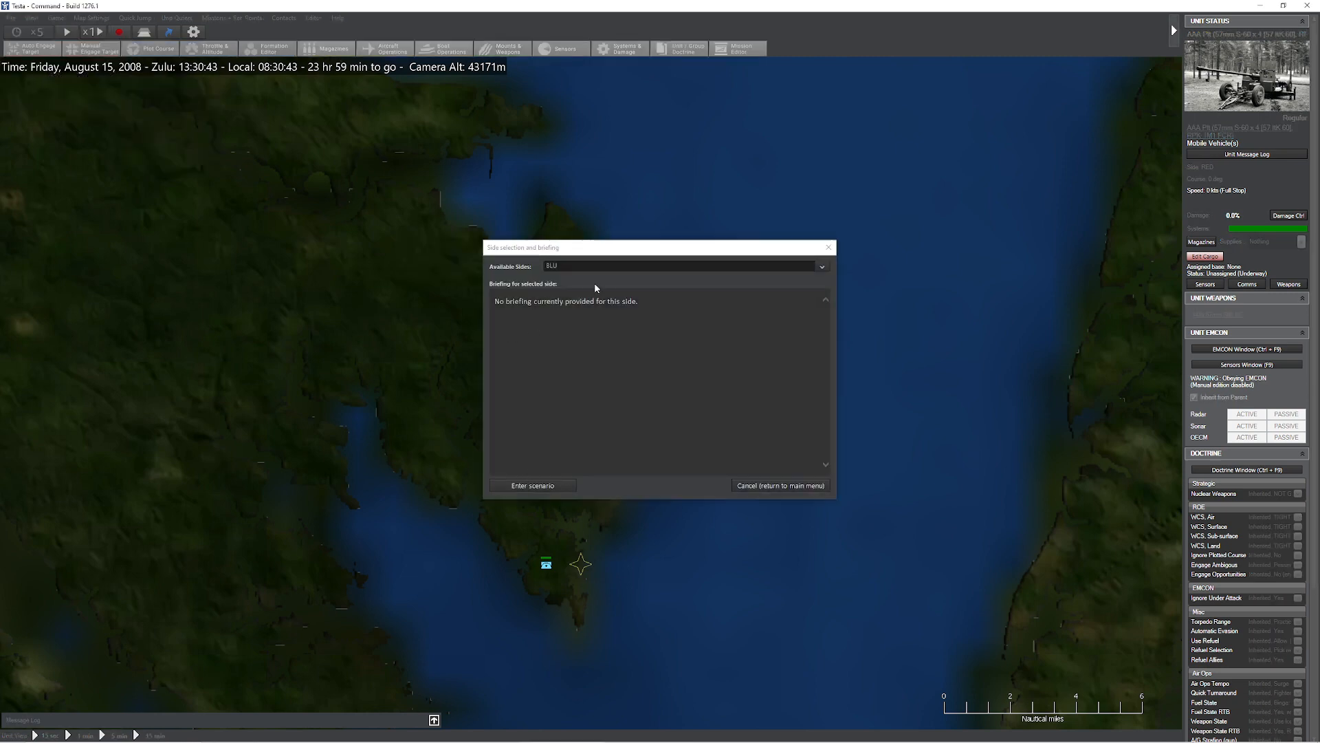
{"action": "mouse_move", "coordinate": [579, 469]}
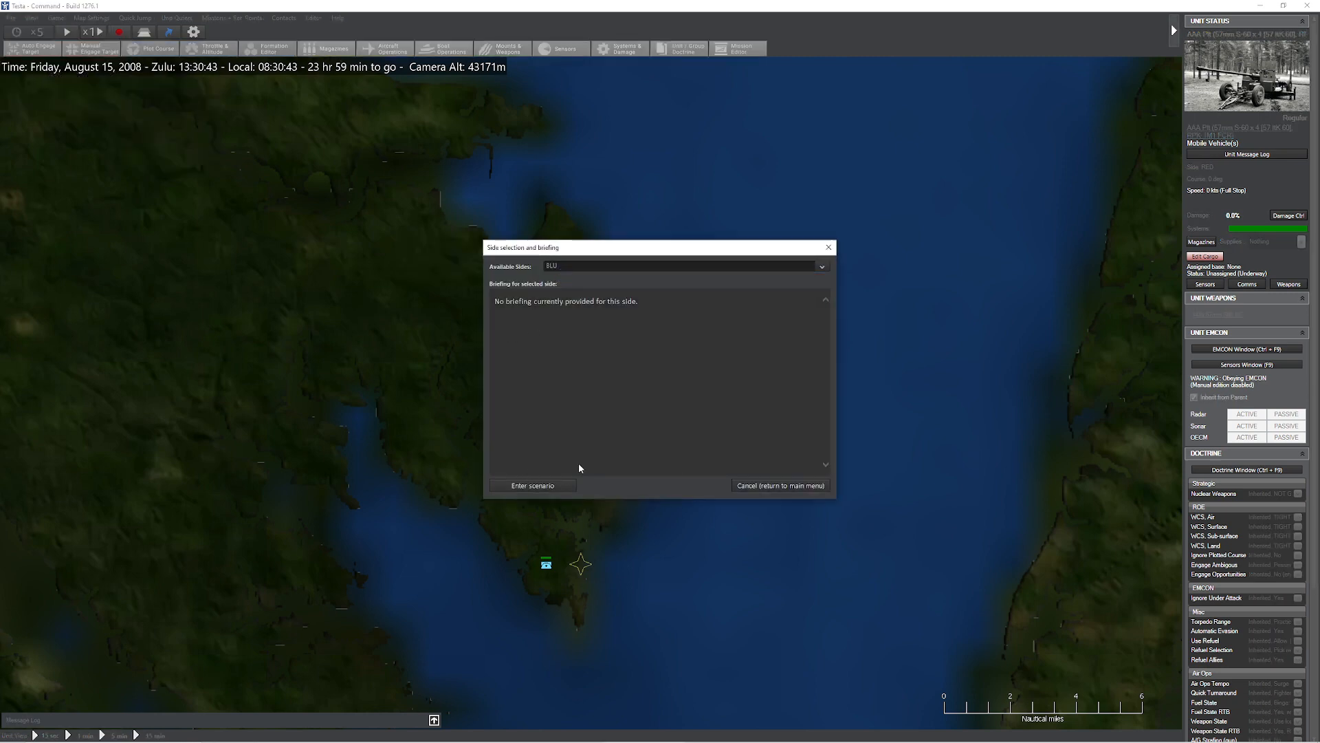
{"action": "left_click", "coordinate": [532, 485]}
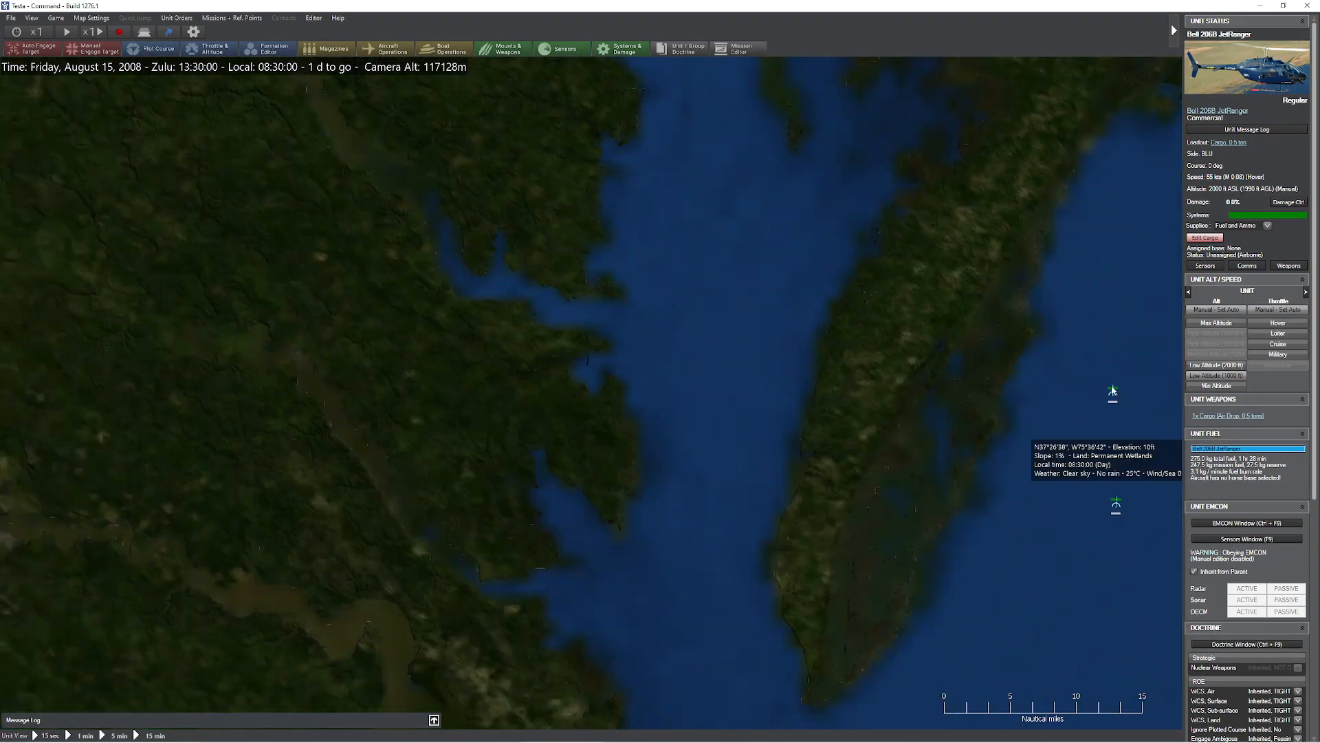
Select the F-111F Aardvark and start the clock so it flies west across the bay
{"action": "left_click", "coordinate": [1113, 394]}
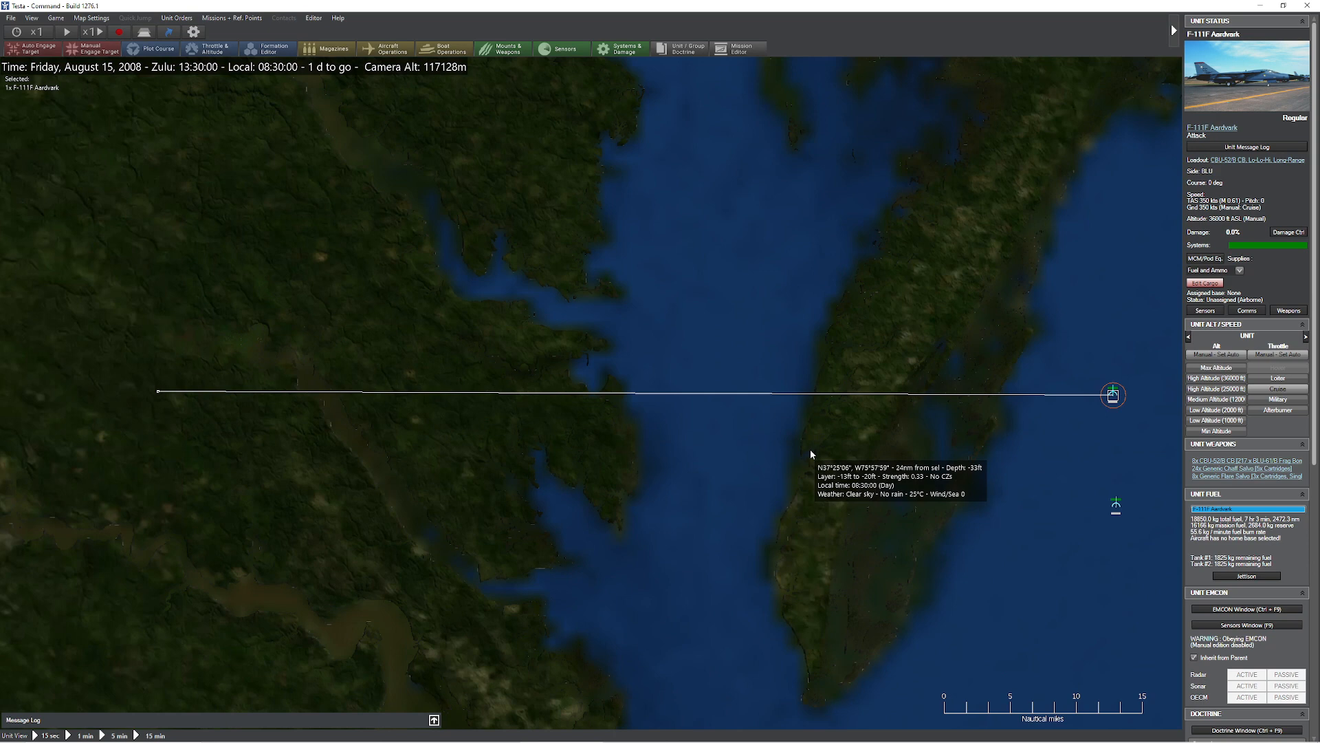
{"action": "mouse_move", "coordinate": [823, 427]}
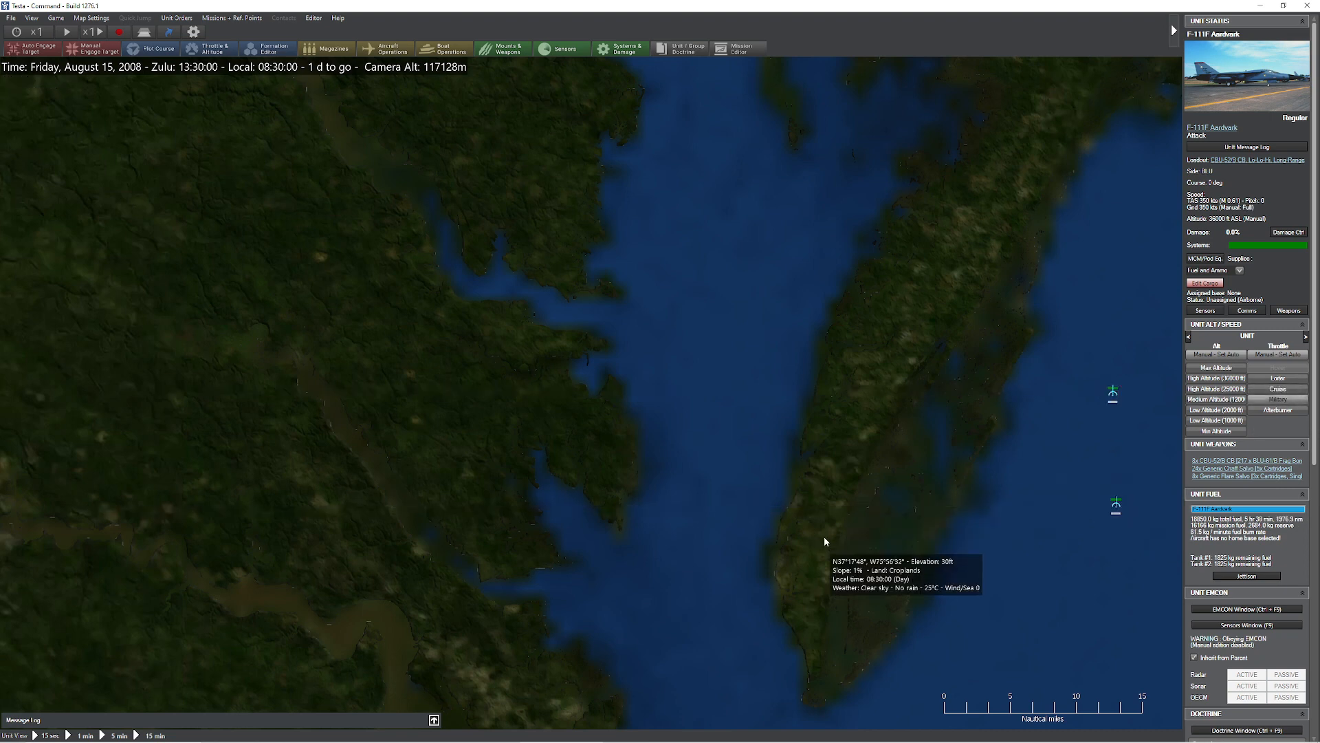
{"action": "left_click", "coordinate": [38, 33]}
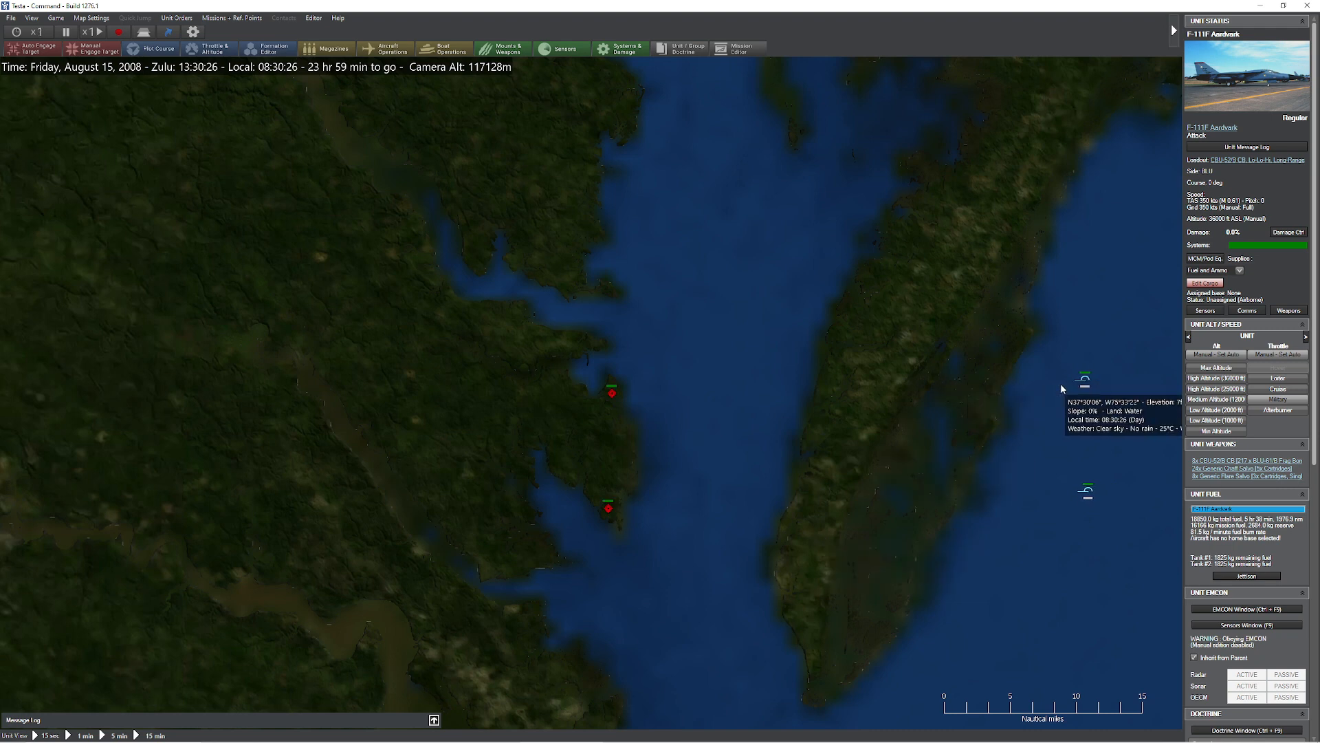
{"action": "left_click", "coordinate": [158, 393]}
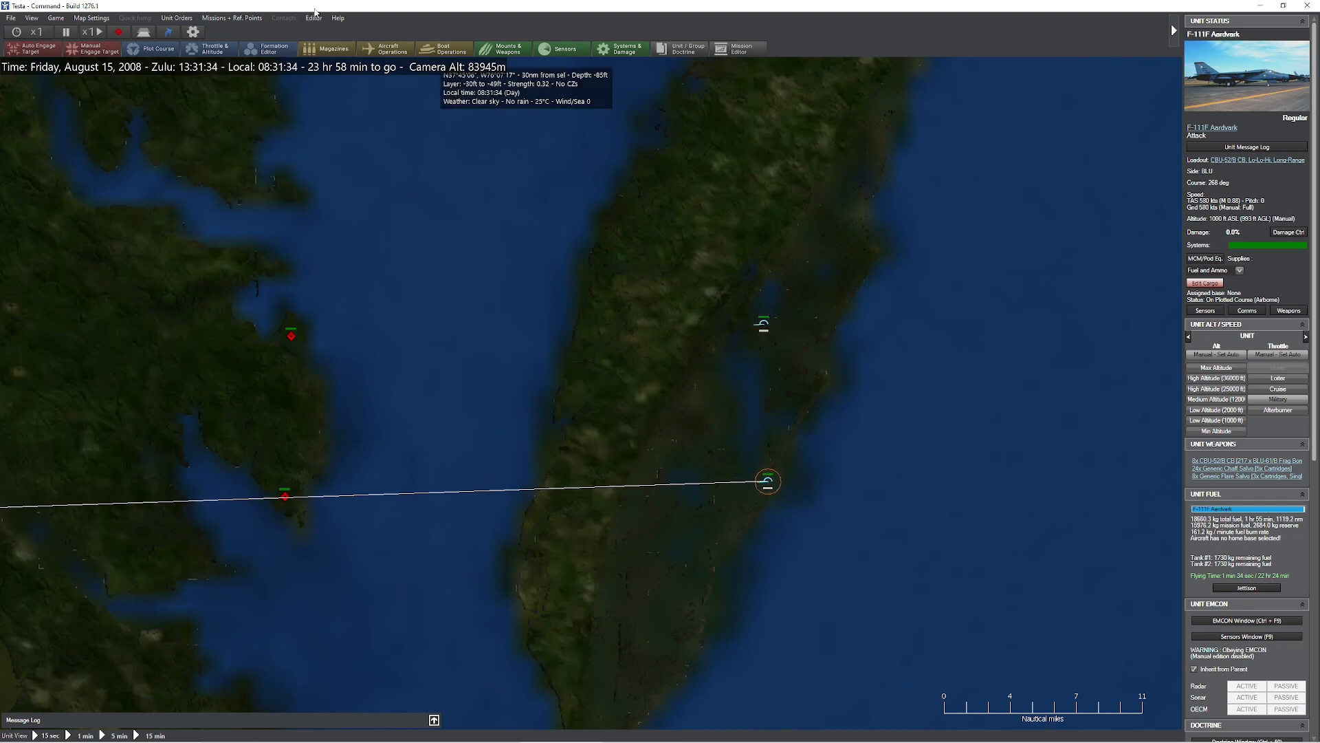
Switch the player to the RED side and resume the scenario clock
{"action": "left_click", "coordinate": [314, 18]}
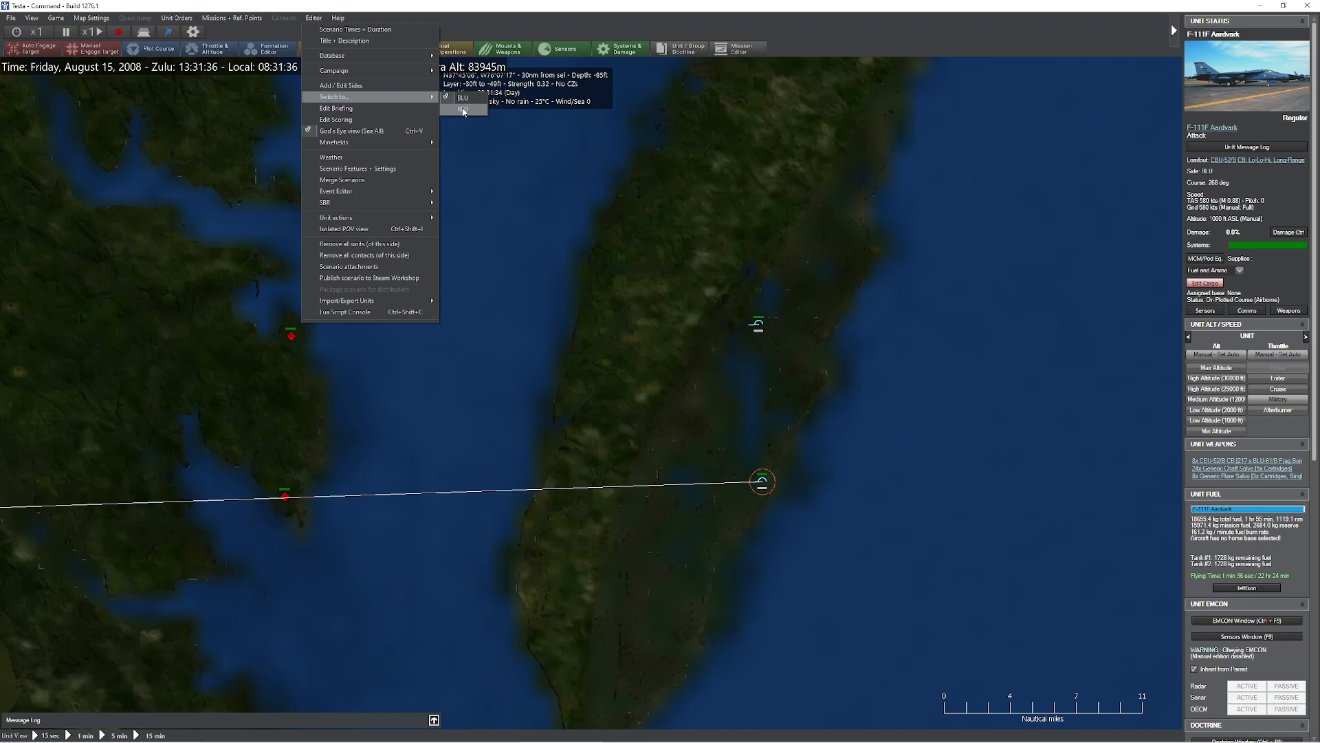
{"action": "left_click", "coordinate": [462, 110]}
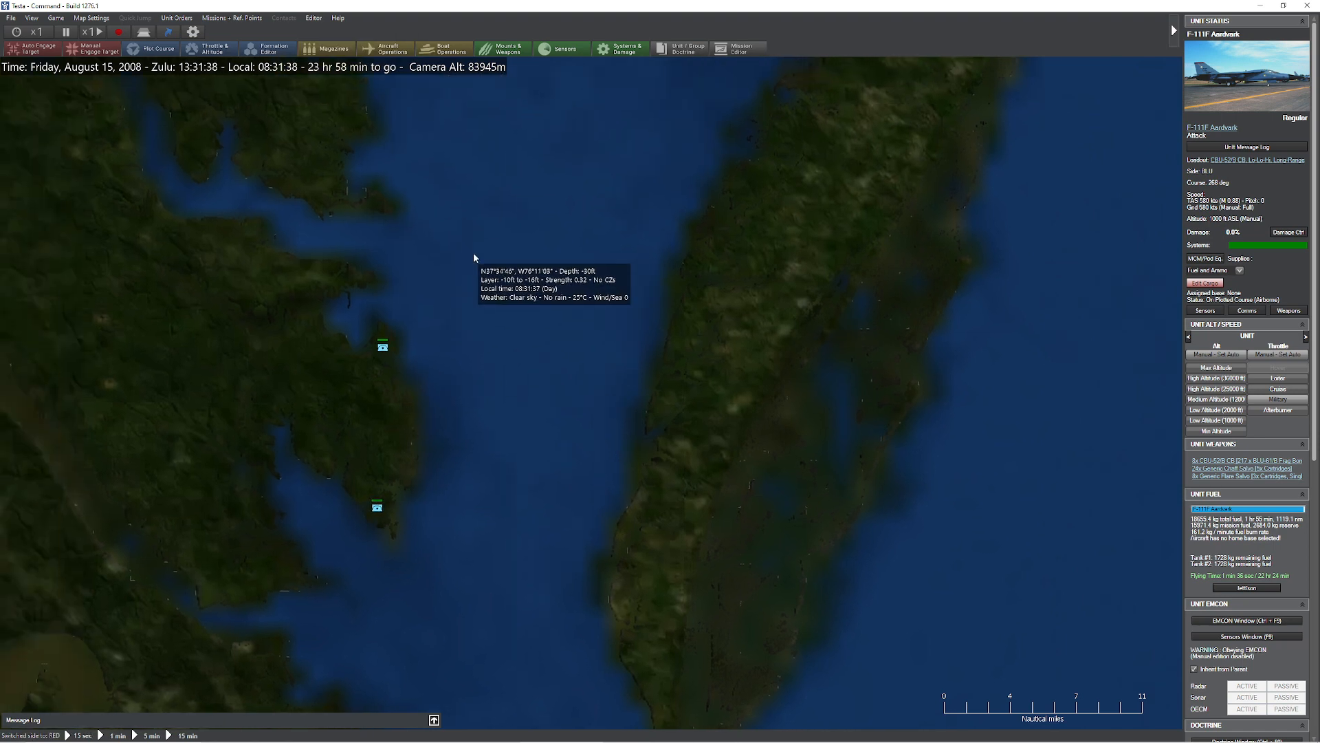
{"action": "left_click", "coordinate": [39, 30]}
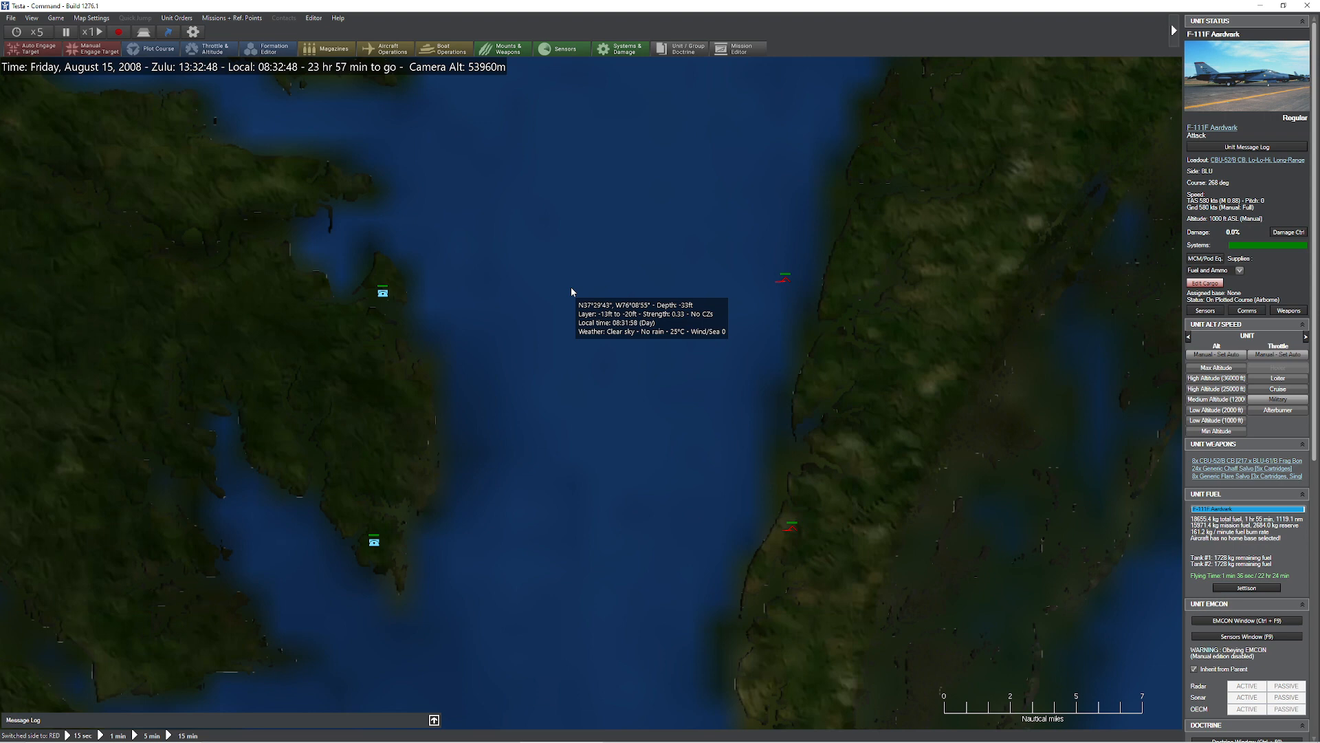
{"action": "mouse_move", "coordinate": [424, 379]}
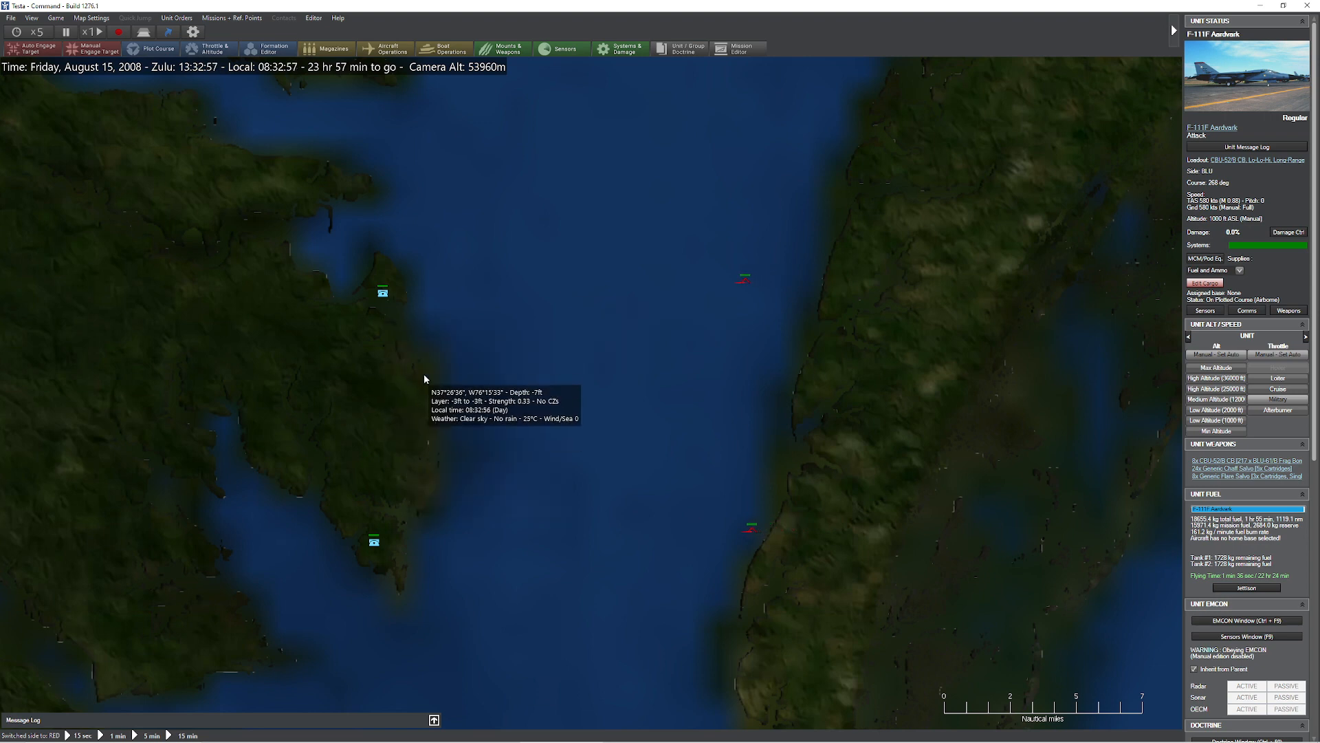
{"action": "mouse_move", "coordinate": [590, 417]}
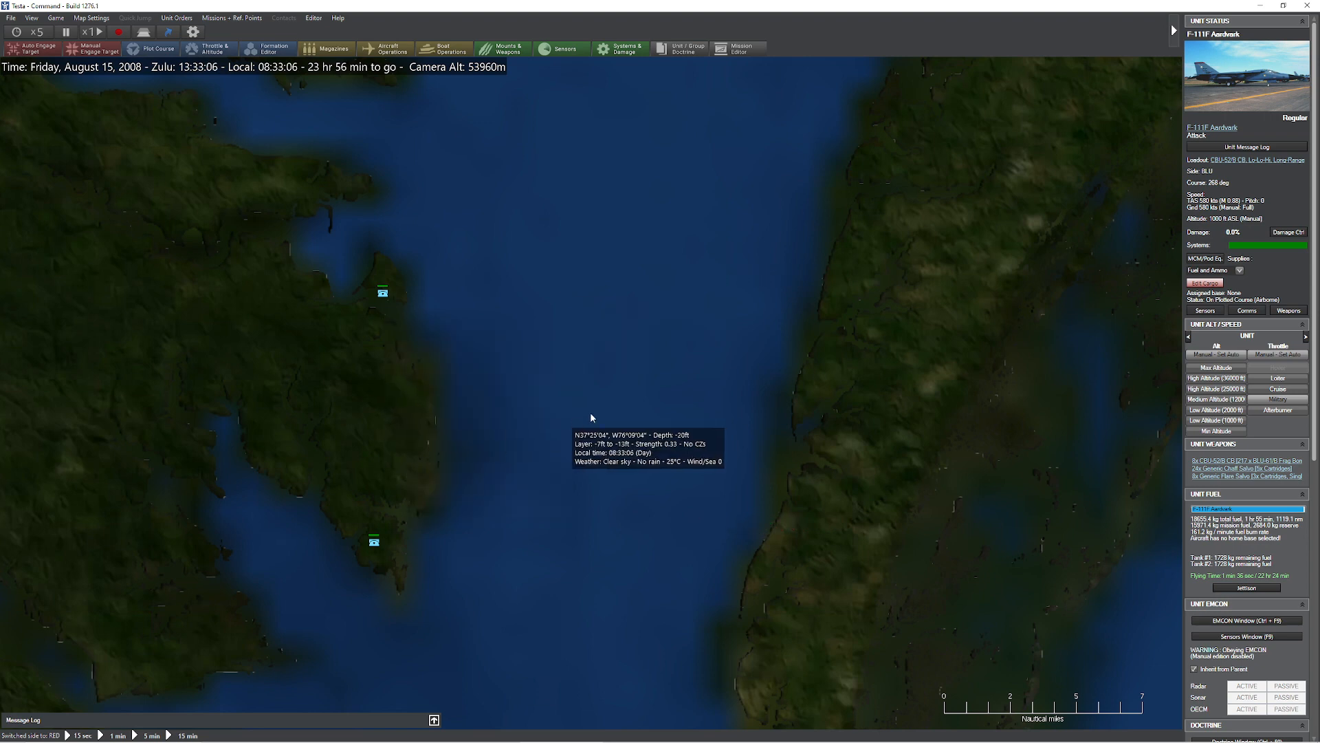
{"action": "mouse_move", "coordinate": [288, 79]}
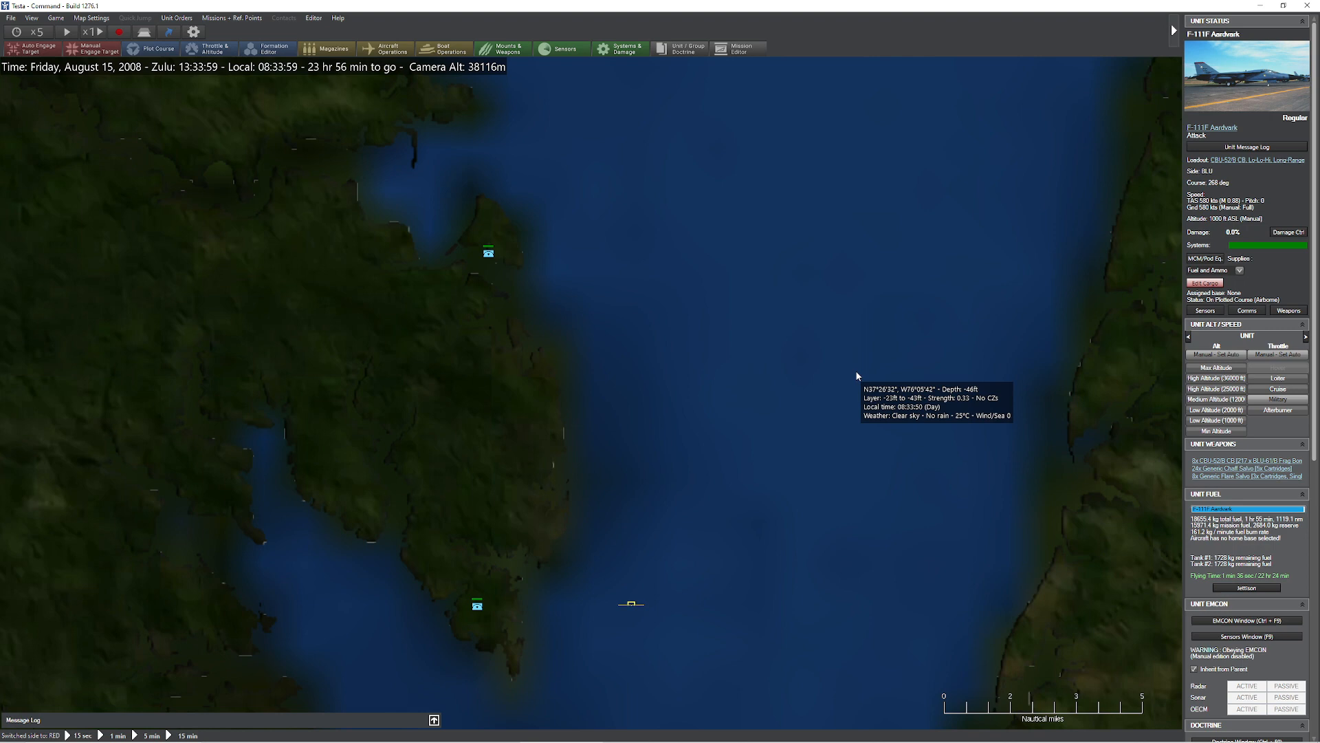
{"action": "mouse_move", "coordinate": [477, 607]}
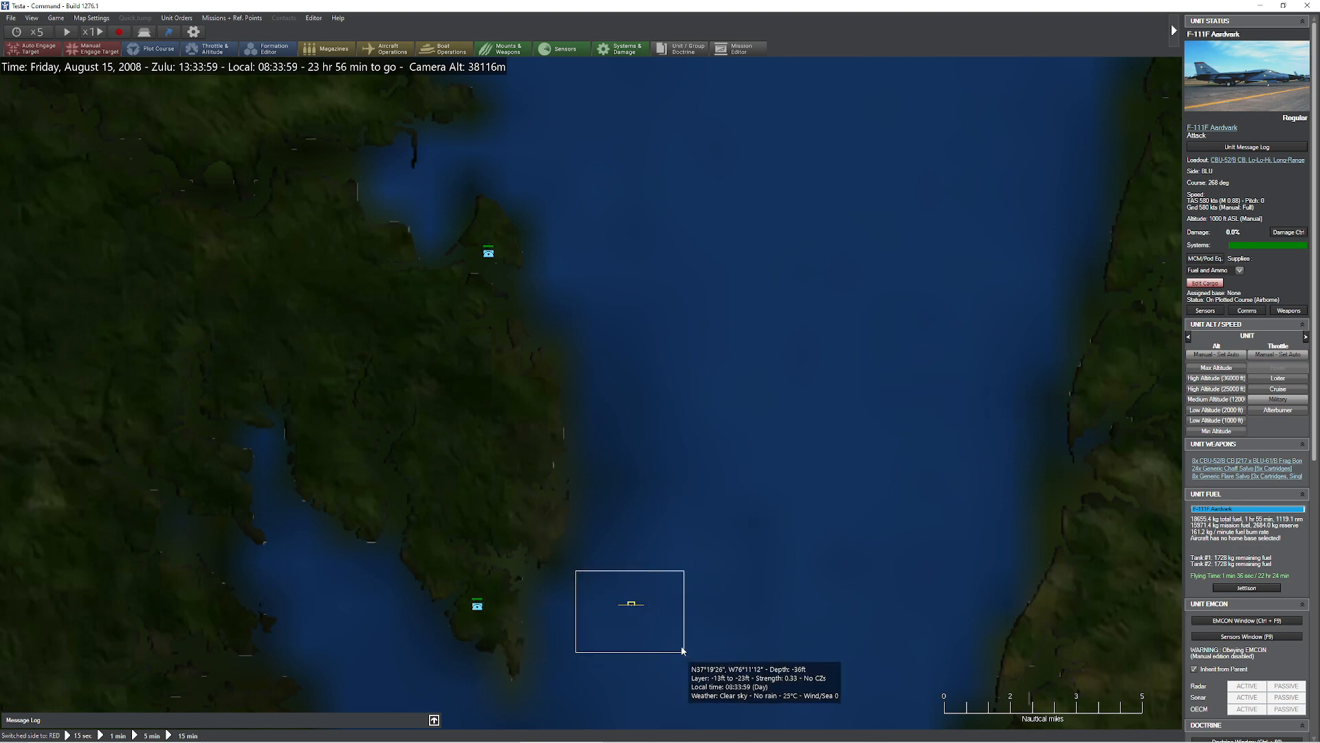
Inspect the Attack #1 contact's detections as it is engaged, then switch back to the BLU side
{"action": "left_click", "coordinate": [631, 604]}
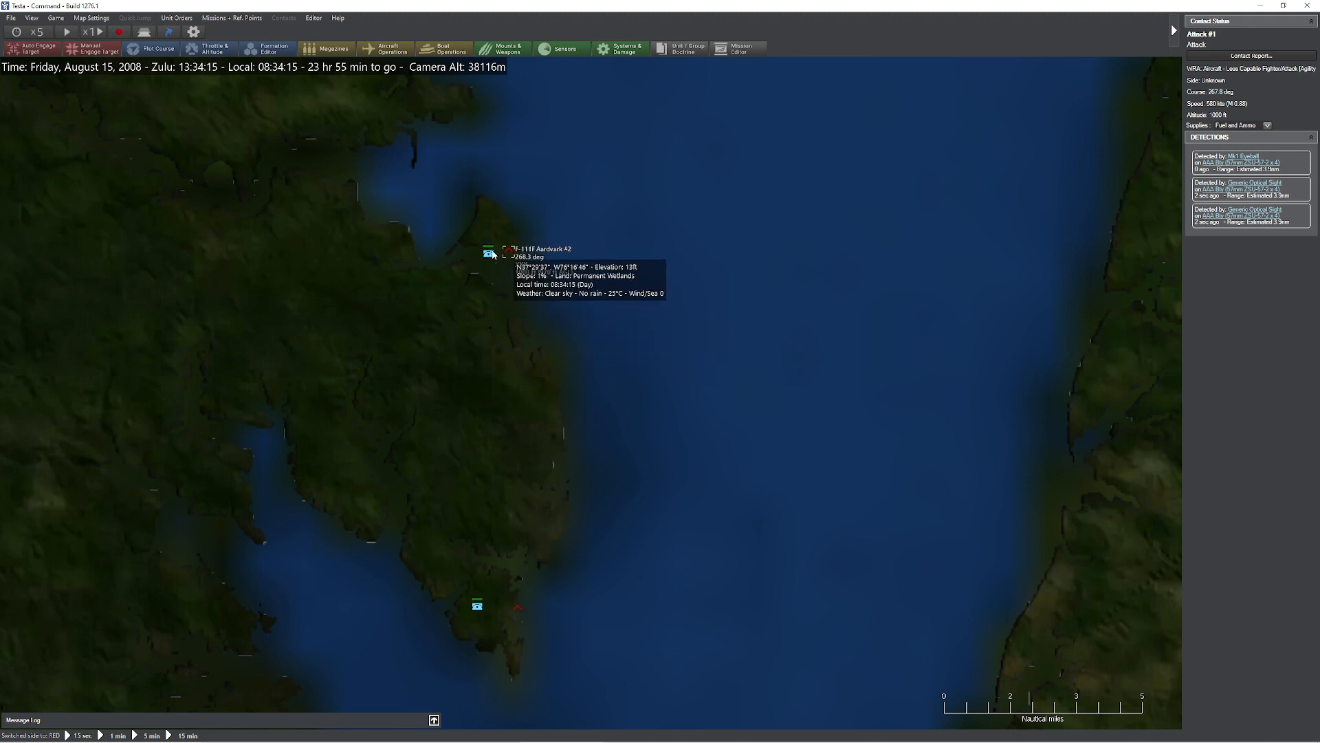
{"action": "mouse_move", "coordinate": [625, 376]}
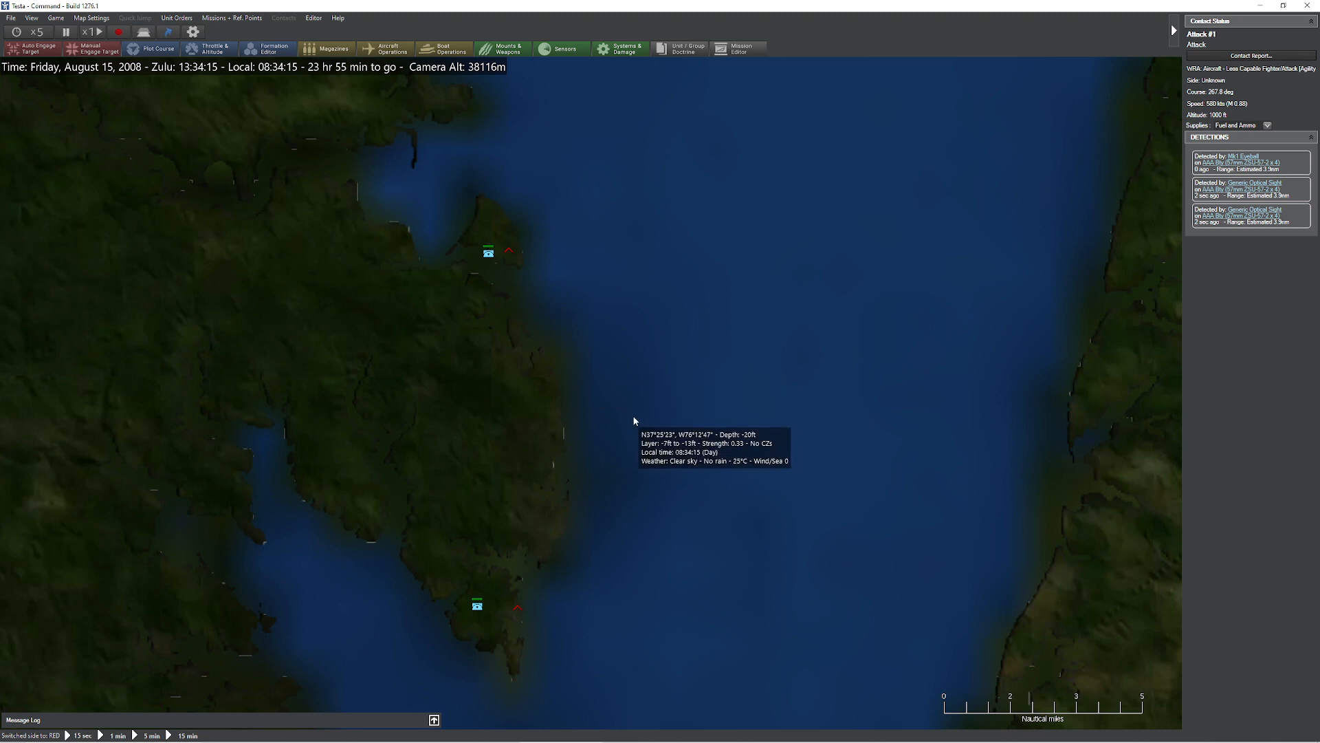
{"action": "mouse_move", "coordinate": [471, 625]}
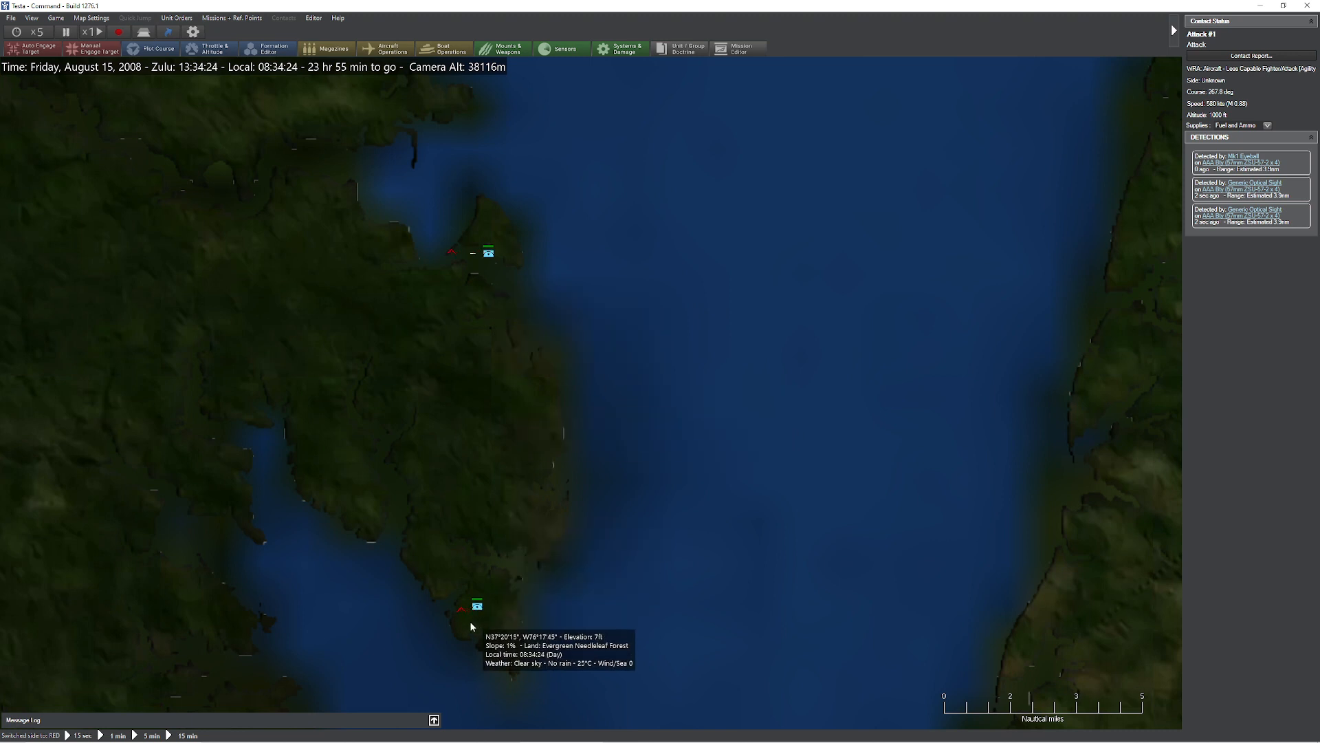
{"action": "mouse_move", "coordinate": [603, 507]}
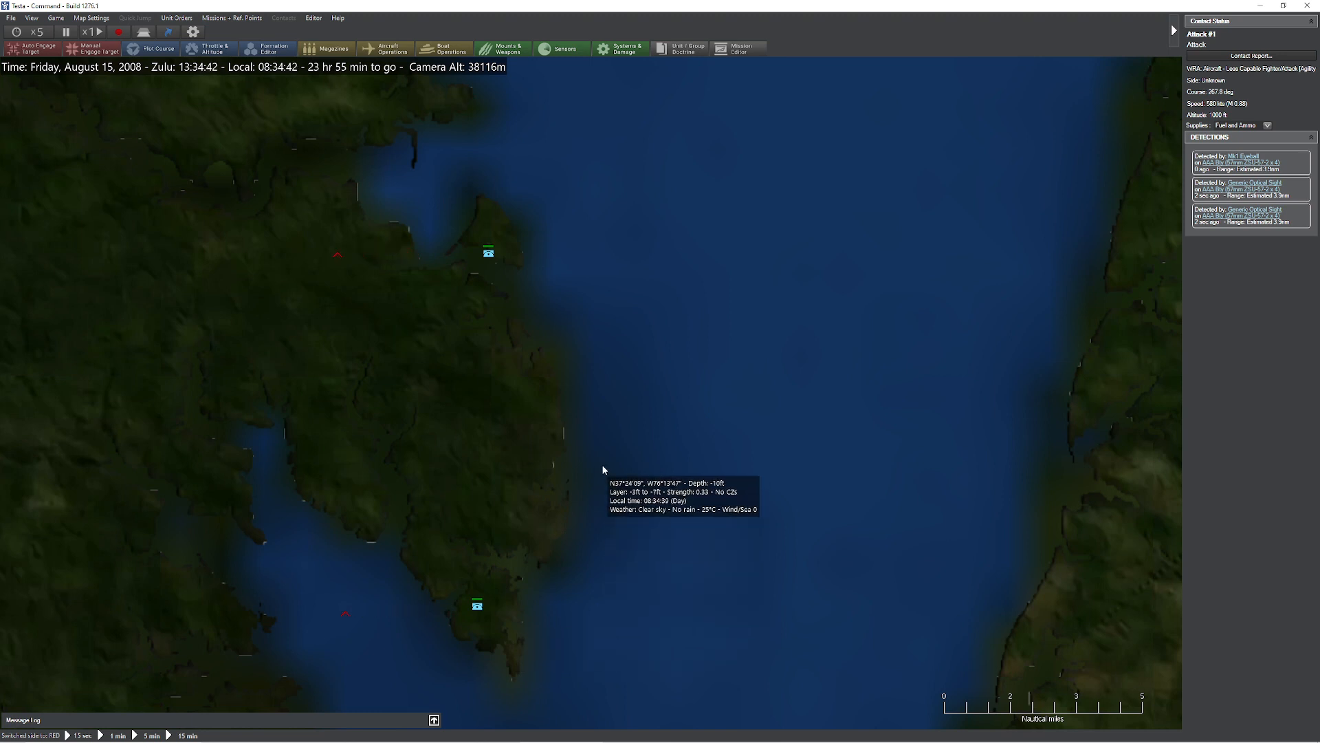
{"action": "mouse_move", "coordinate": [537, 463]}
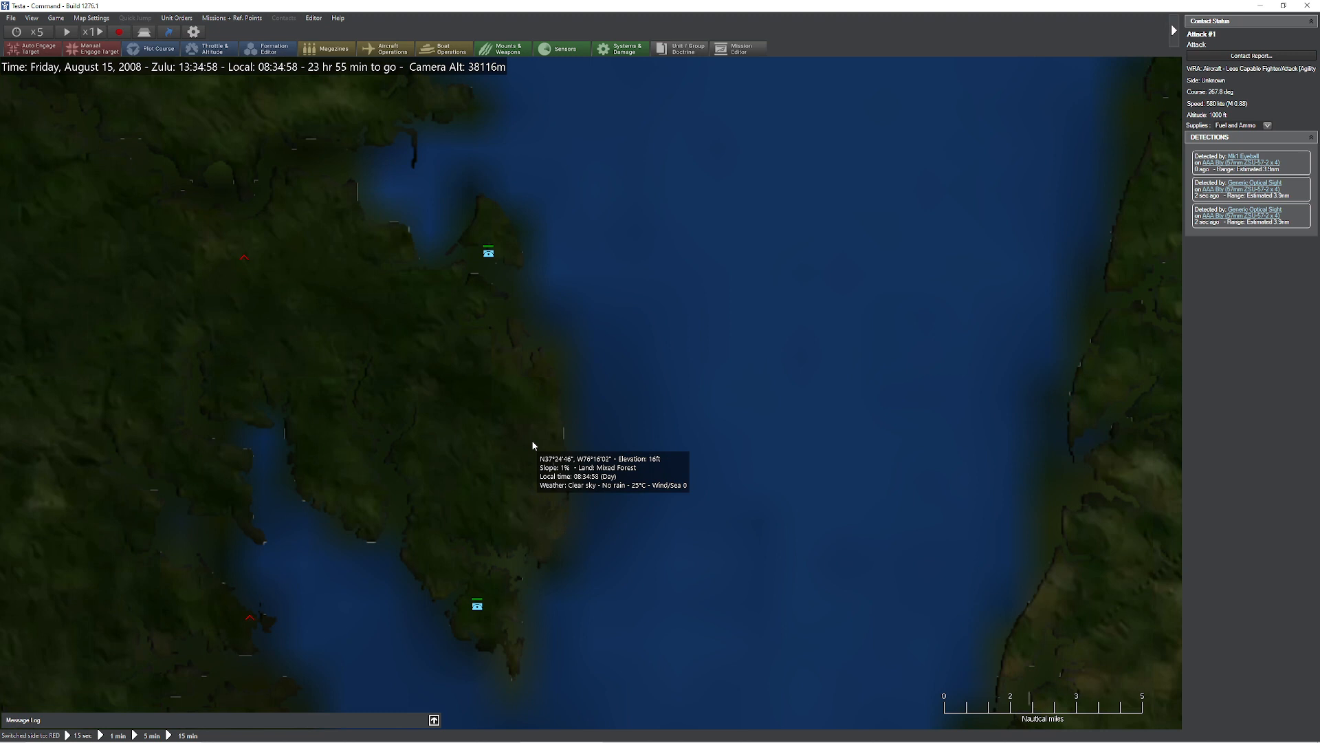
{"action": "mouse_move", "coordinate": [532, 386]}
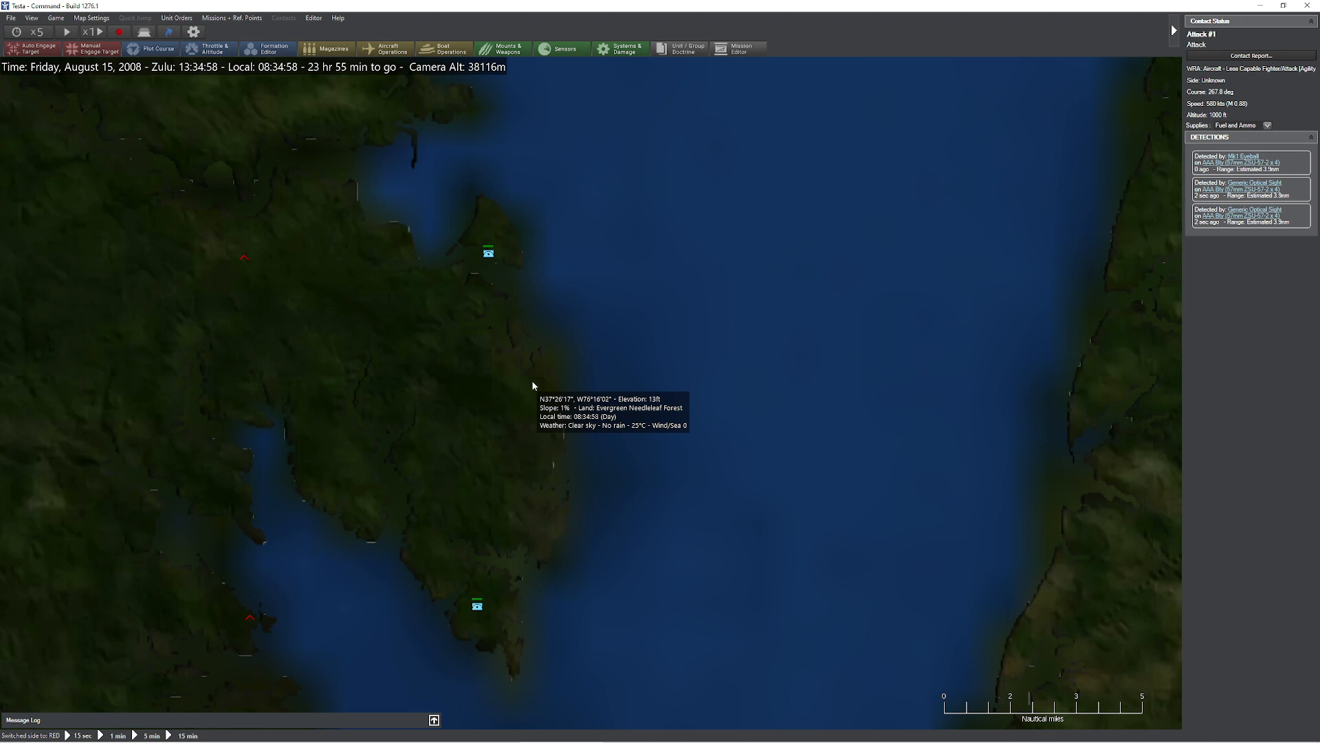
{"action": "scroll", "scroll_direction": "down", "scroll_amount": 3}
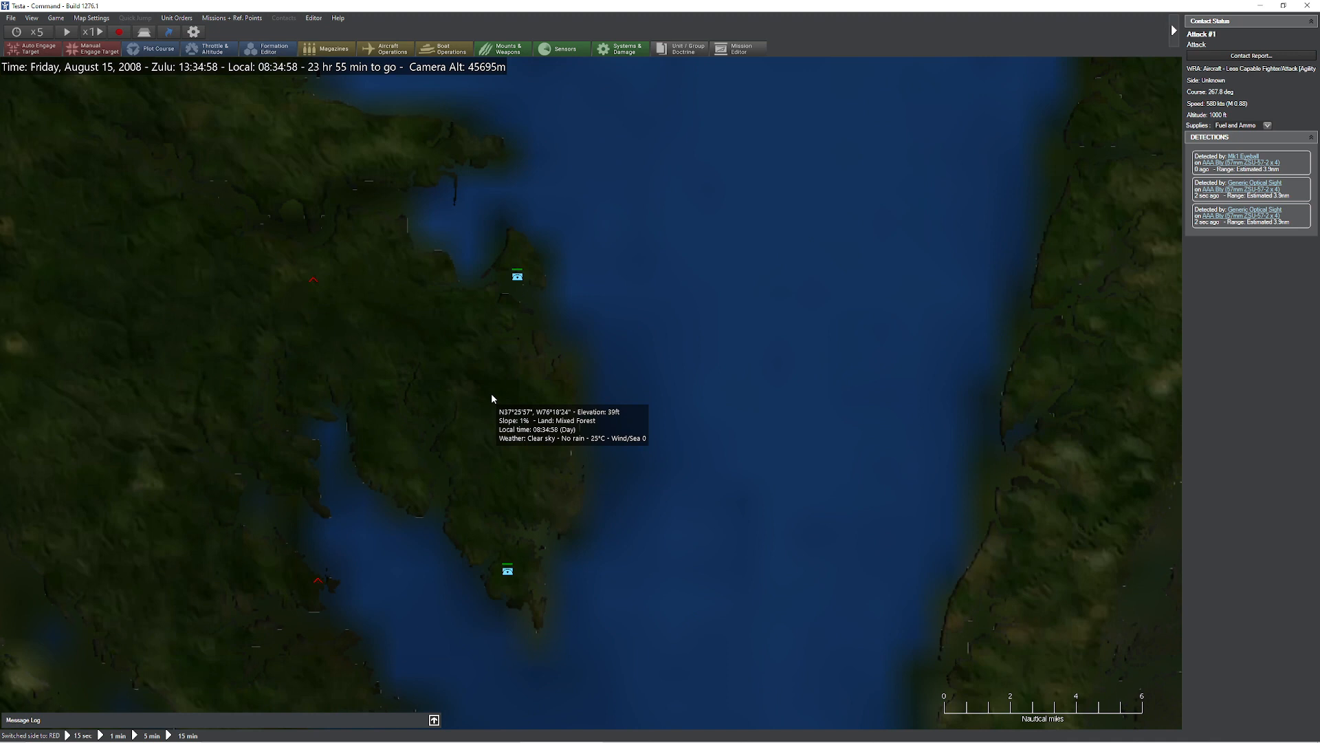
{"action": "mouse_move", "coordinate": [634, 269]}
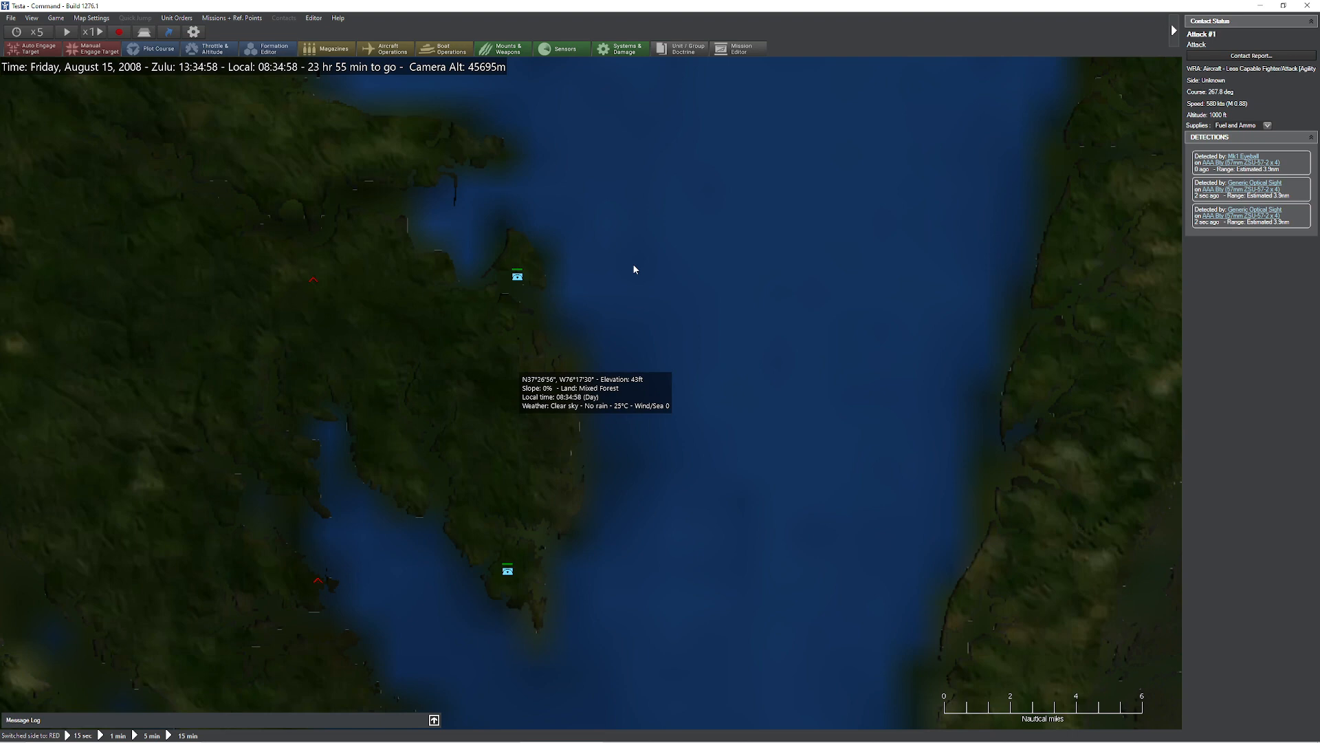
{"action": "mouse_move", "coordinate": [612, 319]}
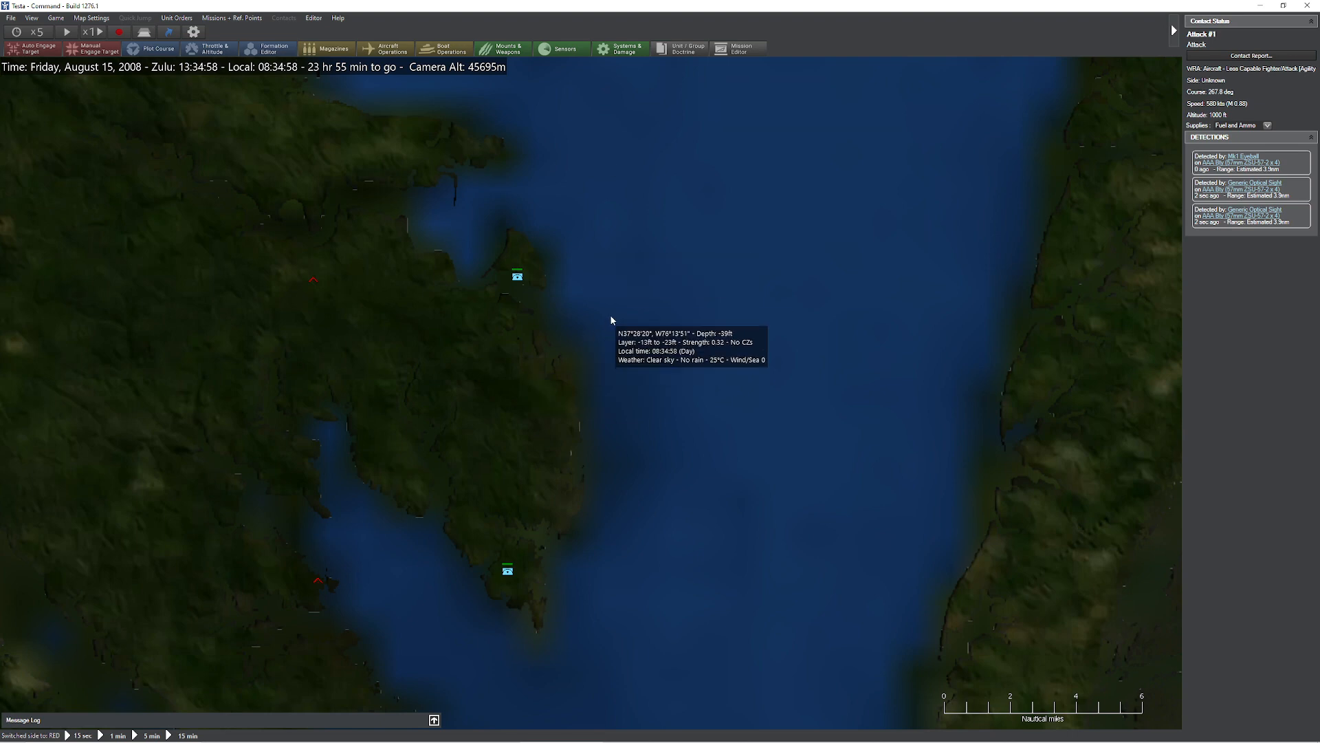
{"action": "mouse_move", "coordinate": [560, 255]}
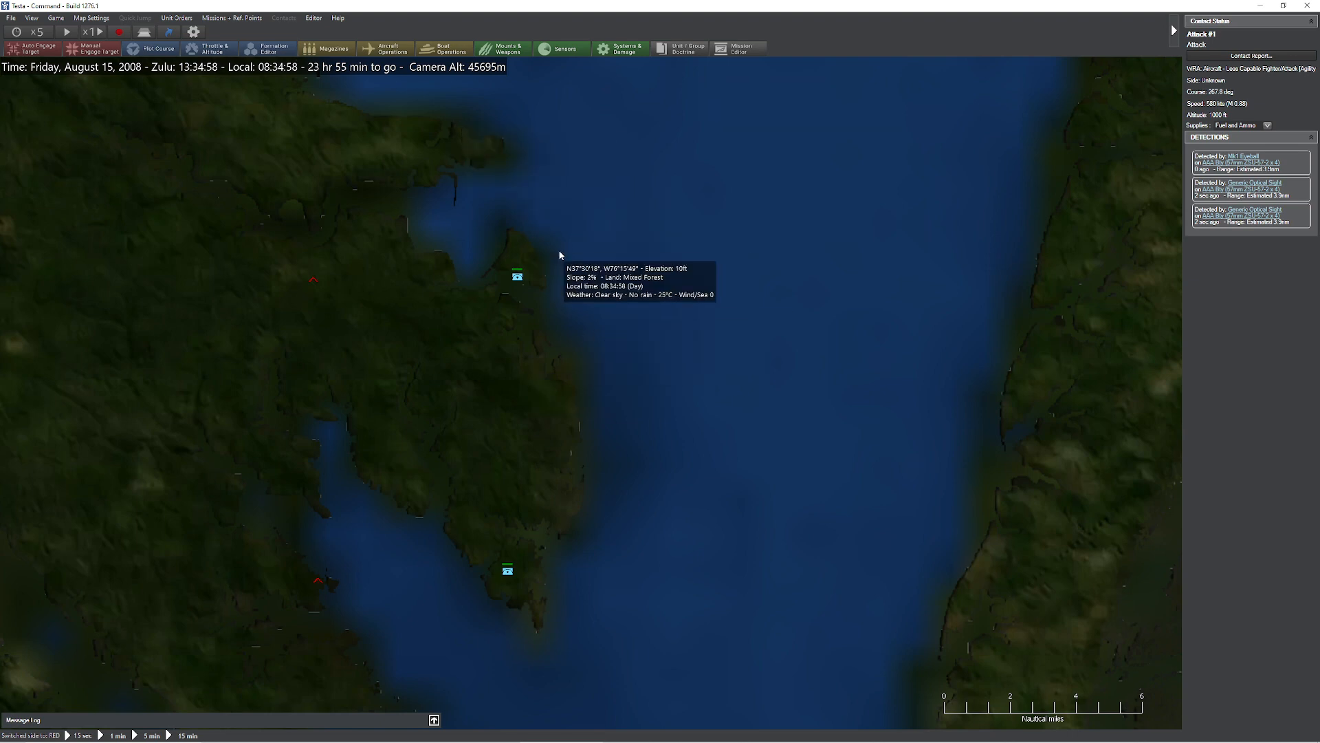
{"action": "left_click", "coordinate": [314, 18]}
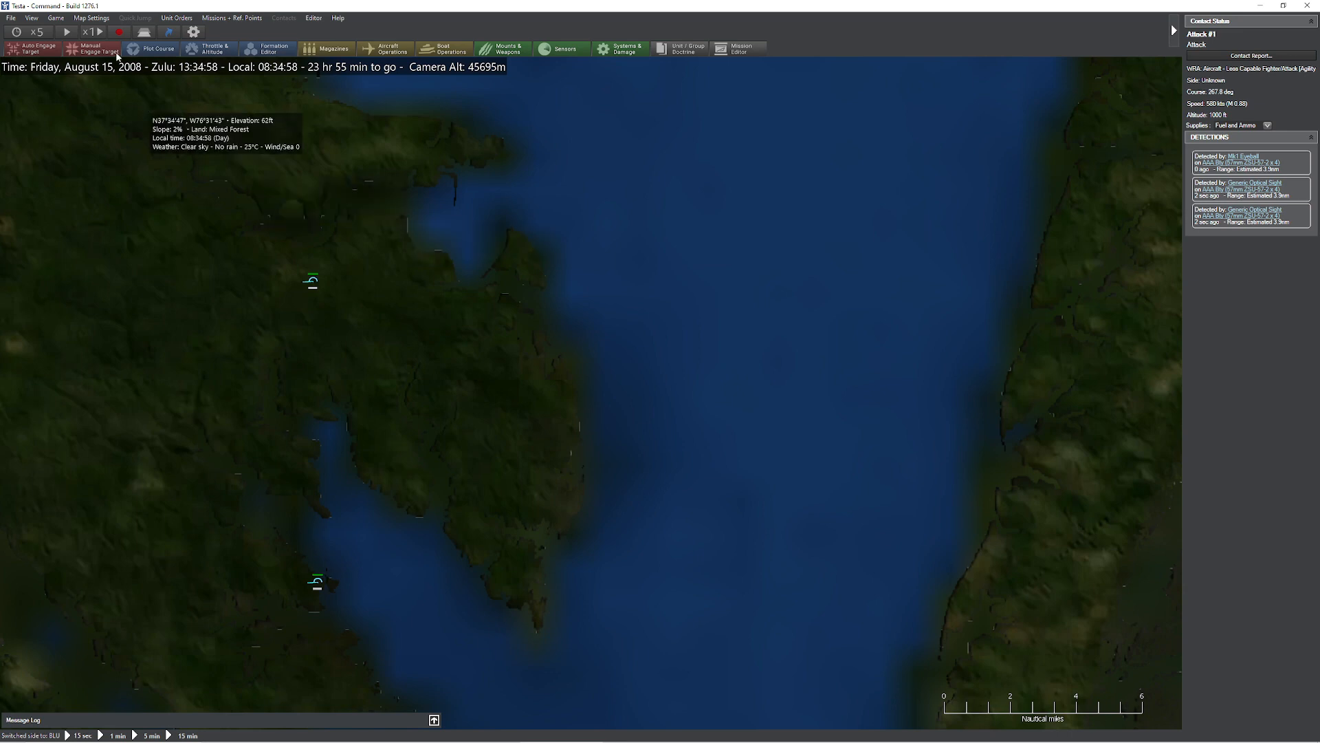
{"action": "mouse_move", "coordinate": [529, 266]}
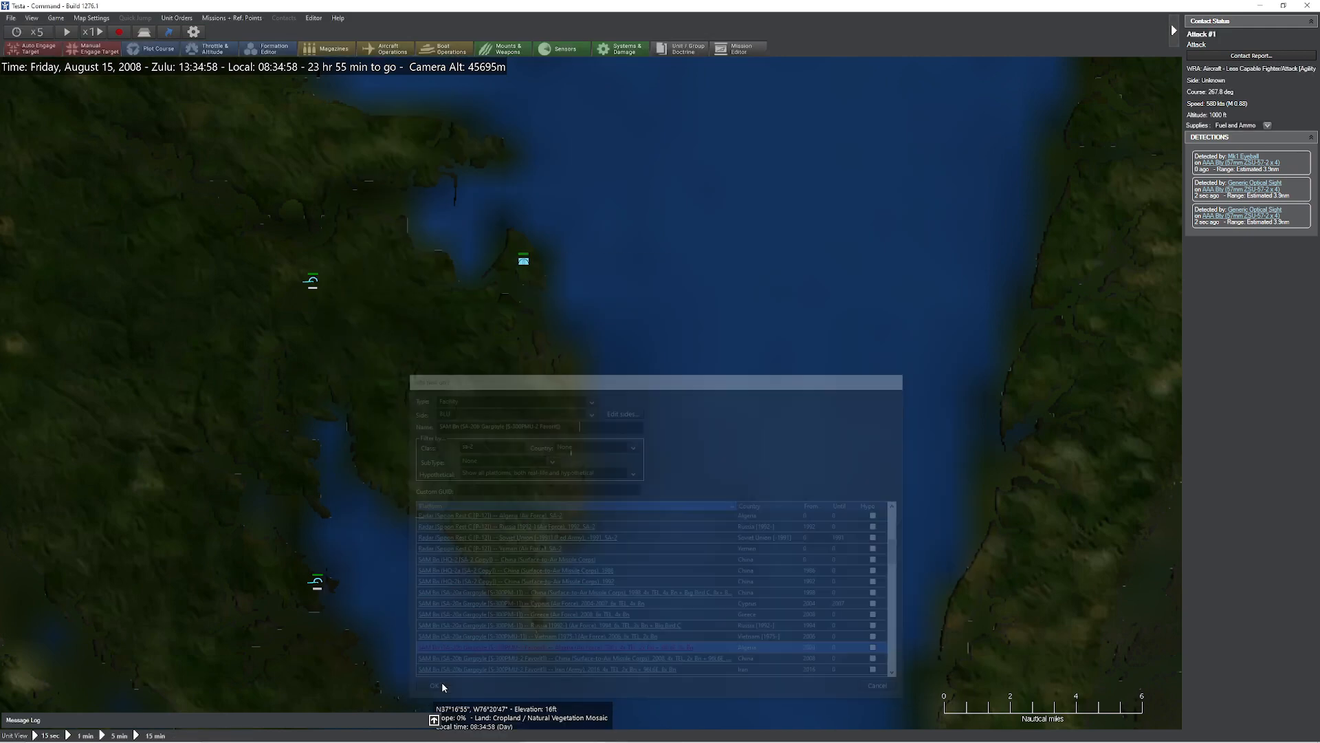
Review the SAM battalion's SA-20b Gargoyle weapon release authorizations in Doctrine & ROE, then close it
{"action": "left_click", "coordinate": [435, 686]}
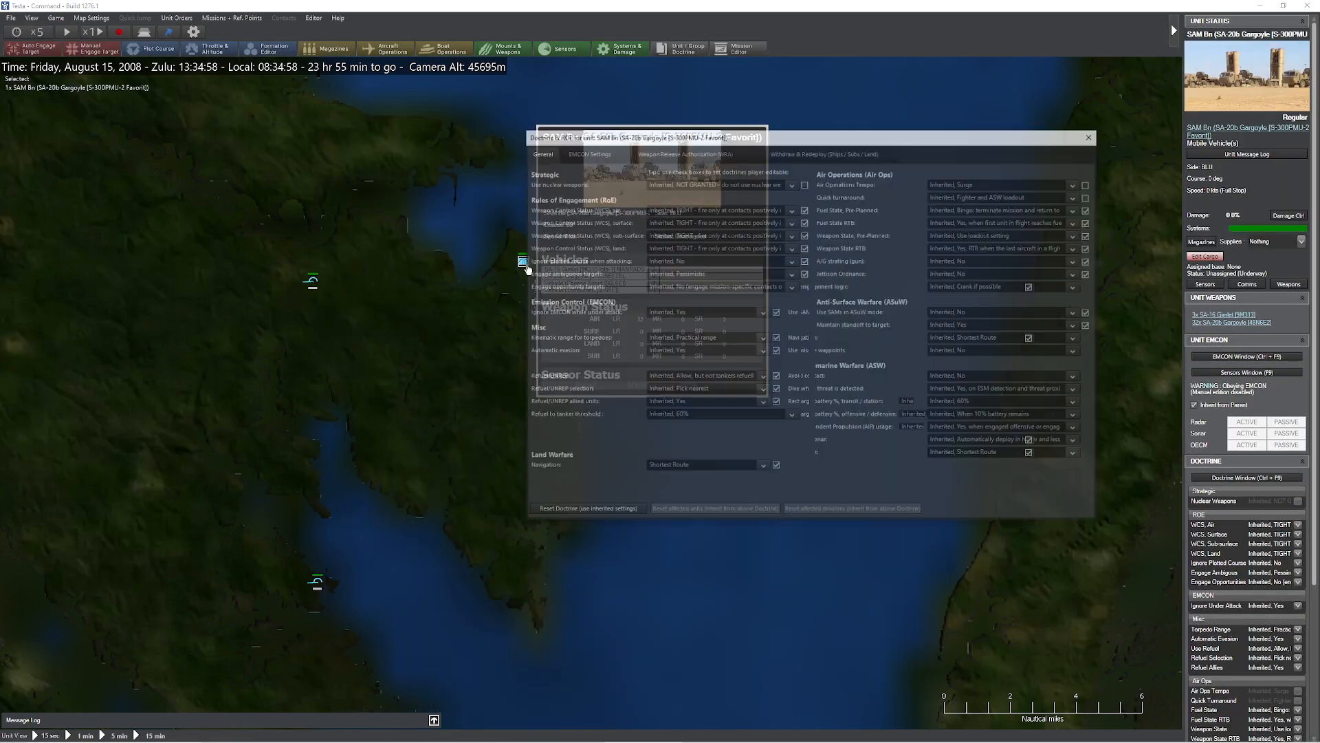
{"action": "left_click", "coordinate": [683, 153]}
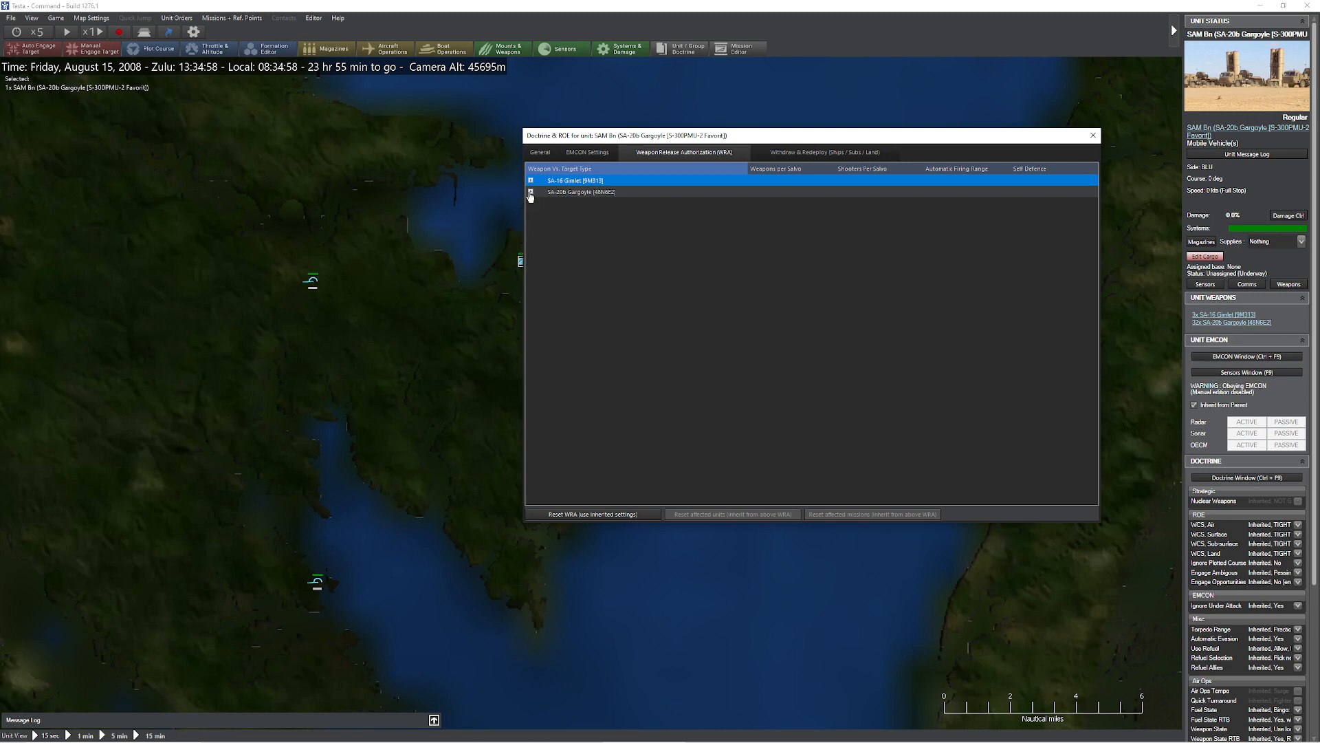
{"action": "left_click", "coordinate": [531, 191]}
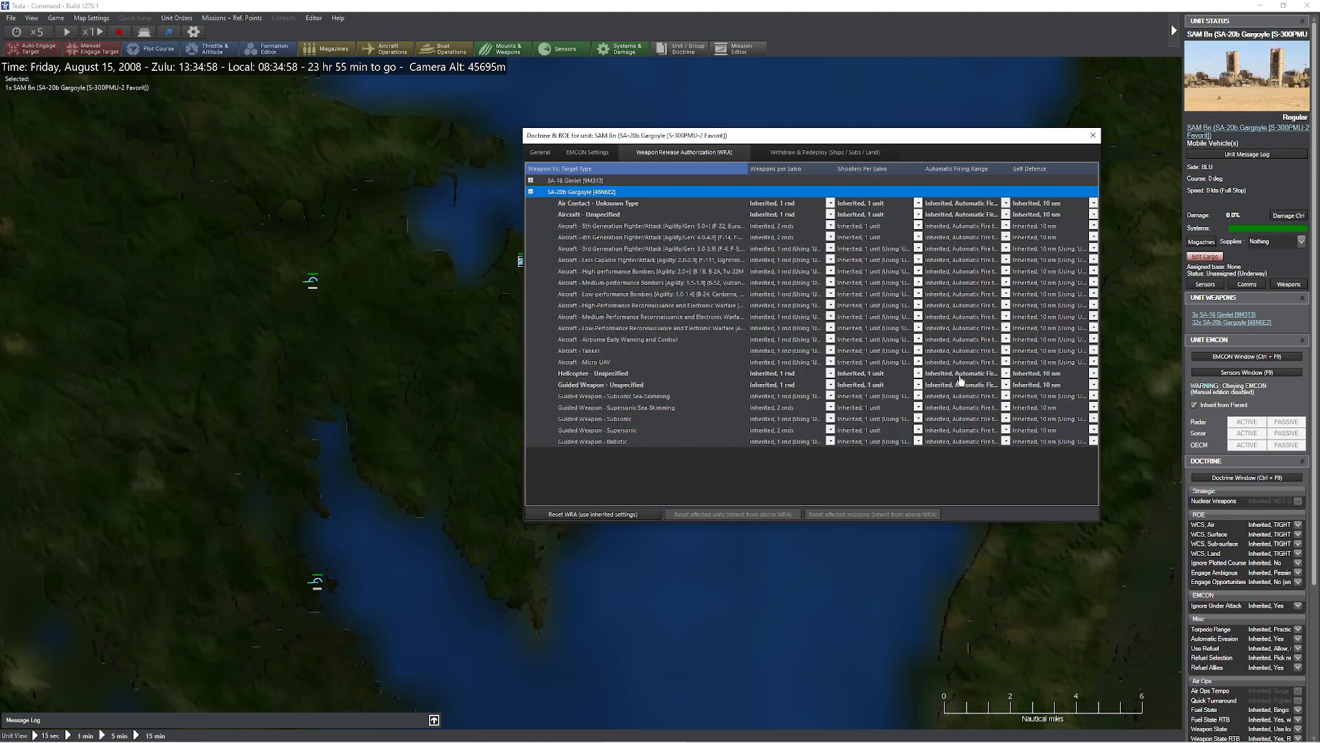
{"action": "left_click", "coordinate": [1005, 385]}
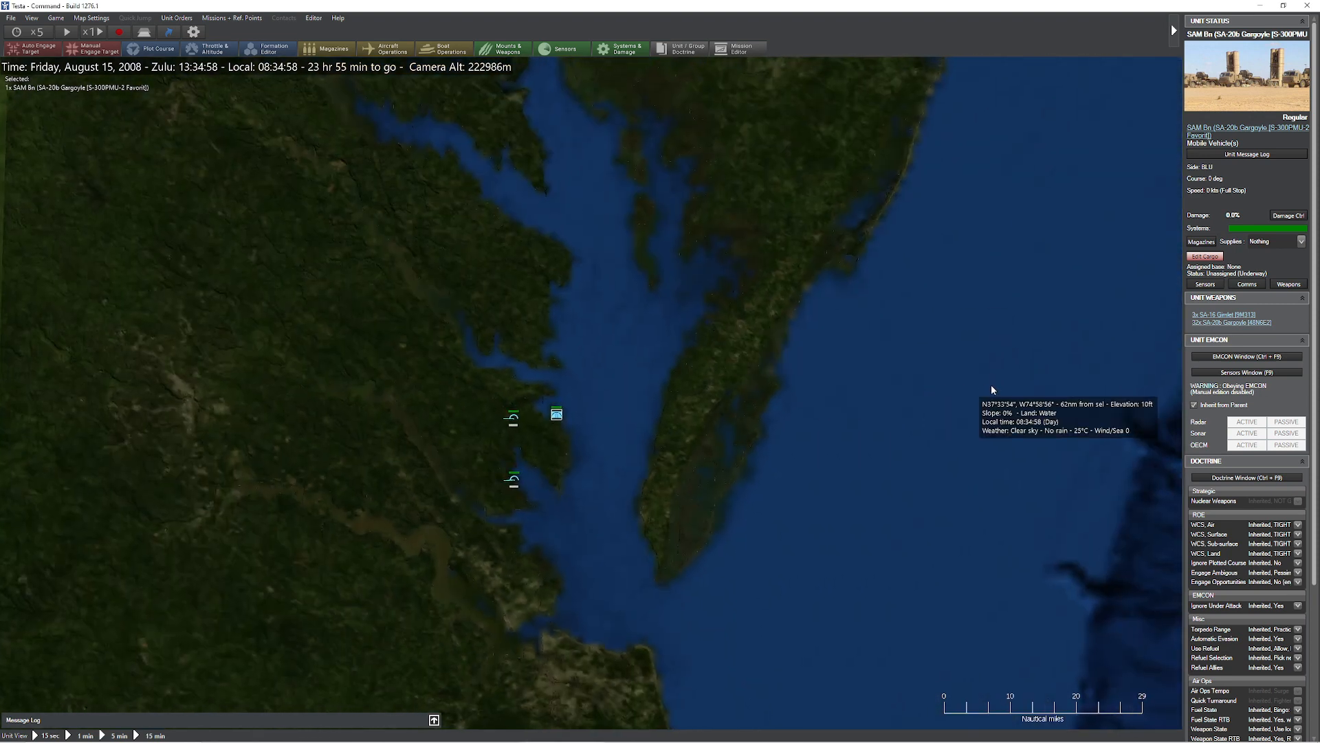
{"action": "mouse_move", "coordinate": [821, 428]}
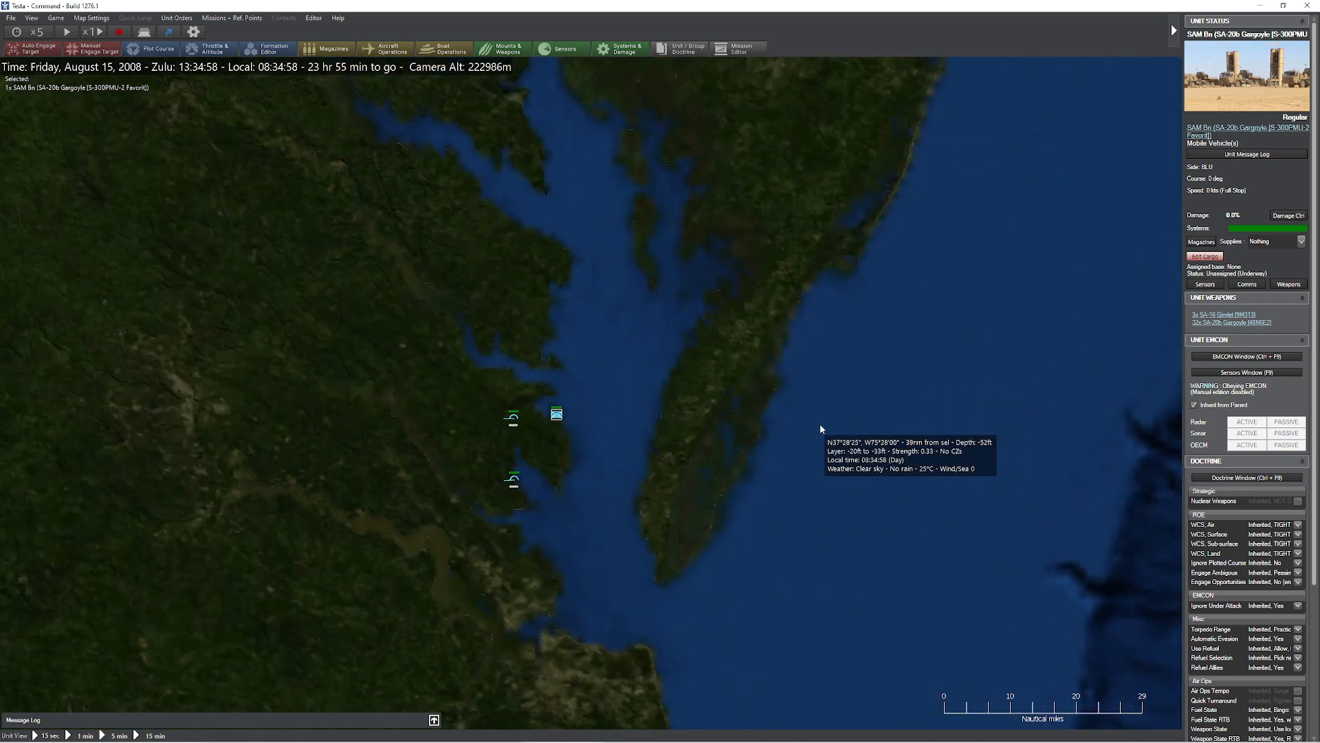
{"action": "mouse_move", "coordinate": [560, 419]}
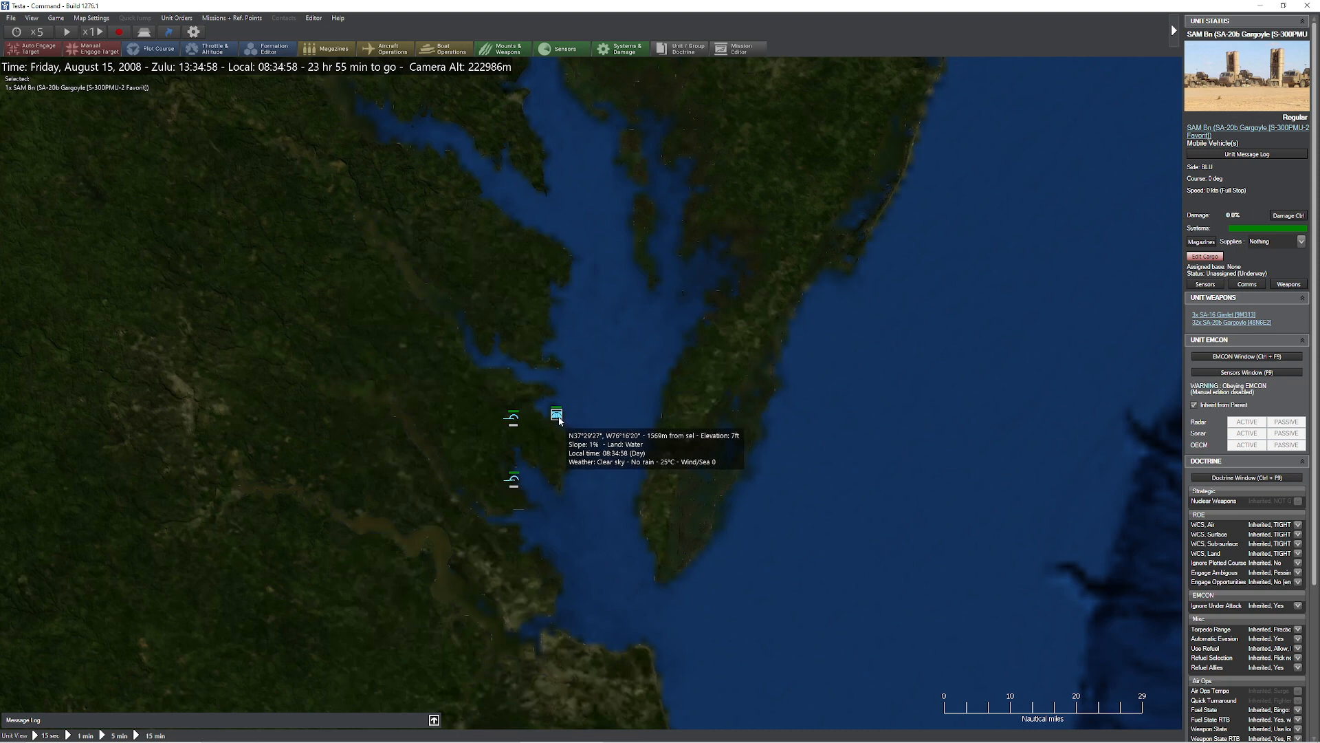
{"action": "mouse_move", "coordinate": [559, 419]}
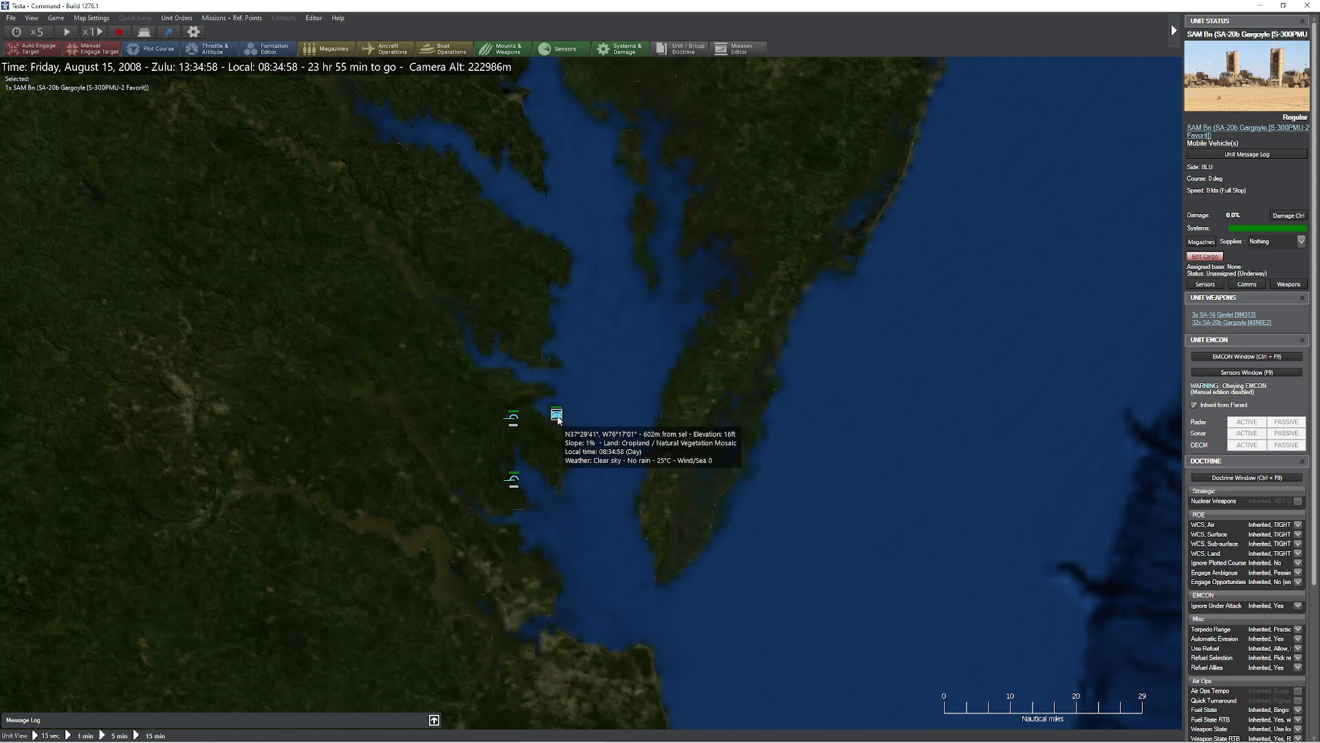
{"action": "mouse_move", "coordinate": [651, 420]}
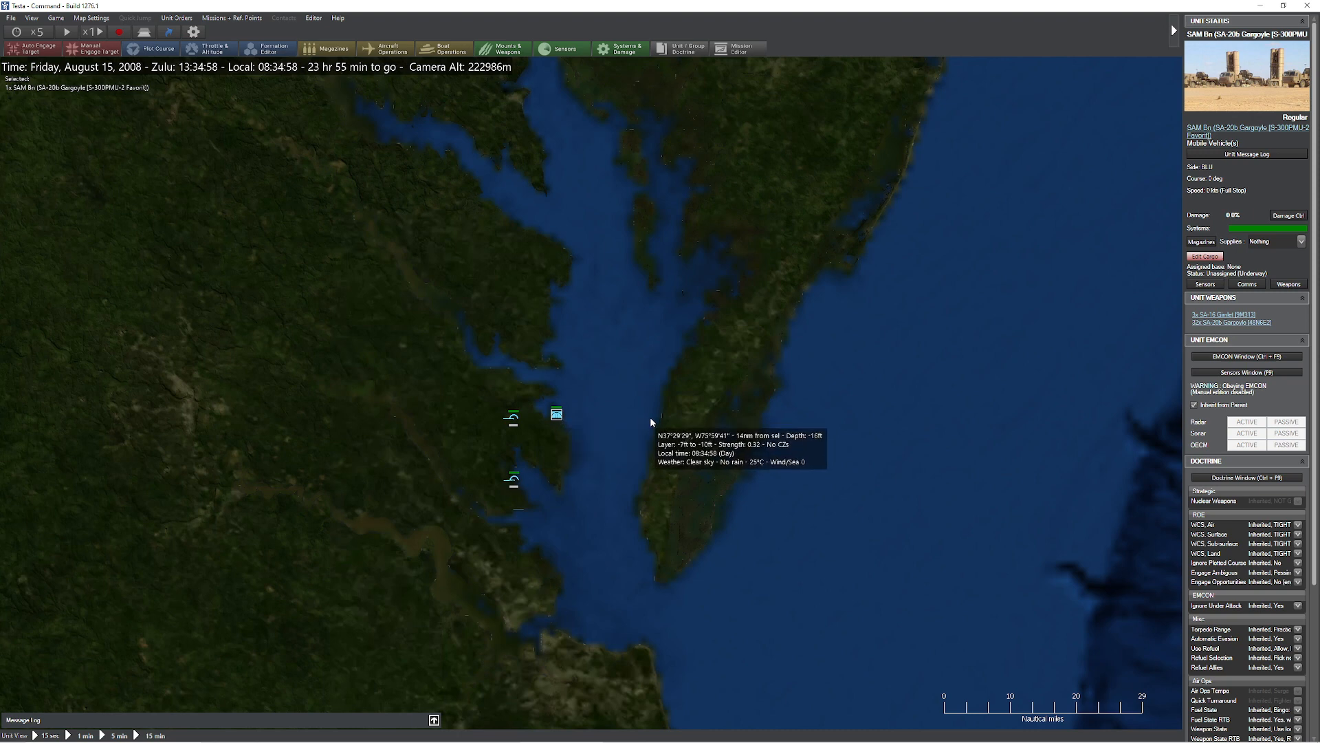
{"action": "mouse_move", "coordinate": [623, 423]}
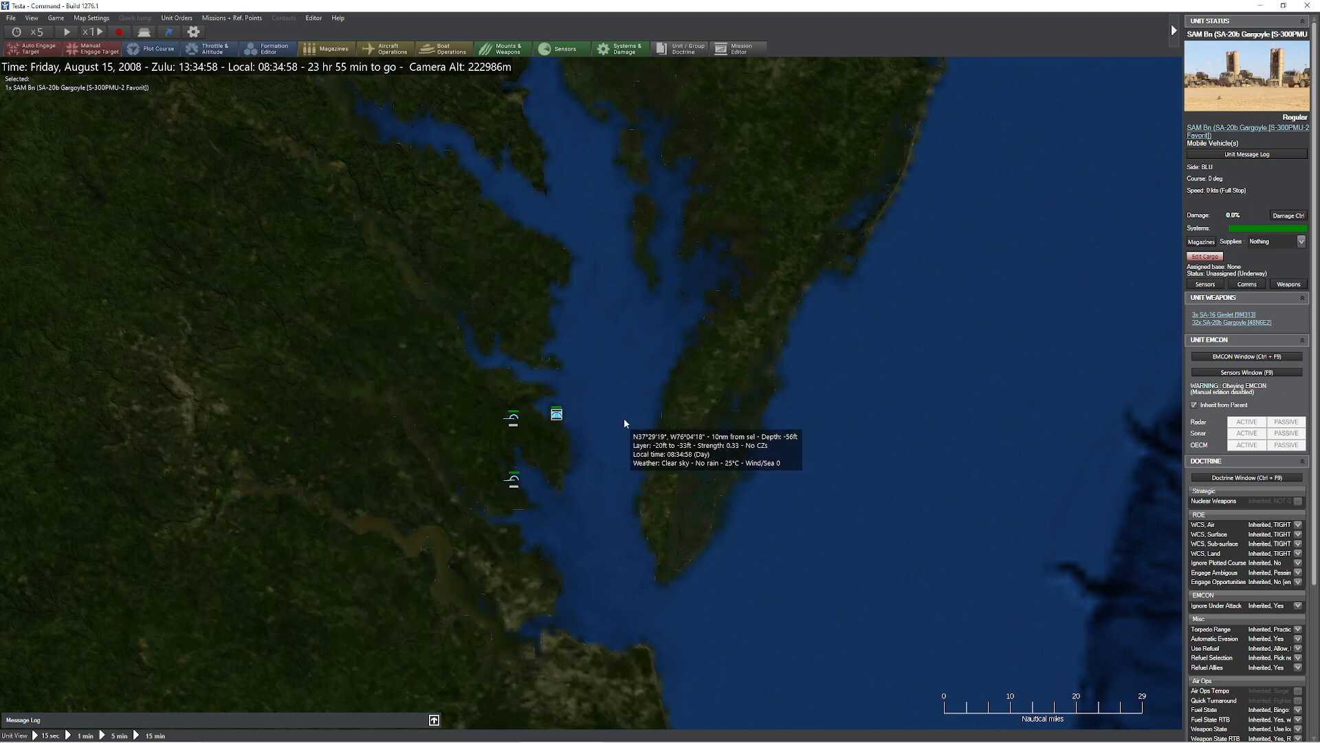
{"action": "mouse_move", "coordinate": [650, 412]}
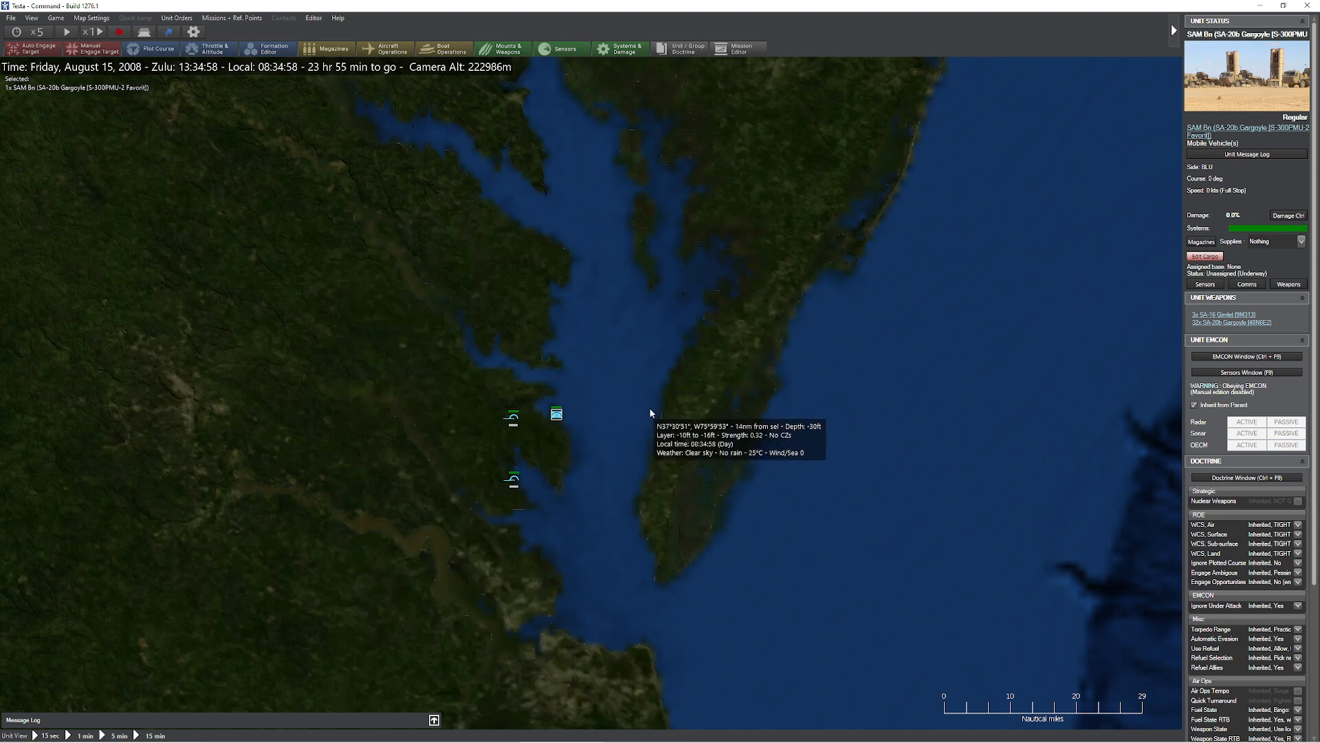
{"action": "mouse_move", "coordinate": [671, 409]}
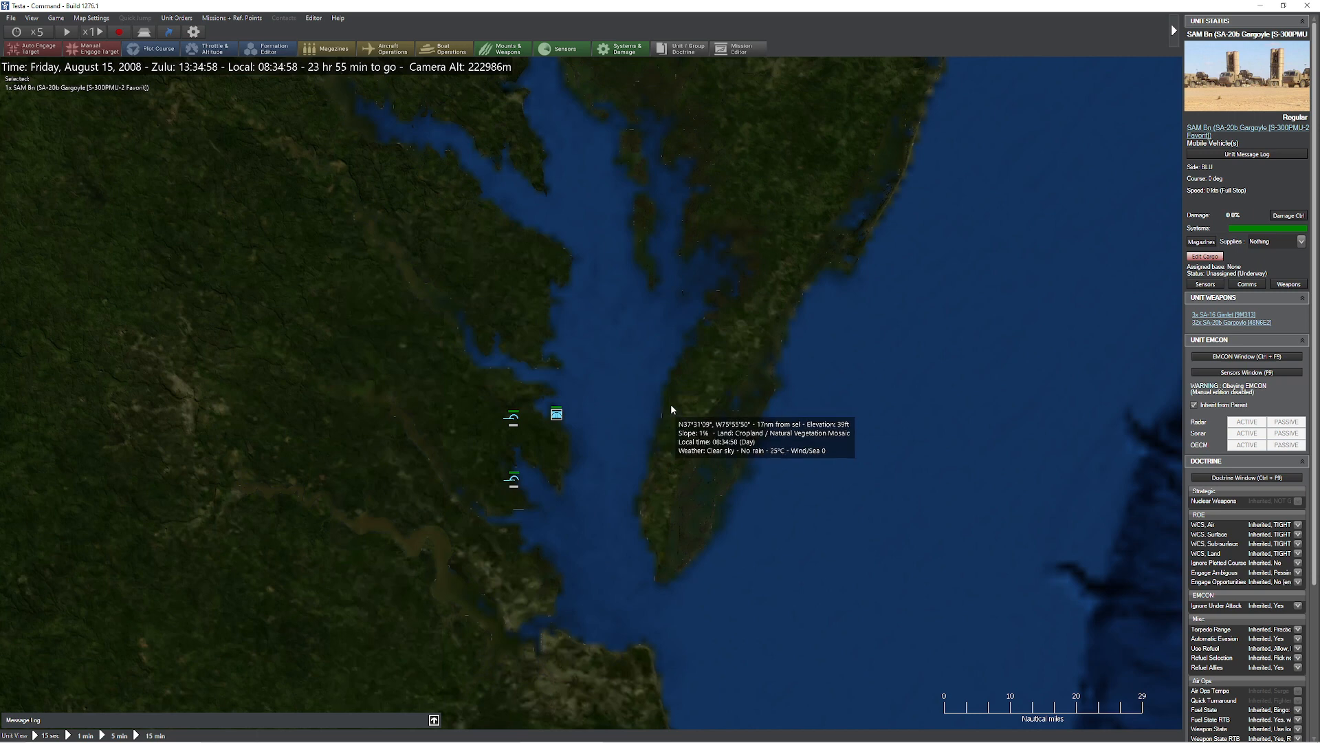
{"action": "mouse_move", "coordinate": [657, 415]}
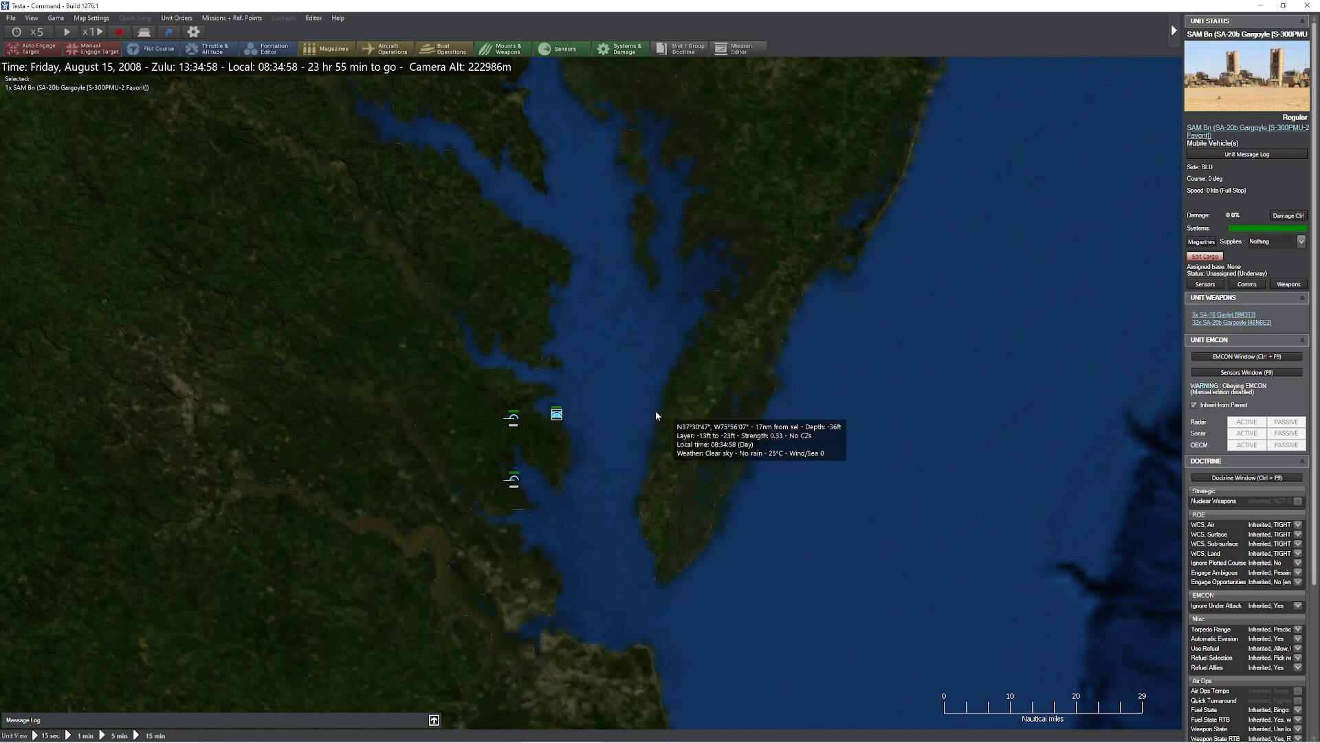
{"action": "mouse_move", "coordinate": [556, 418]}
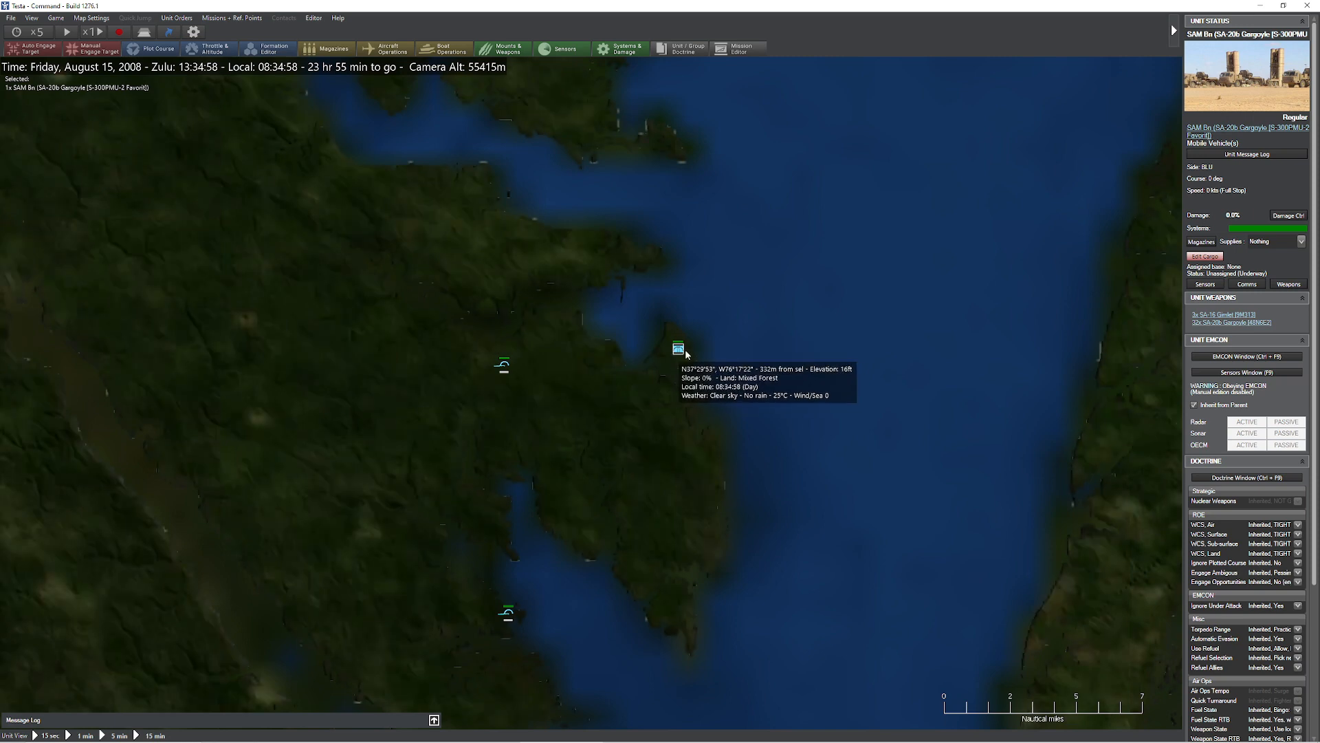
{"action": "mouse_move", "coordinate": [718, 359]}
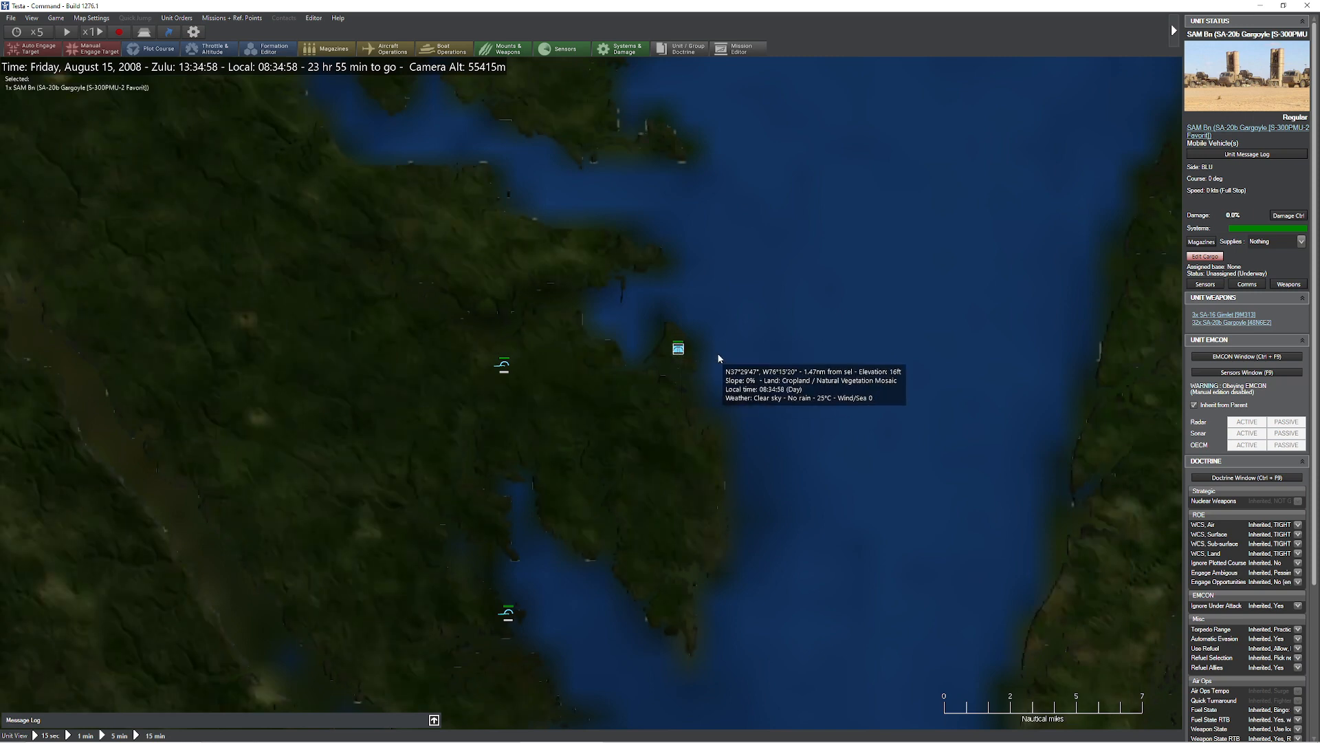
{"action": "scroll", "scroll_direction": "down", "scroll_amount": 3}
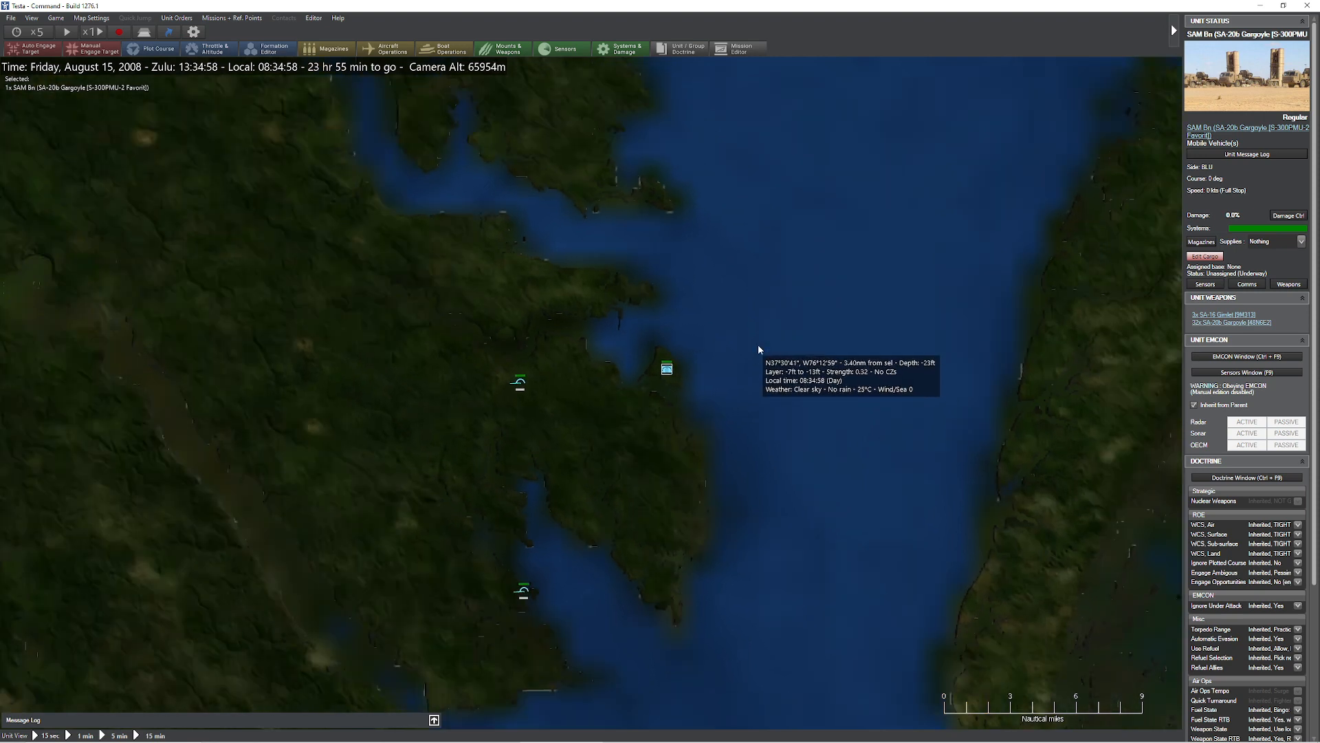
{"action": "mouse_move", "coordinate": [834, 80]}
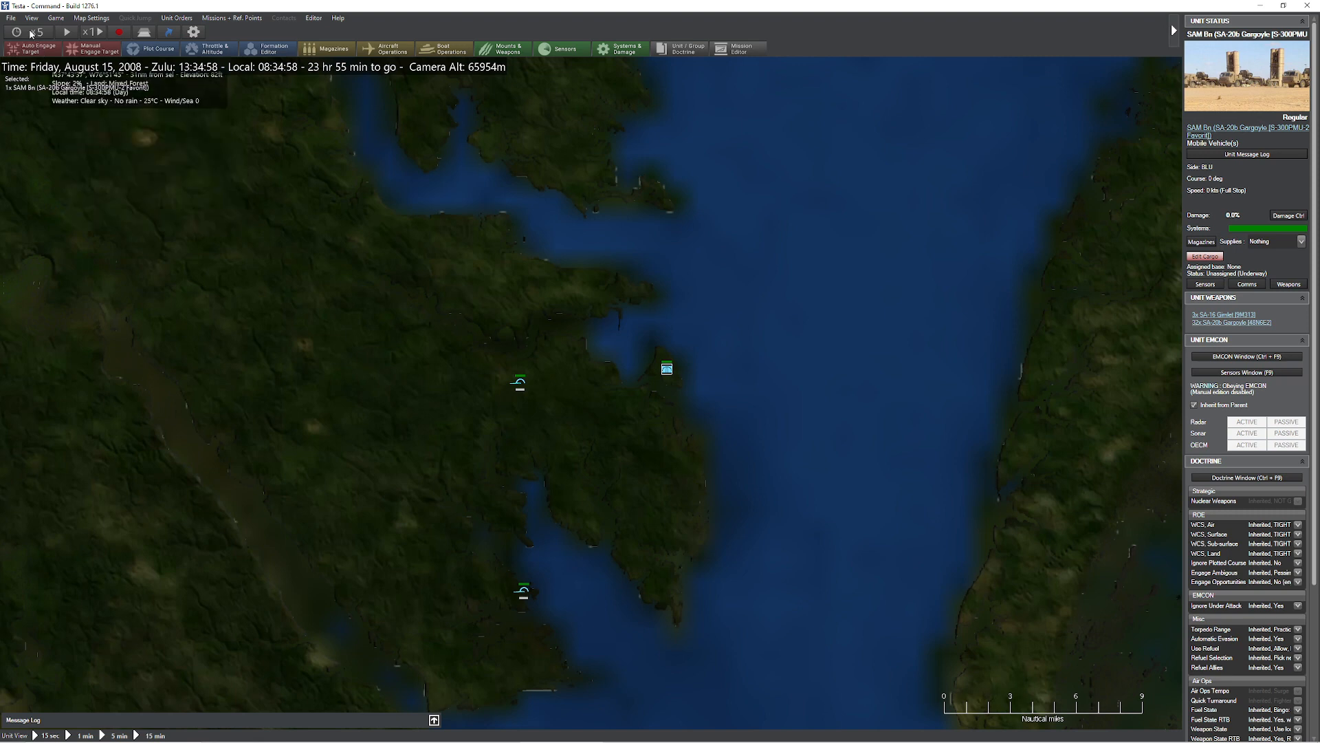
Bring up the Database Viewer from the Game menu, listing aircraft entries
{"action": "left_click", "coordinate": [55, 17]}
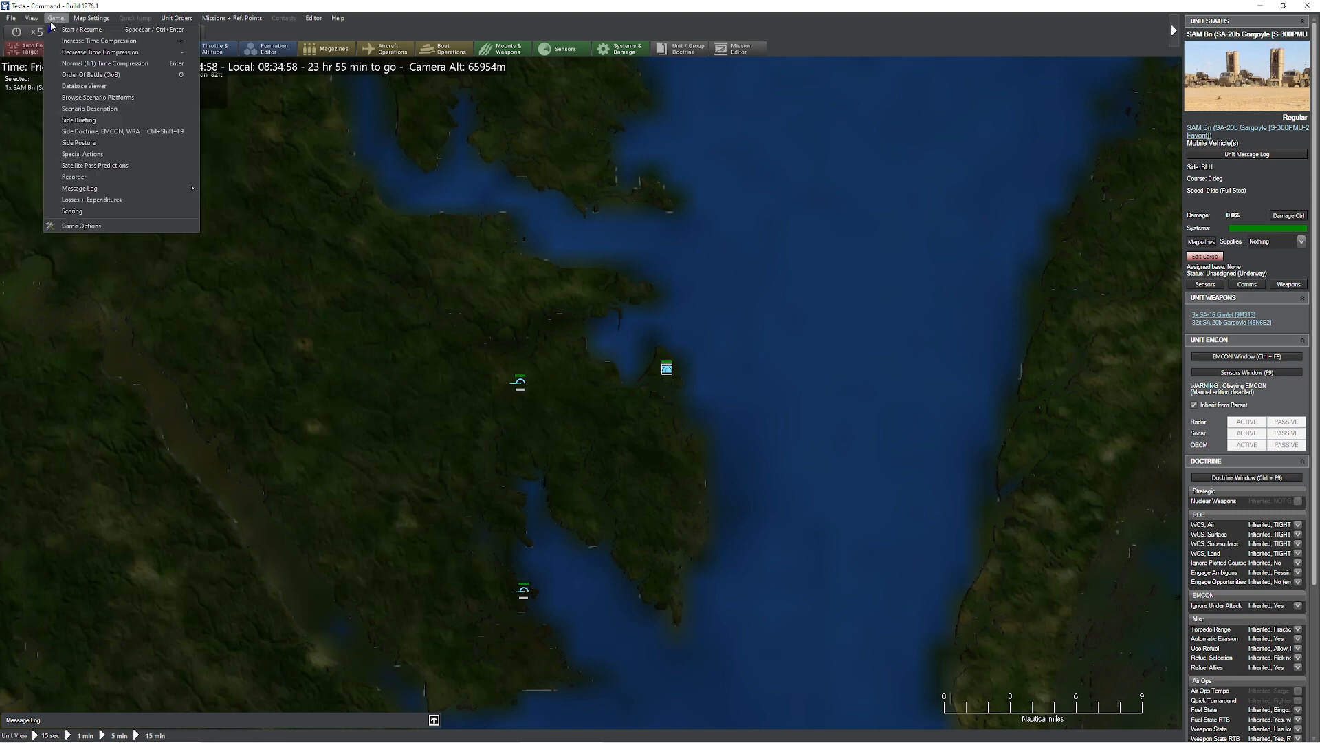
{"action": "left_click", "coordinate": [83, 86]}
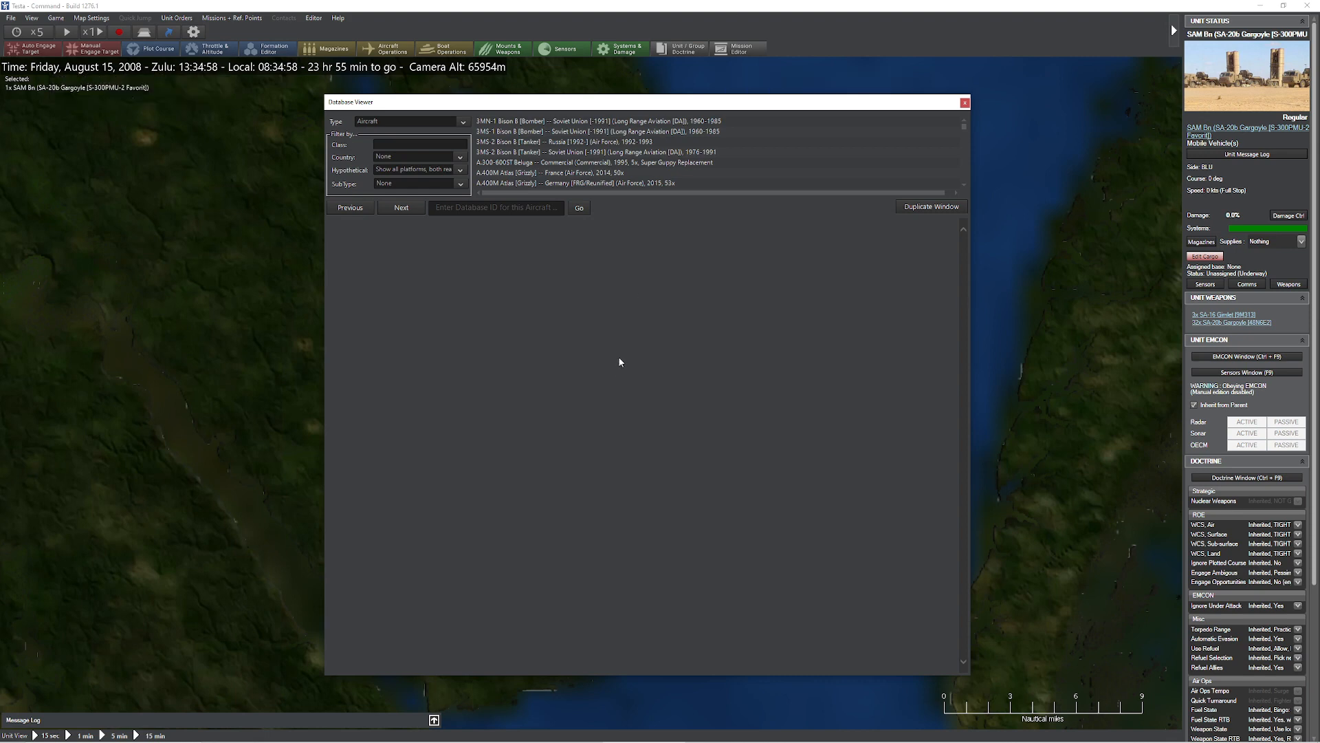
{"action": "mouse_move", "coordinate": [580, 359]}
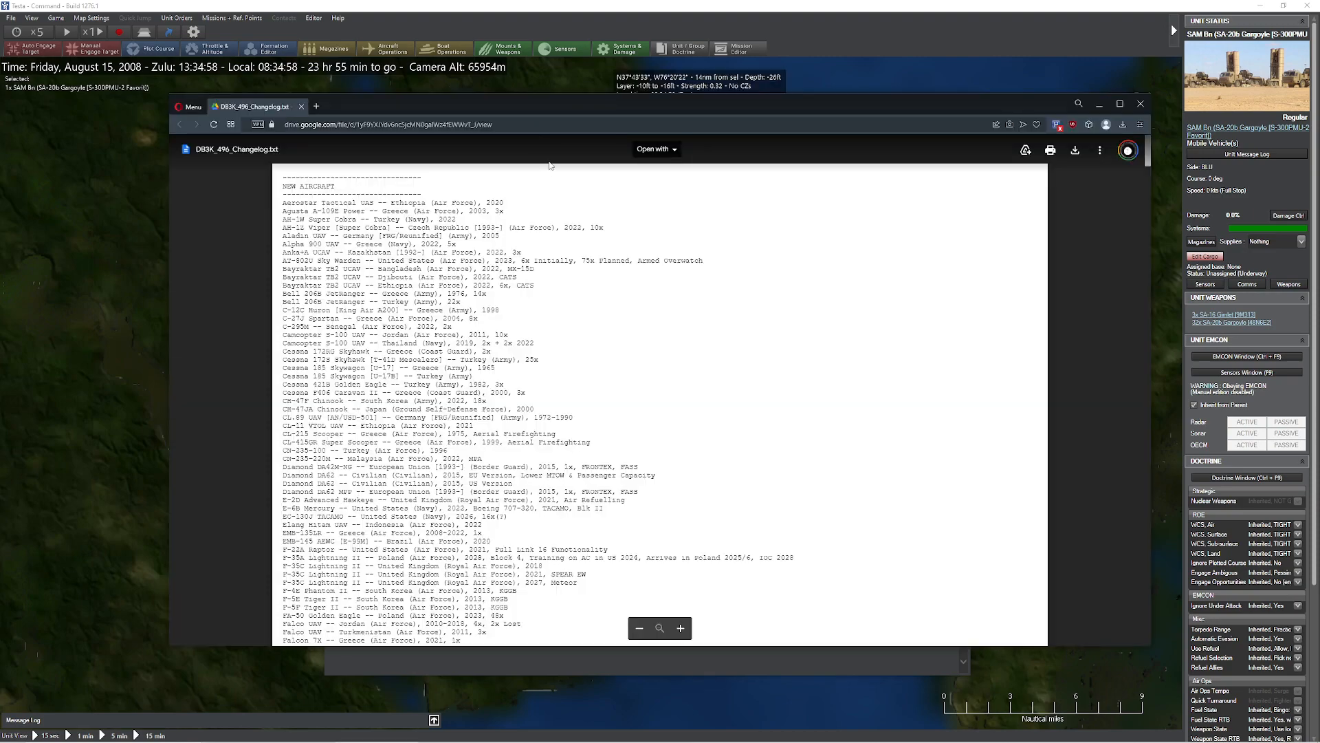
Scroll through the DB3K_496_Changelog.txt and CWDB_496_Changelog.txt files in Google Drive
{"action": "scroll", "scroll_direction": "down", "scroll_amount": 3}
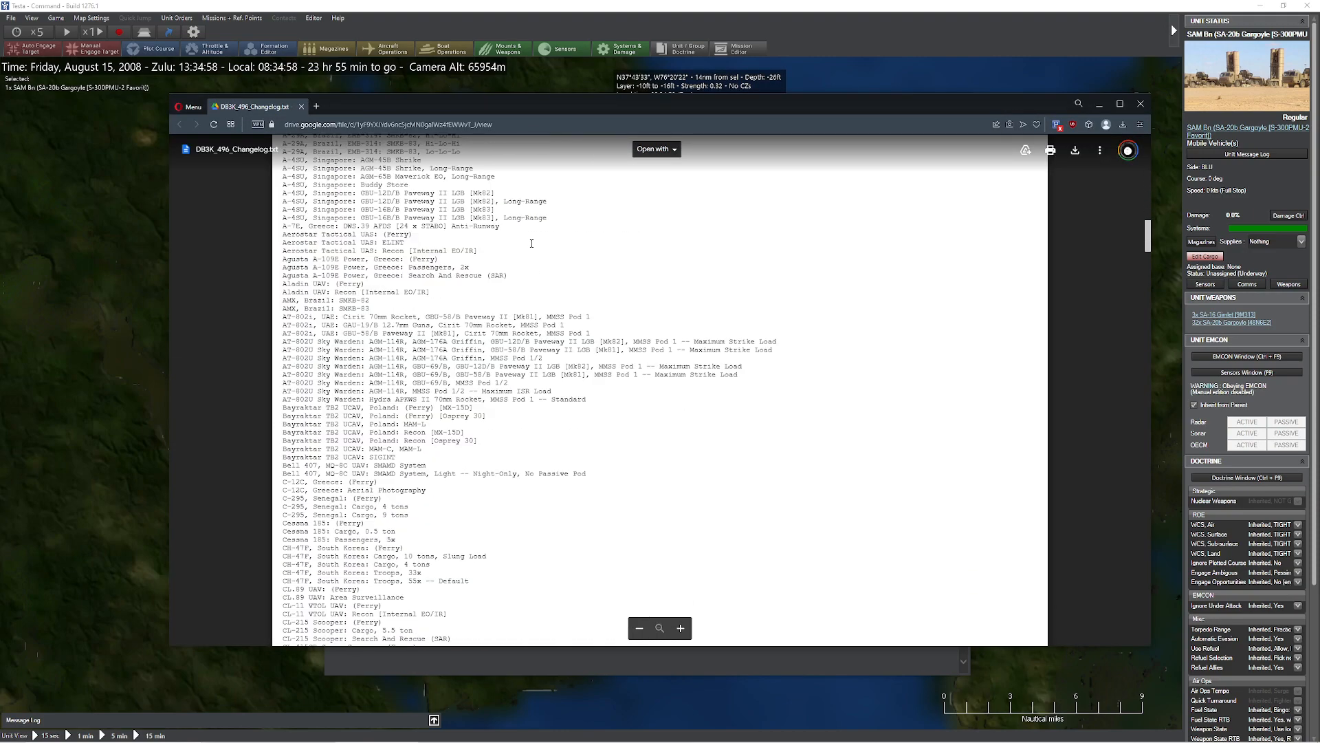
{"action": "scroll", "scroll_direction": "down", "scroll_amount": 3}
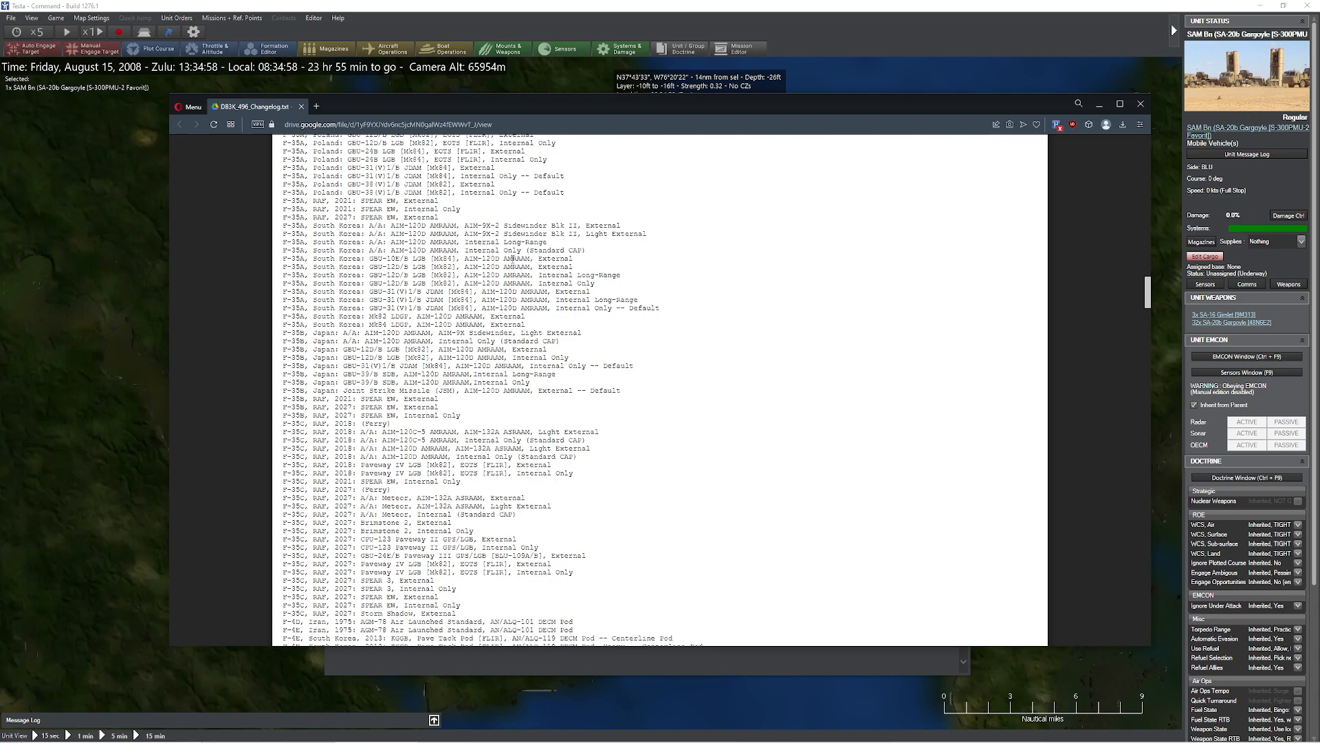
{"action": "scroll", "scroll_direction": "down", "scroll_amount": 3}
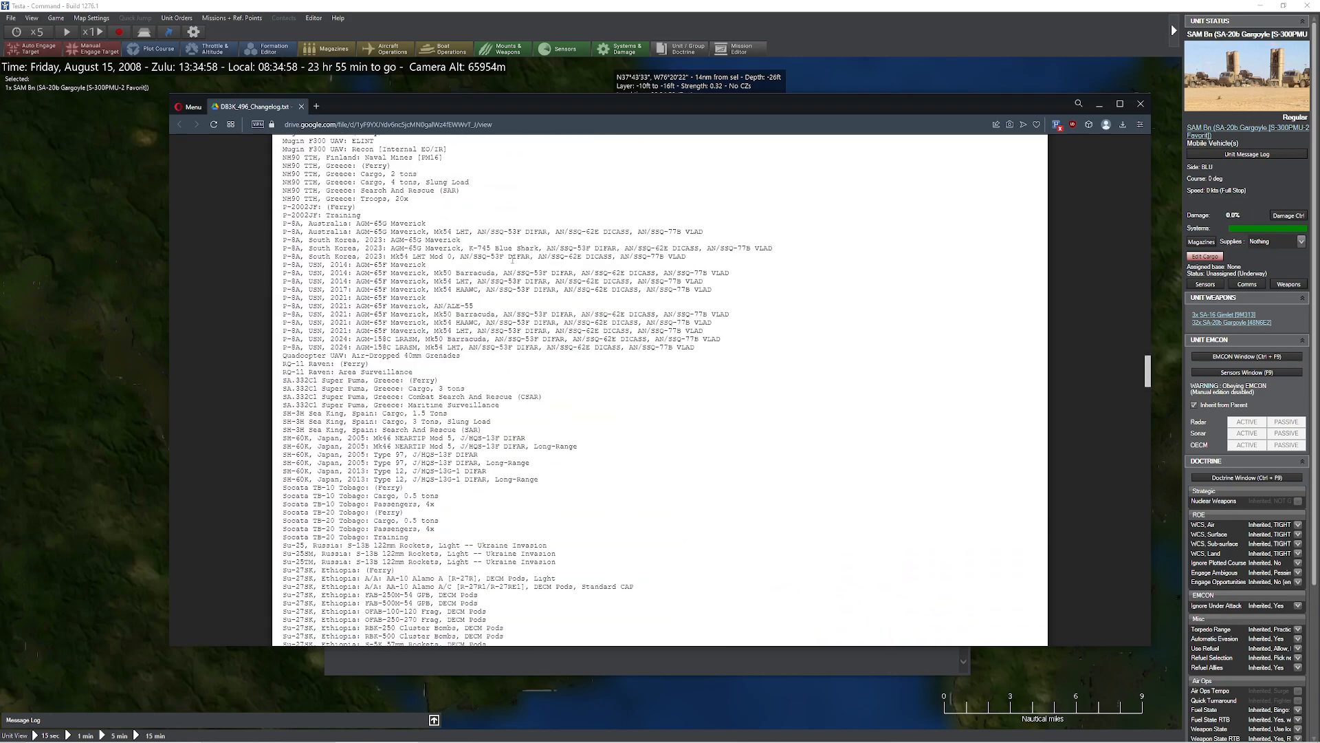
{"action": "scroll", "scroll_direction": "down", "scroll_amount": 3}
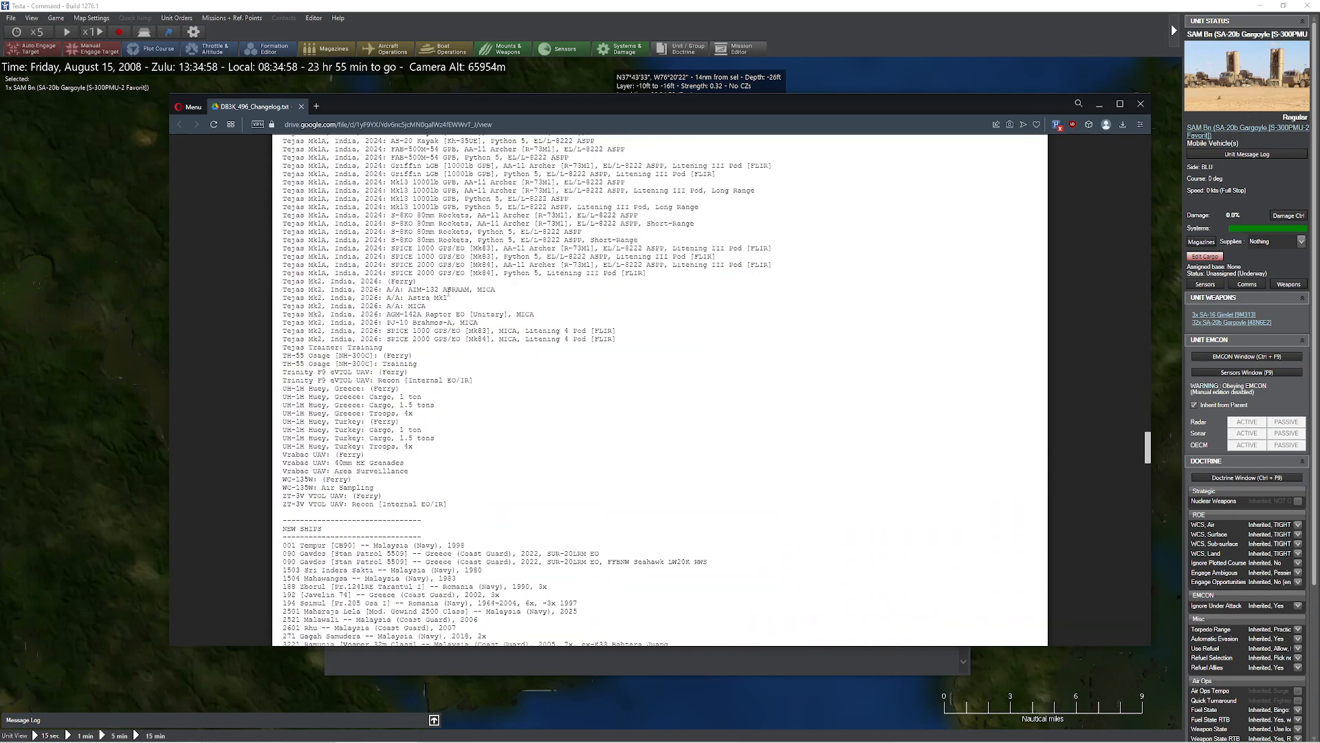
{"action": "scroll", "scroll_direction": "down", "scroll_amount": 3}
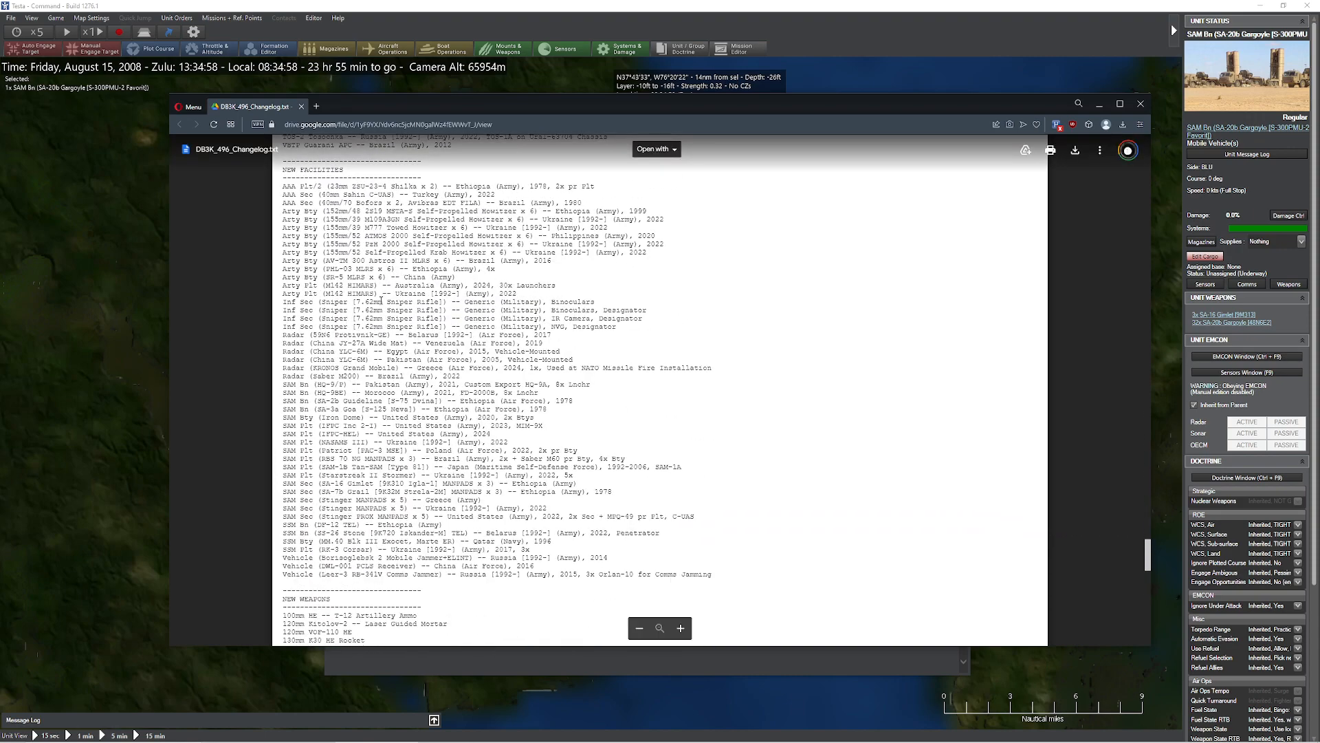
{"action": "scroll", "scroll_direction": "down", "scroll_amount": 3}
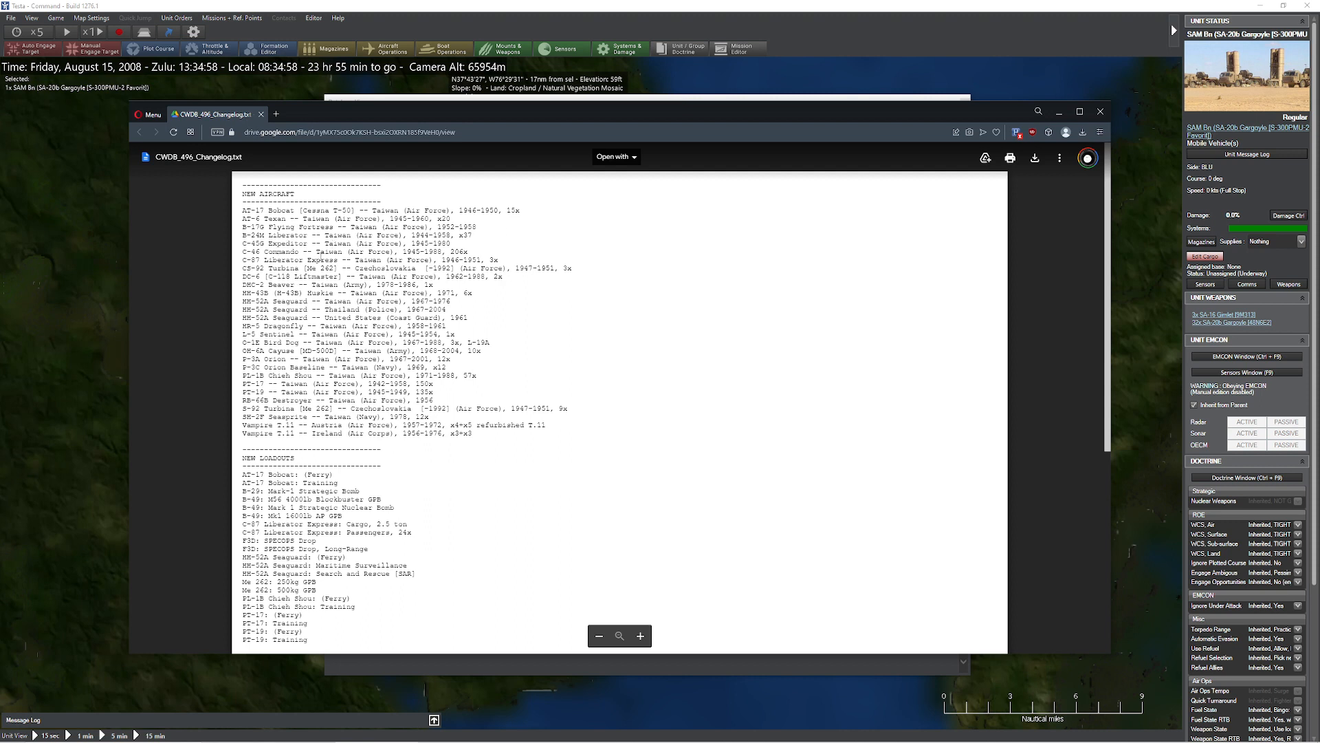
{"action": "scroll", "scroll_direction": "down", "scroll_amount": 3}
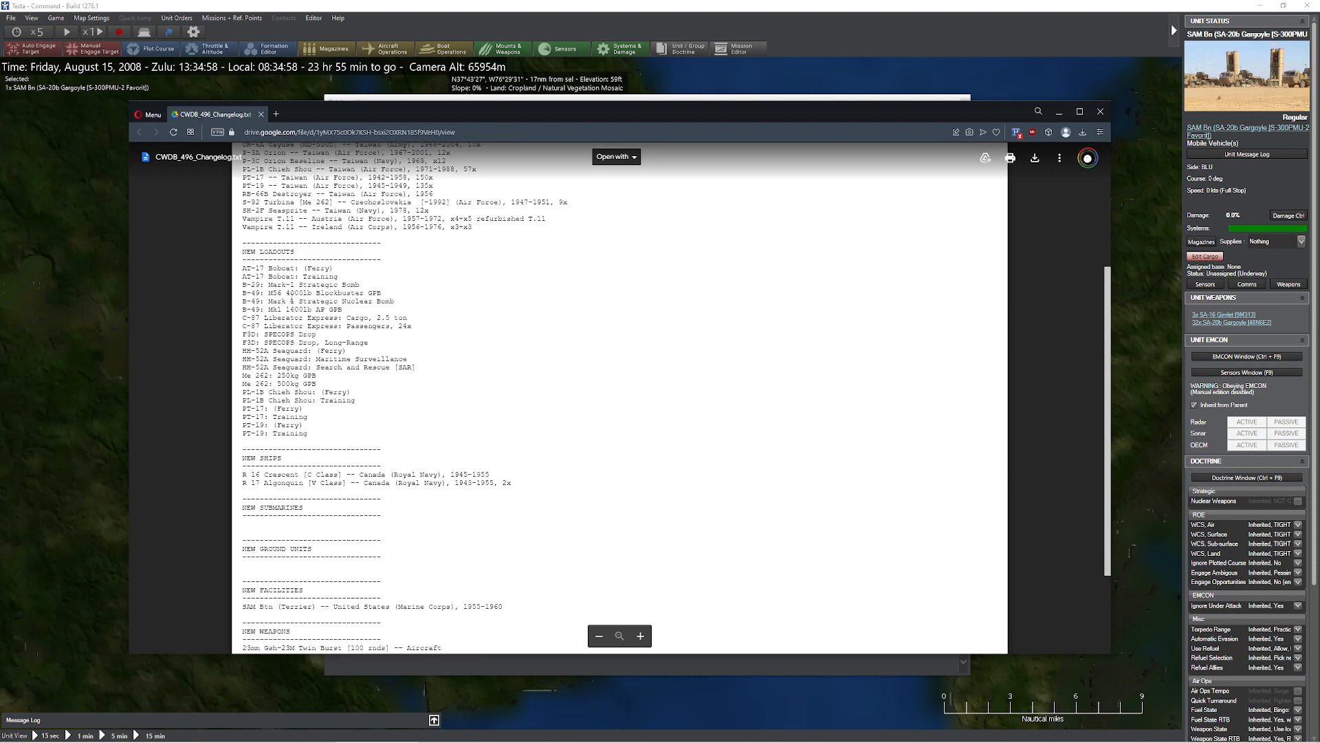
{"action": "scroll", "scroll_direction": "down", "scroll_amount": 3}
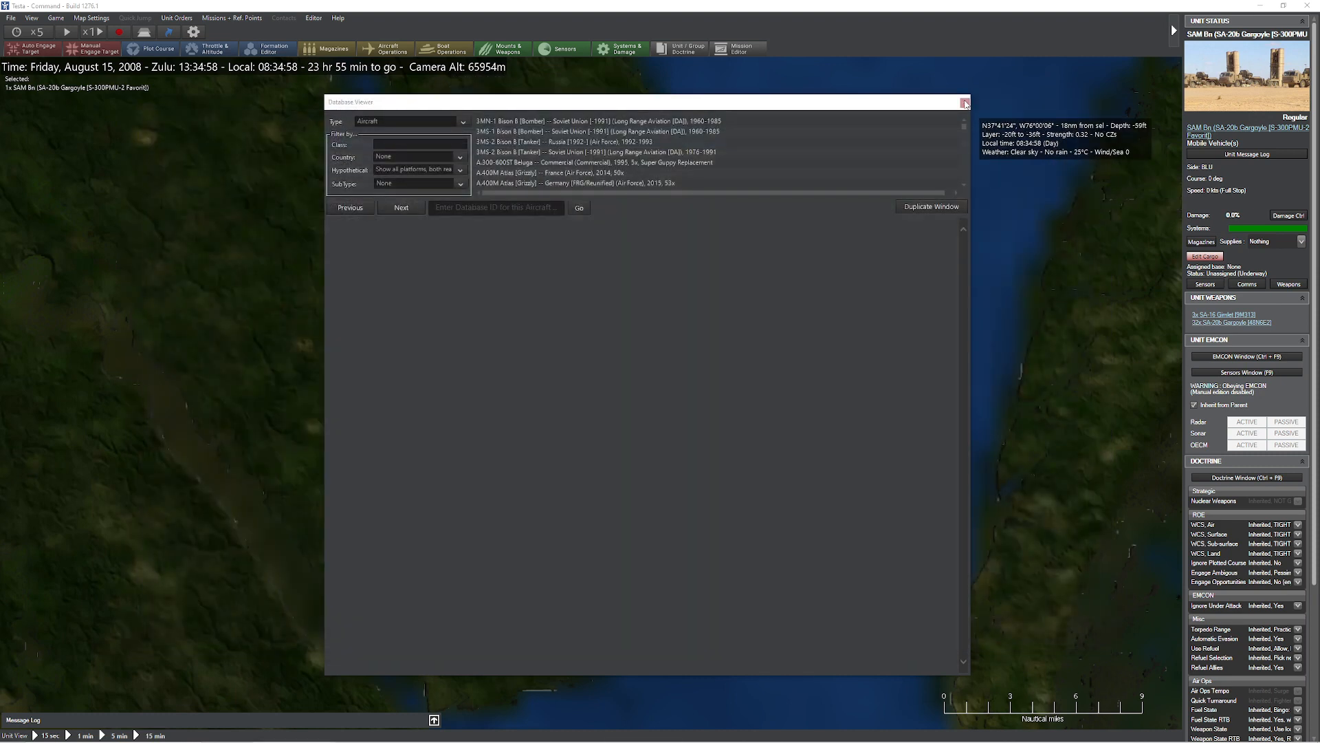
Close the Database Viewer, leaving the bay map showing
{"action": "left_click", "coordinate": [965, 102]}
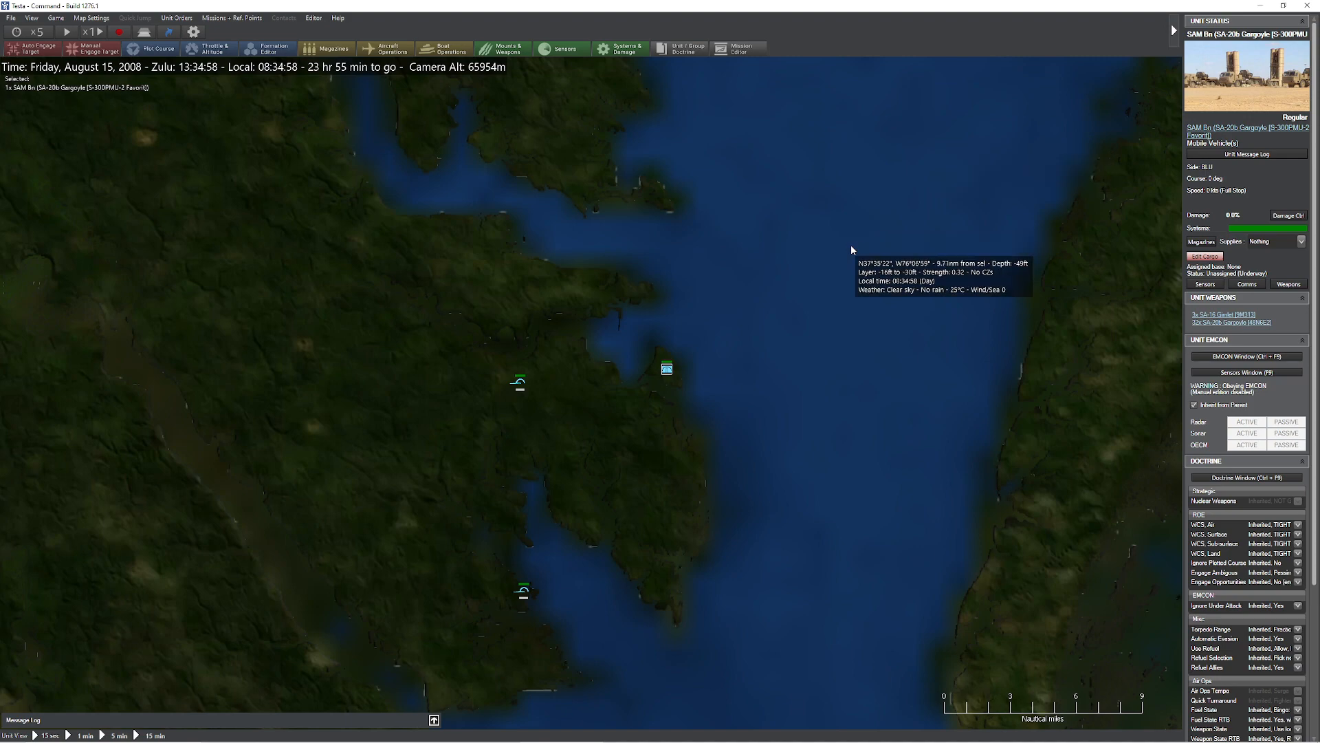